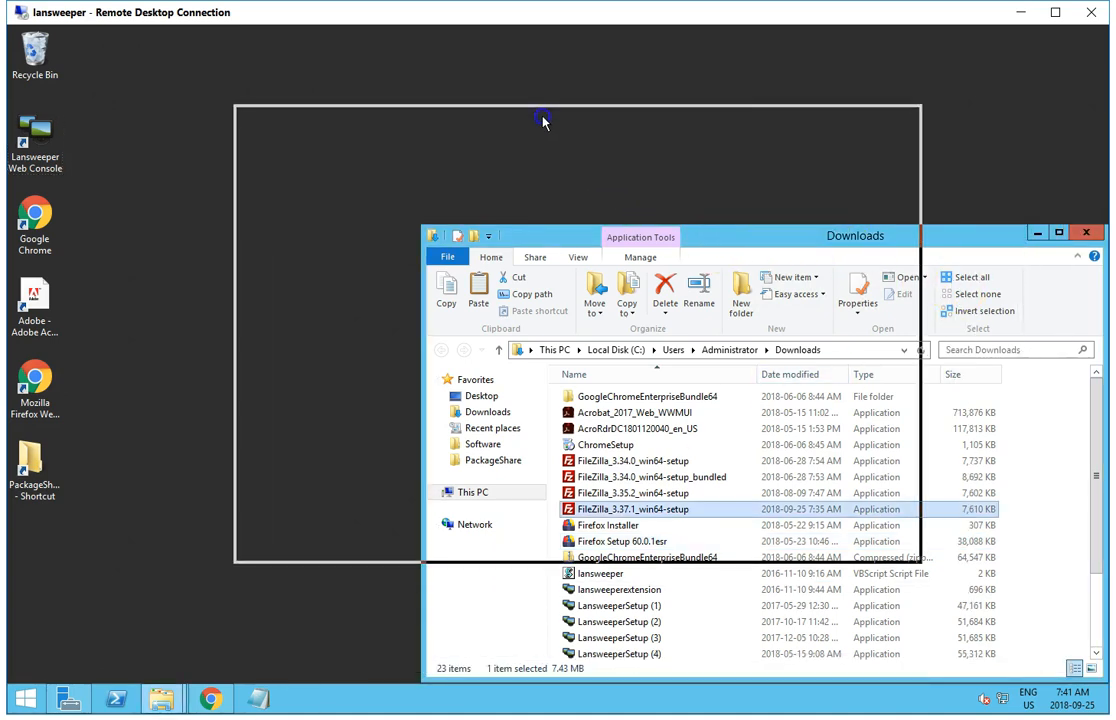
# Step: Copy FileZilla_3.37.1_win64-setup from Downloads into PackageShare\Installers, replacing the 3.35.2 installer
pyautogui.moveTo(854, 235); pyautogui.dragTo(667, 117)
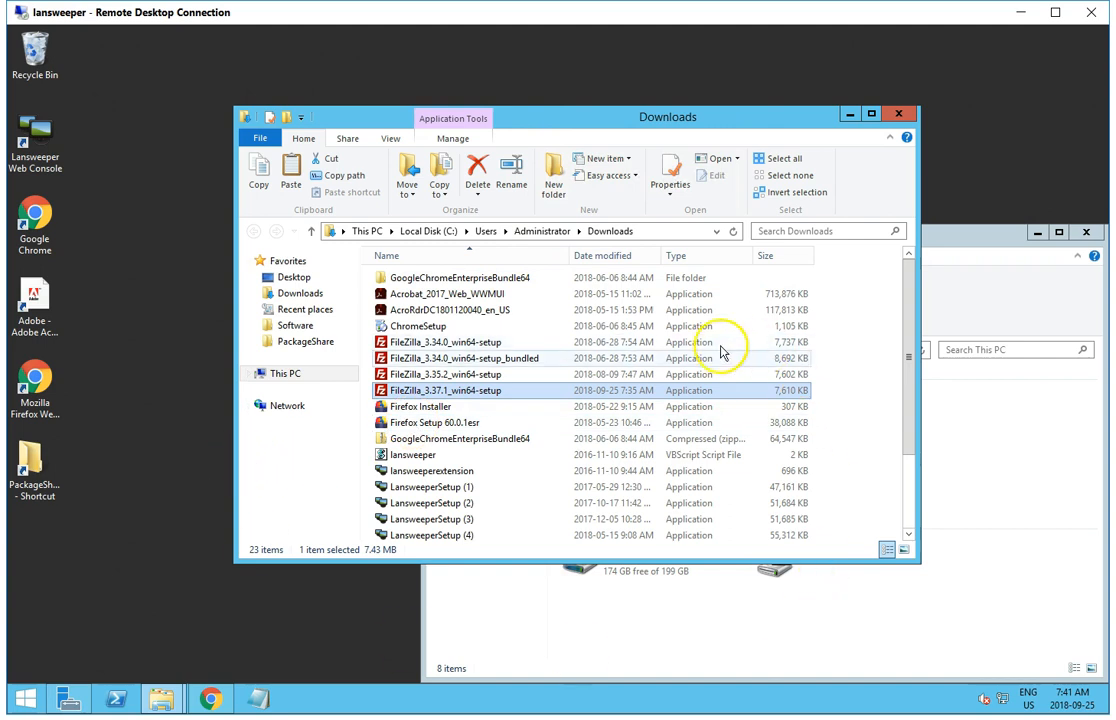
pyautogui.moveTo(490, 454)
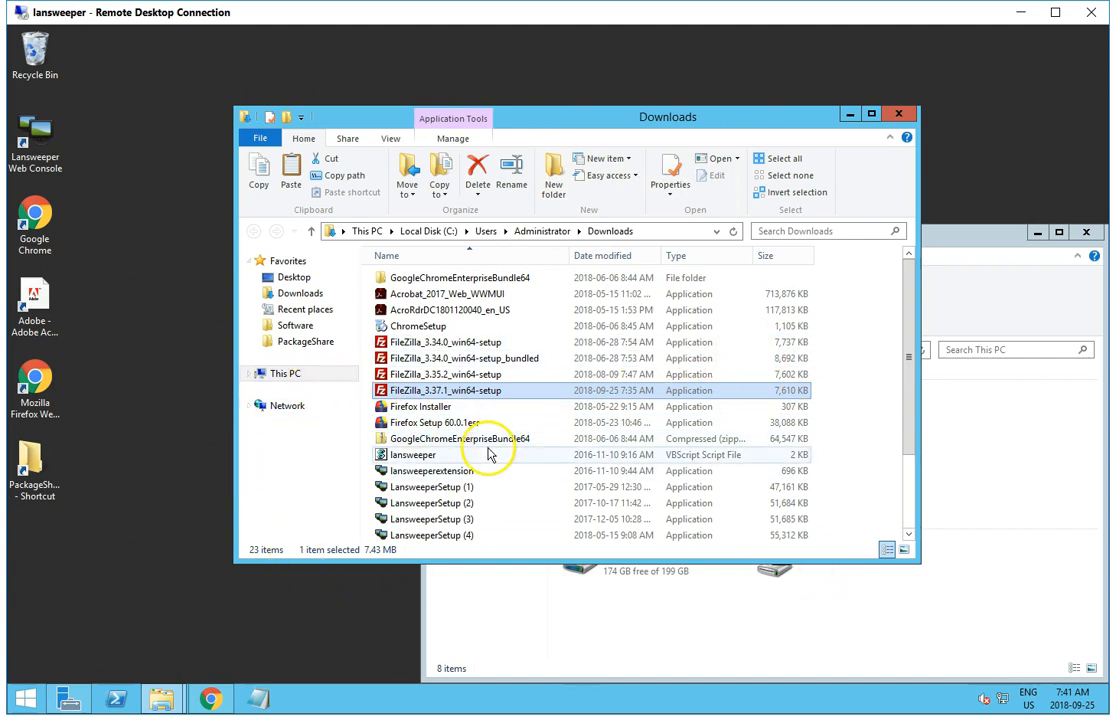
pyautogui.moveTo(490, 426)
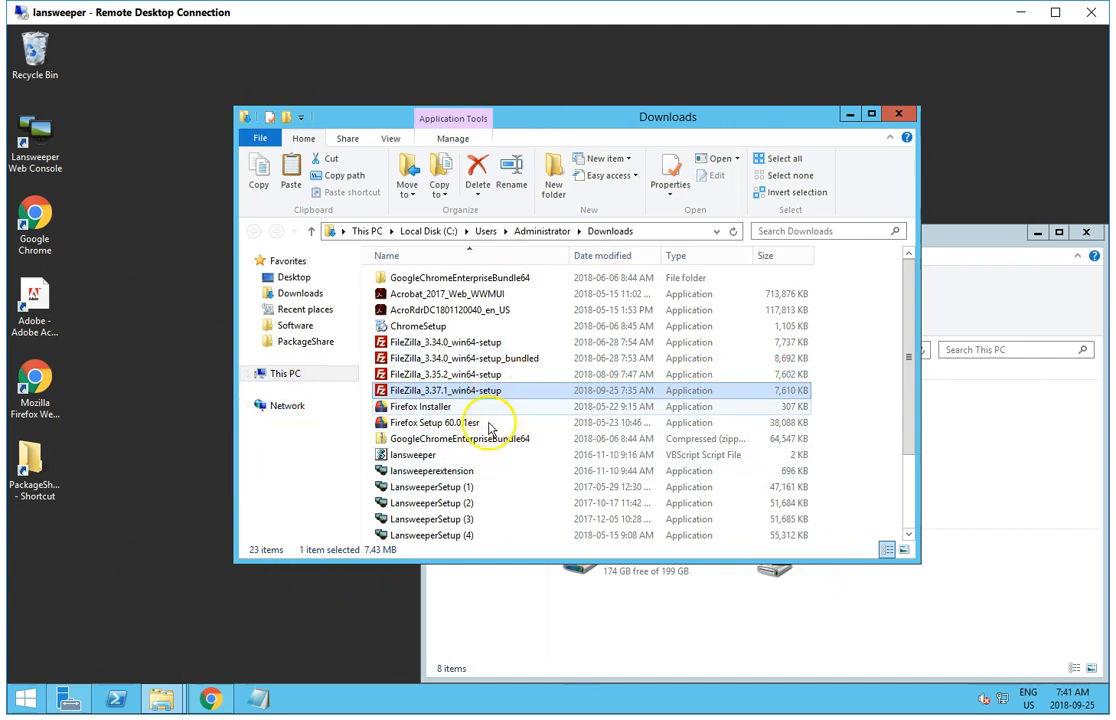
pyautogui.moveTo(493, 438)
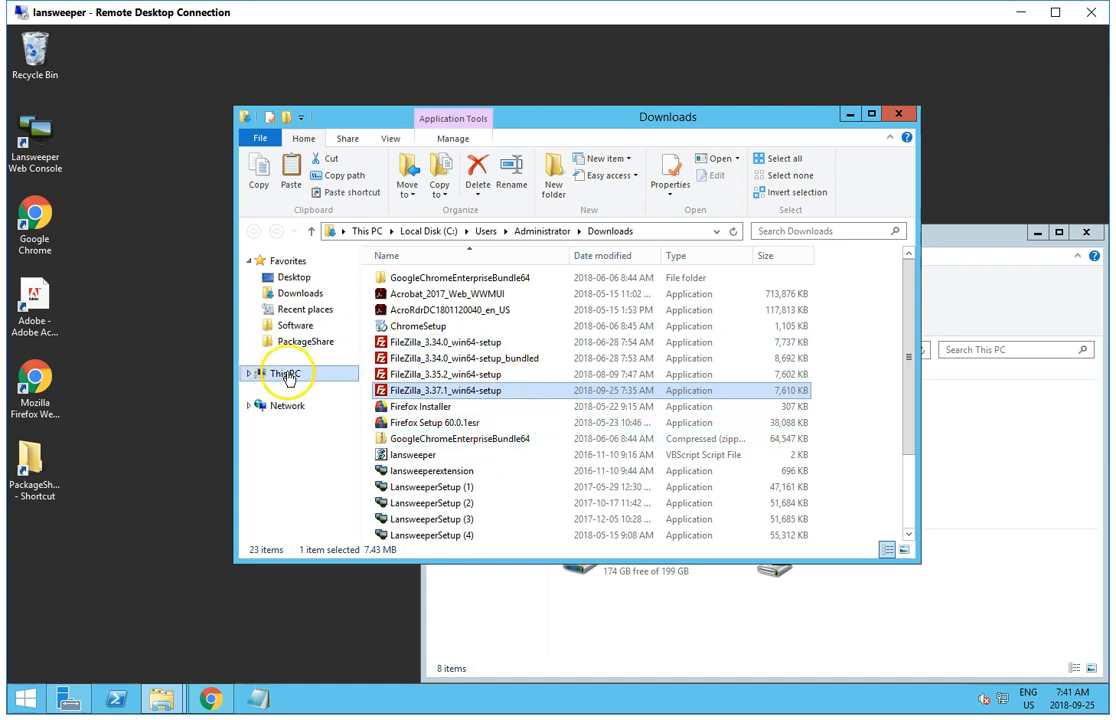
pyautogui.click(308, 341)
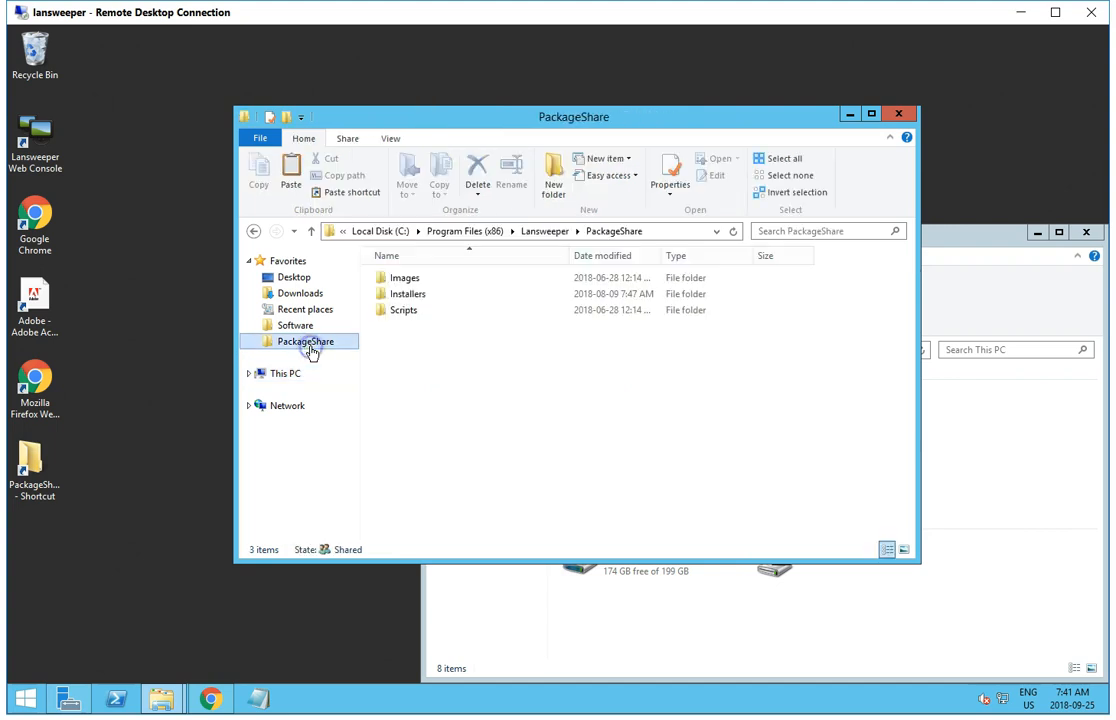
pyautogui.moveTo(422, 294)
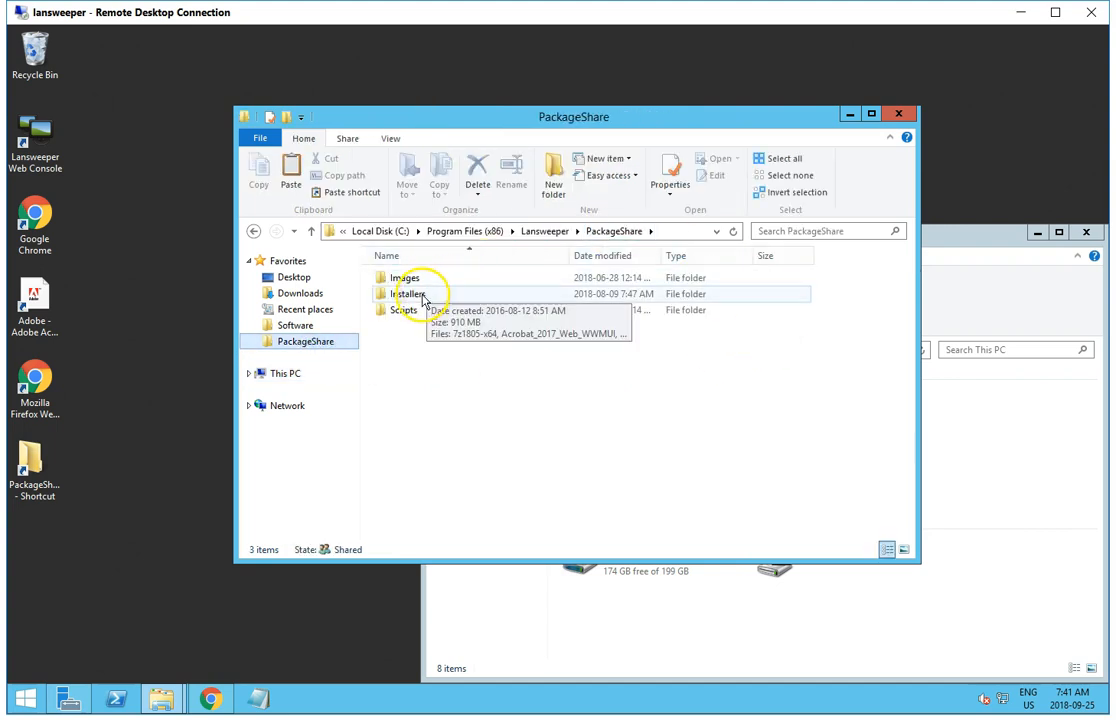
pyautogui.doubleClick(407, 293)
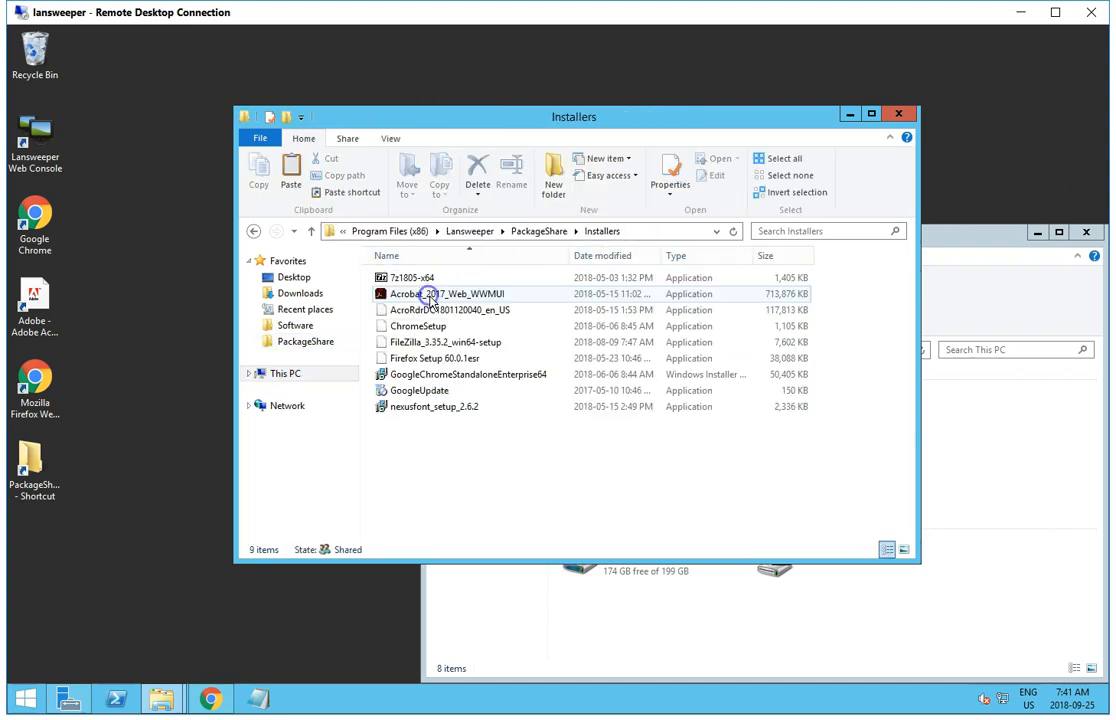
pyautogui.click(450, 342)
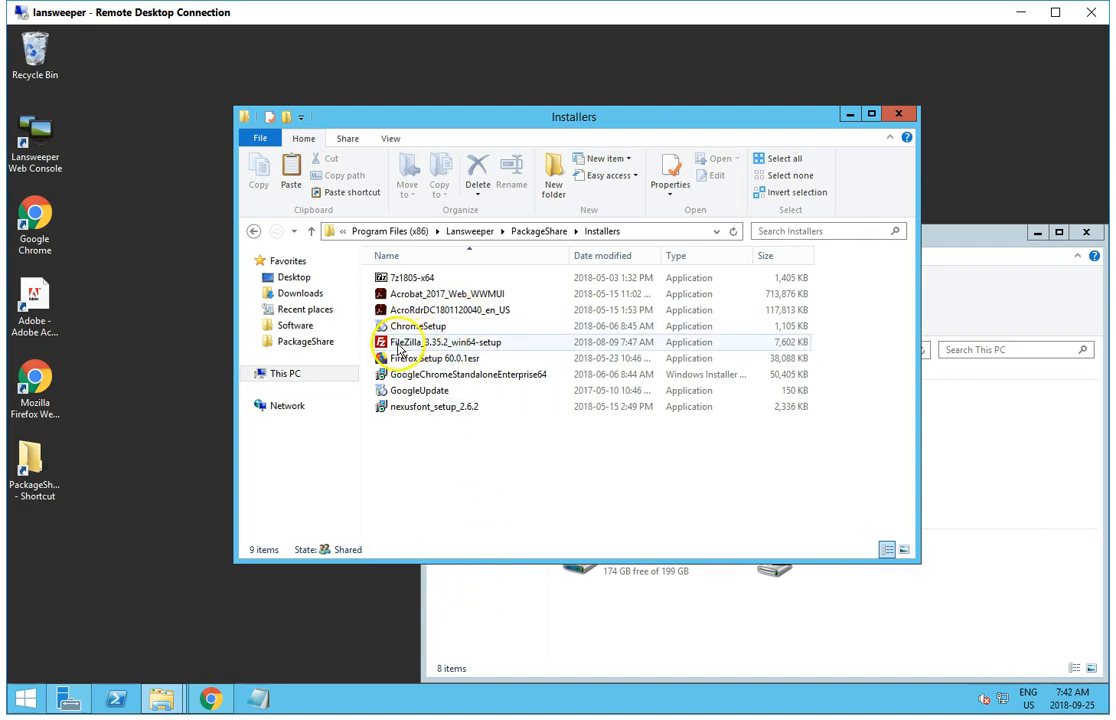
pyautogui.moveTo(508, 346)
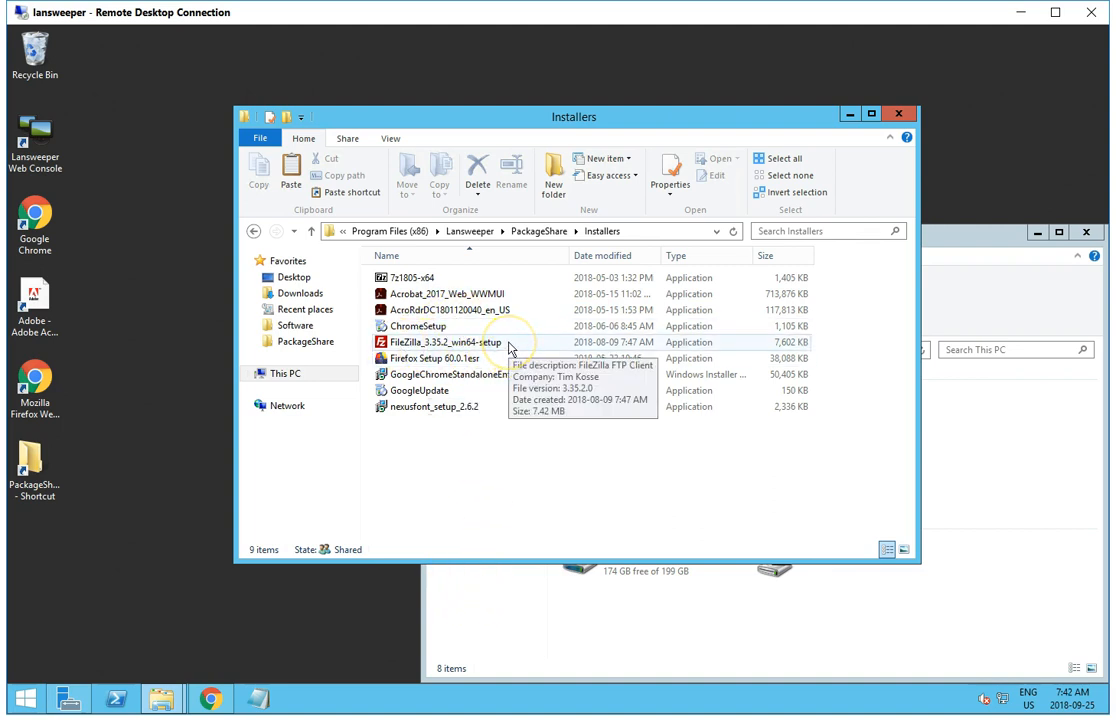
pyautogui.moveTo(364, 546)
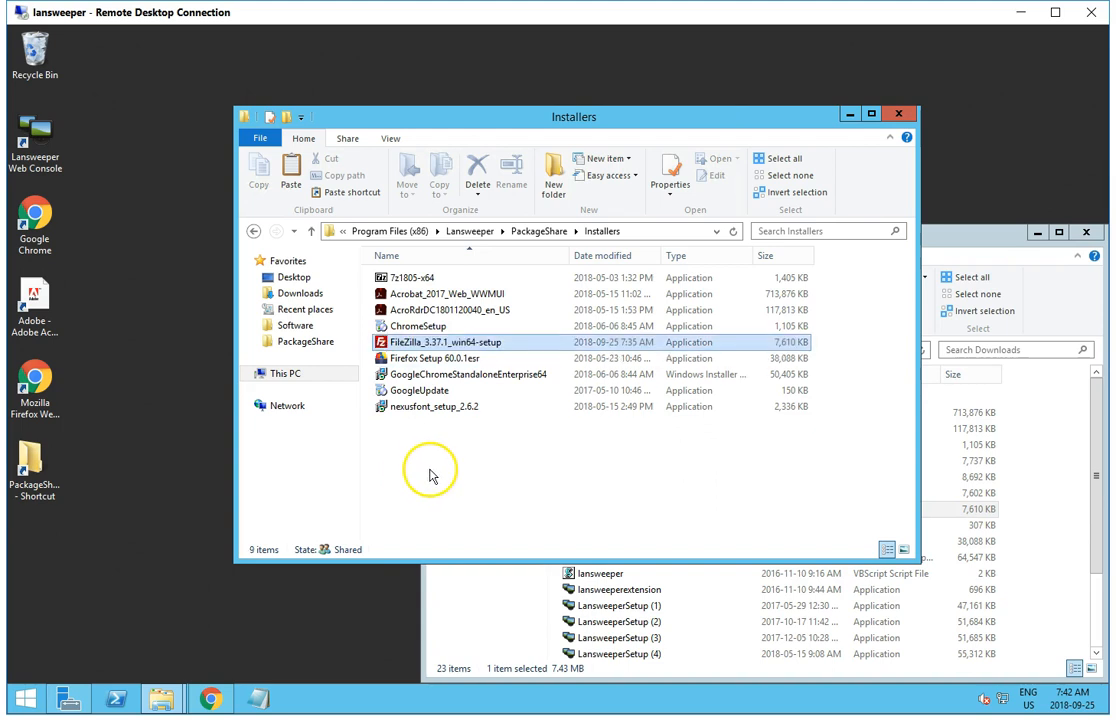
pyautogui.click(431, 342)
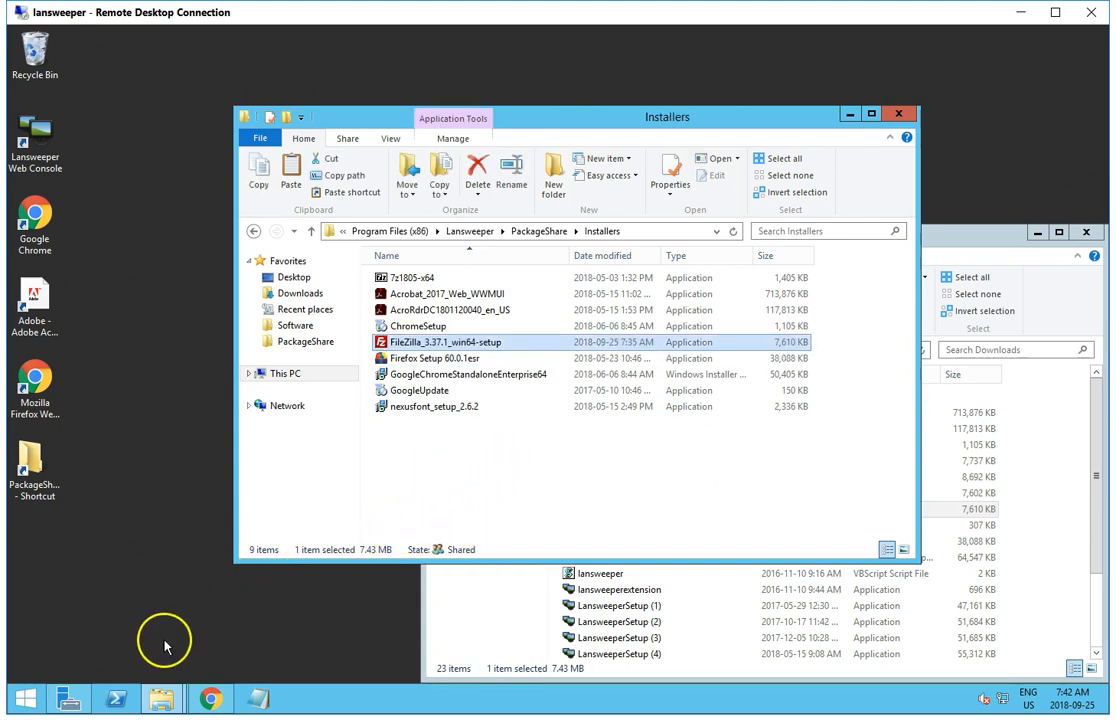
pyautogui.moveTo(208, 698)
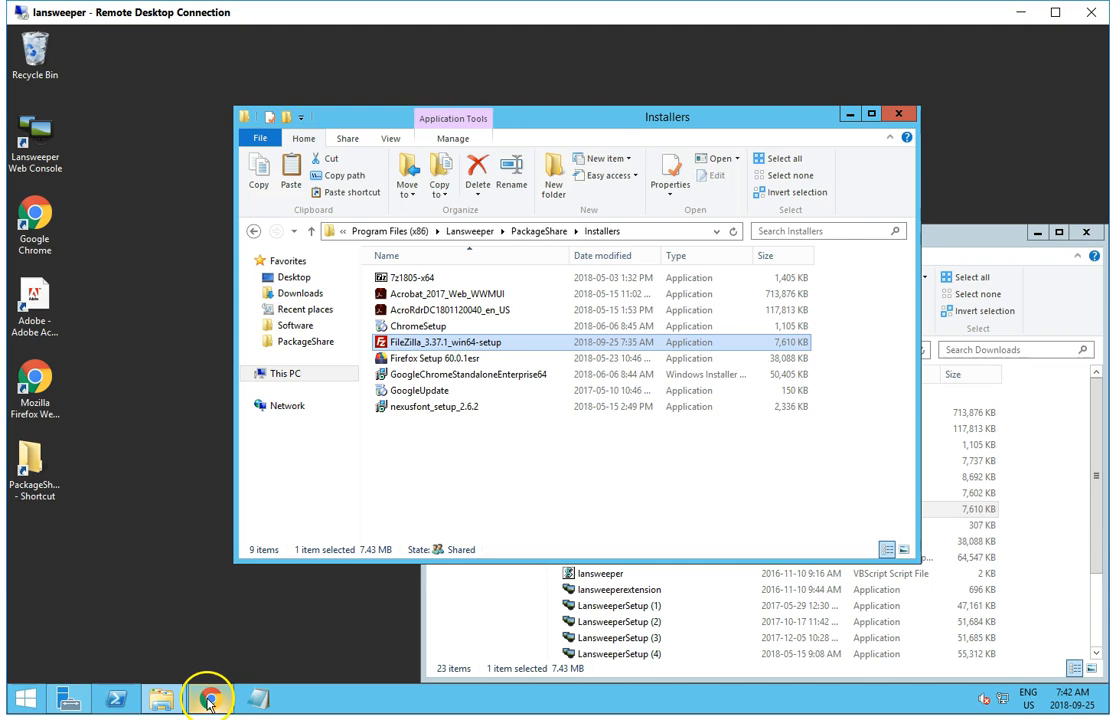
pyautogui.moveTo(209, 698)
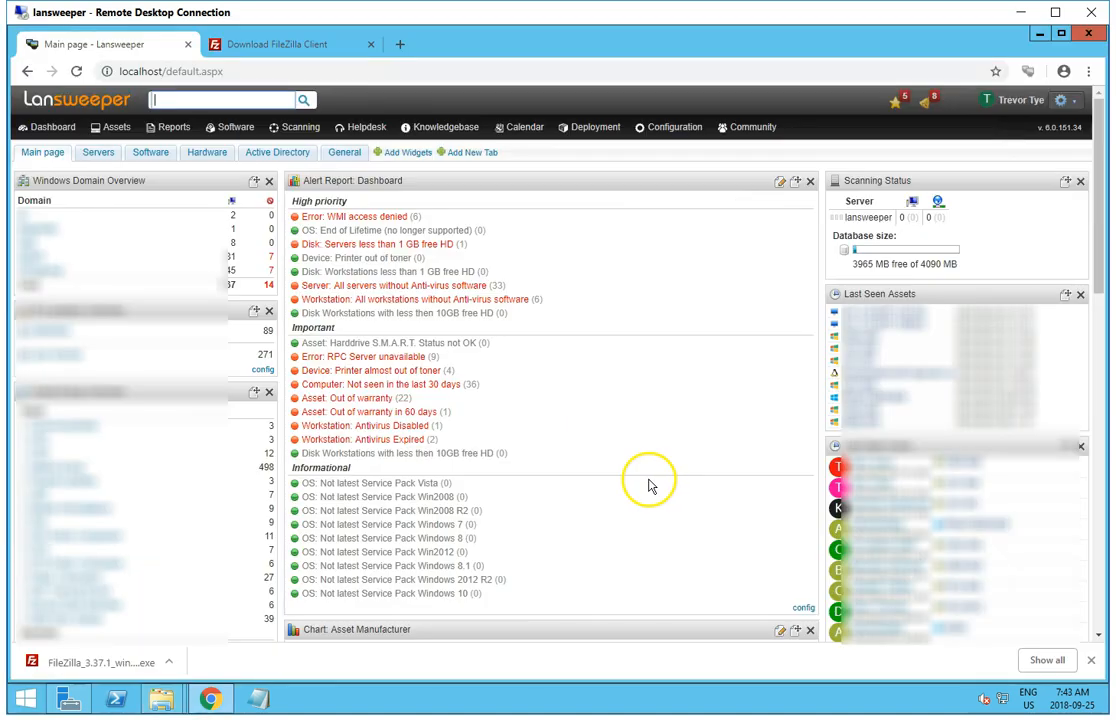
pyautogui.moveTo(573, 252)
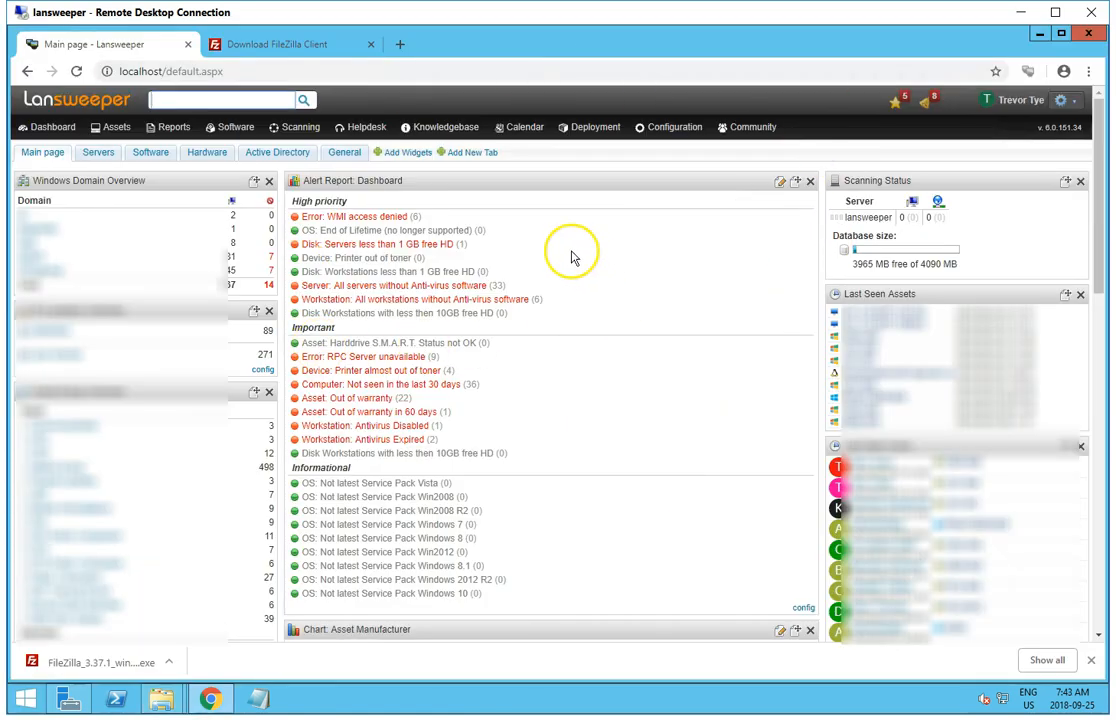
# Step: Review the Installer Packages list, then open the Filezilla Updates asset group report
pyautogui.click(440, 127)
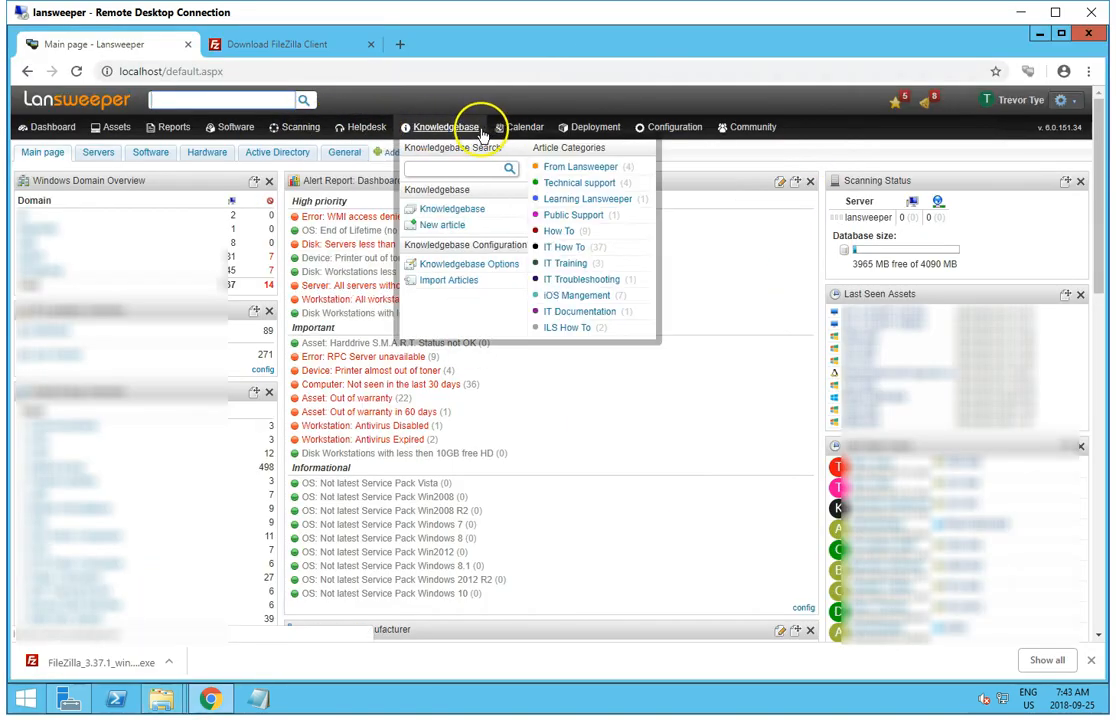
pyautogui.click(594, 127)
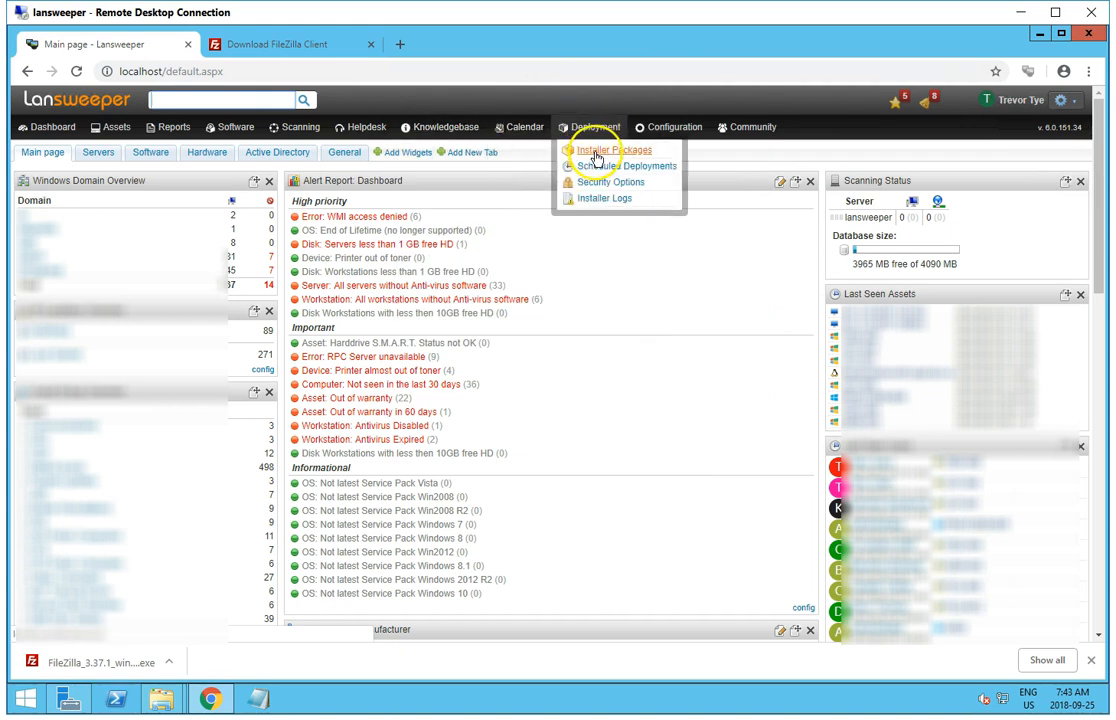
pyautogui.click(614, 149)
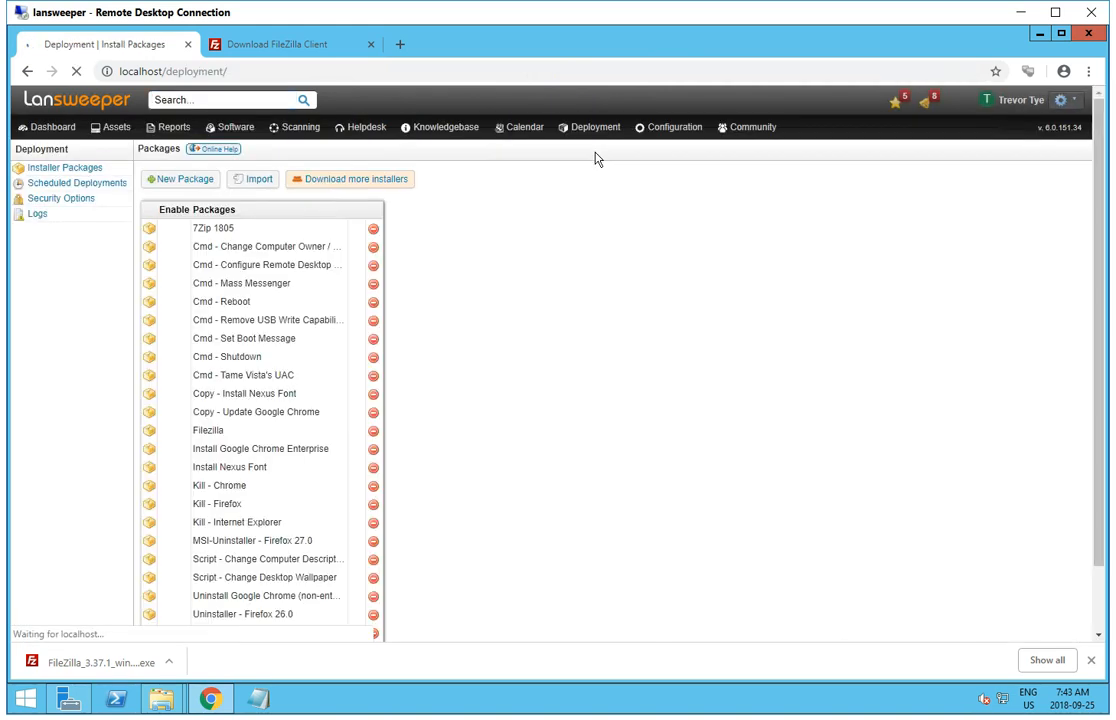
pyautogui.click(215, 227)
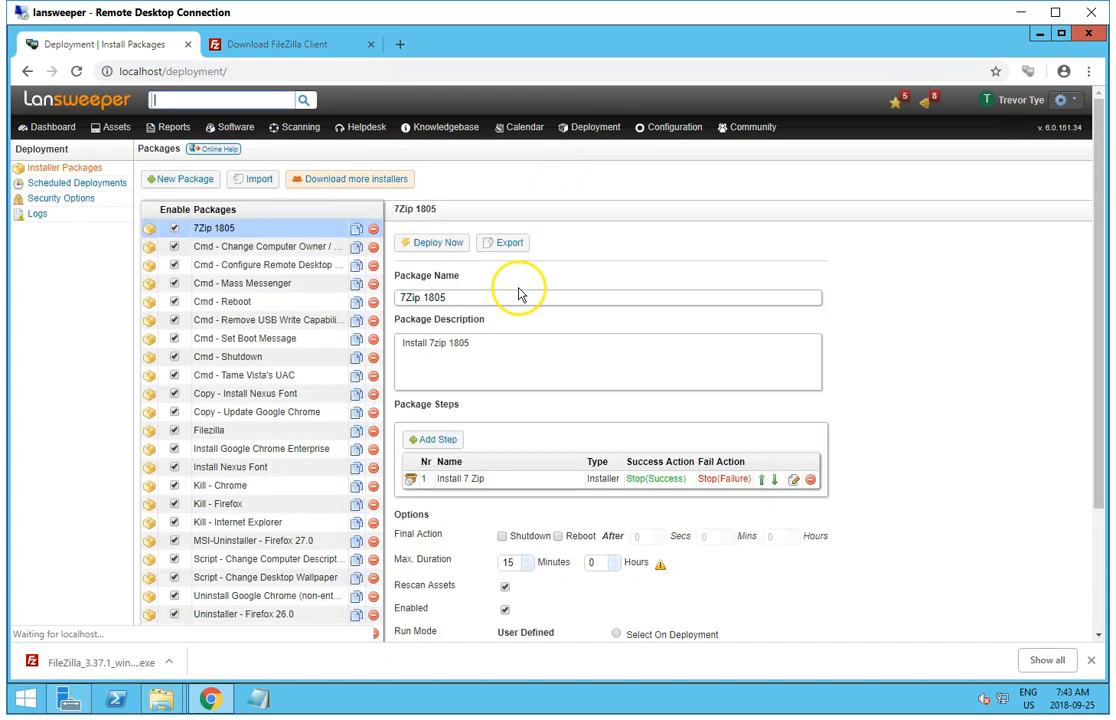
pyautogui.scroll(-3)
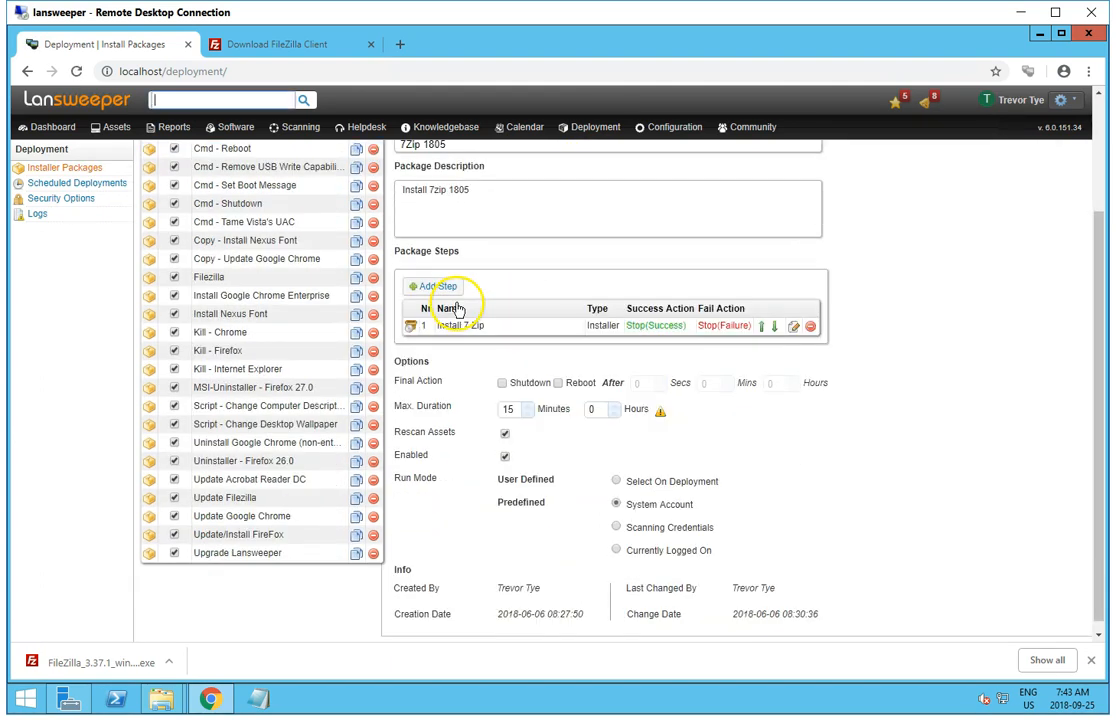
pyautogui.scroll(3)
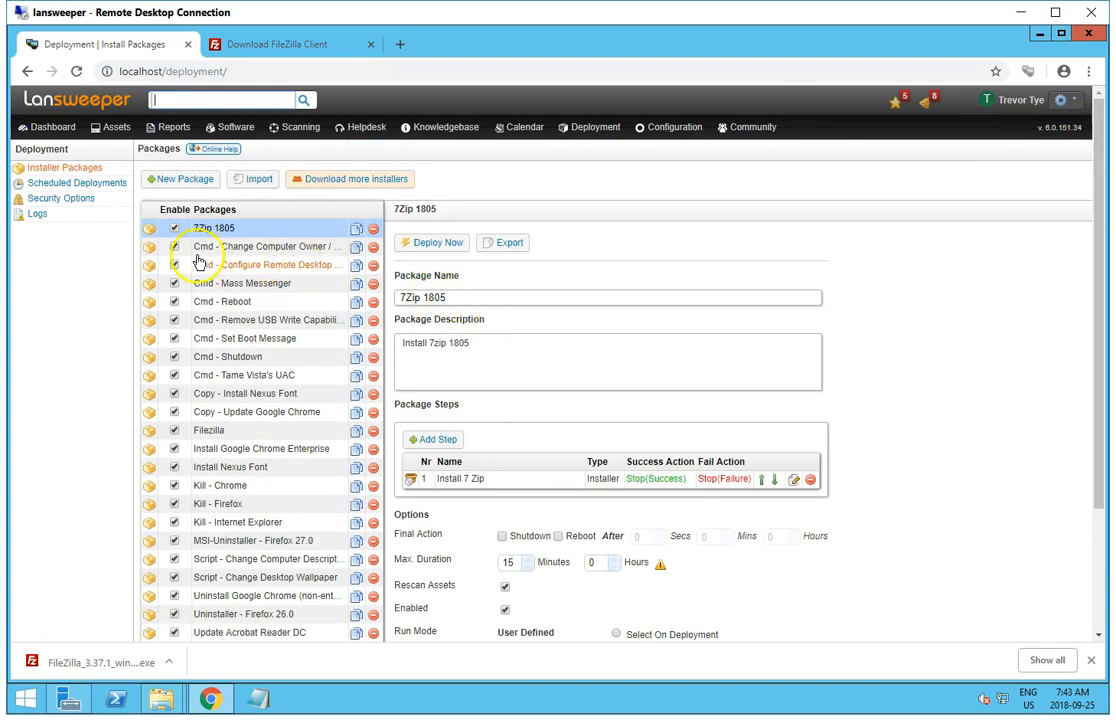
pyautogui.click(94, 127)
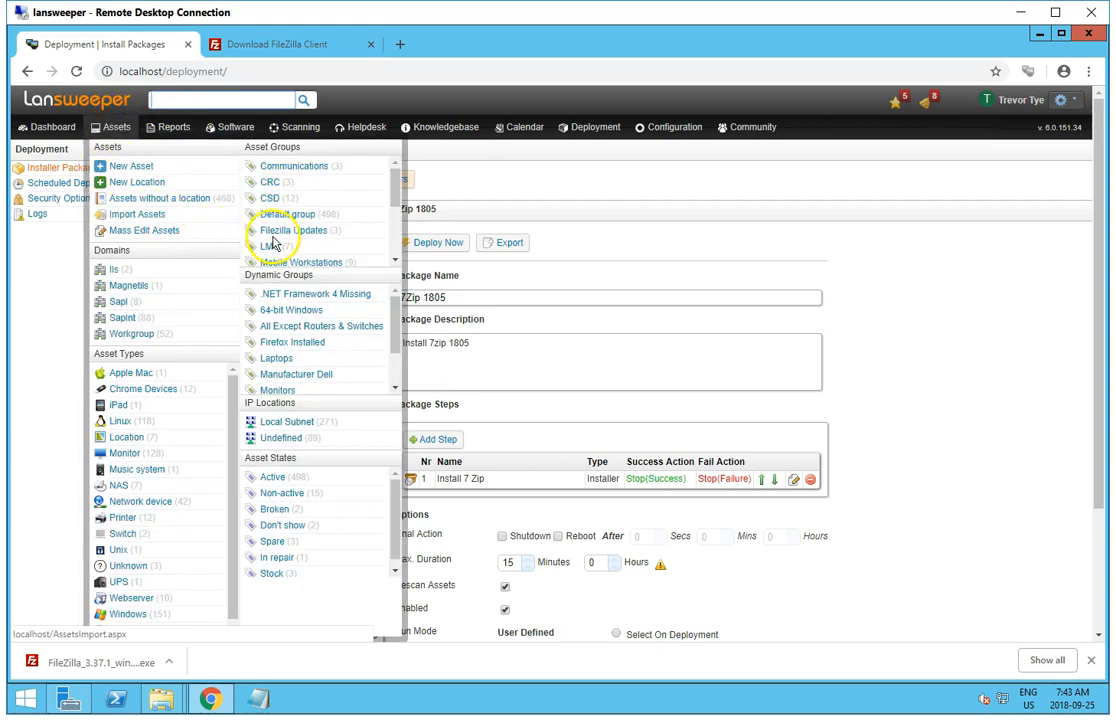
pyautogui.moveTo(289, 231)
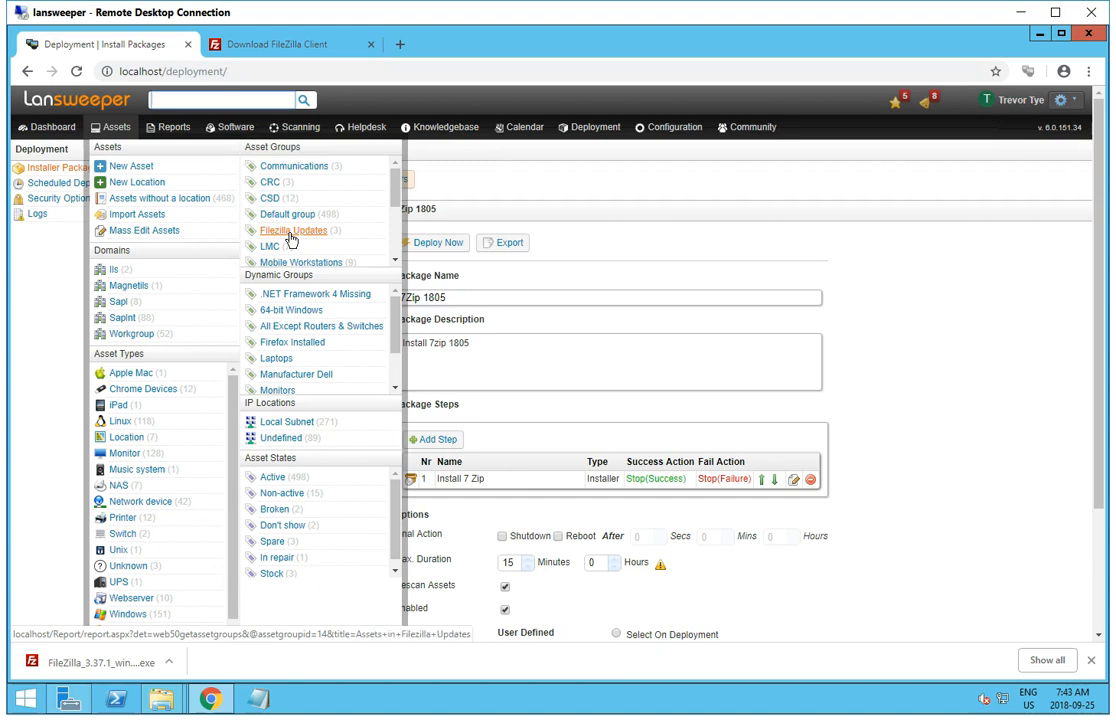
pyautogui.click(297, 231)
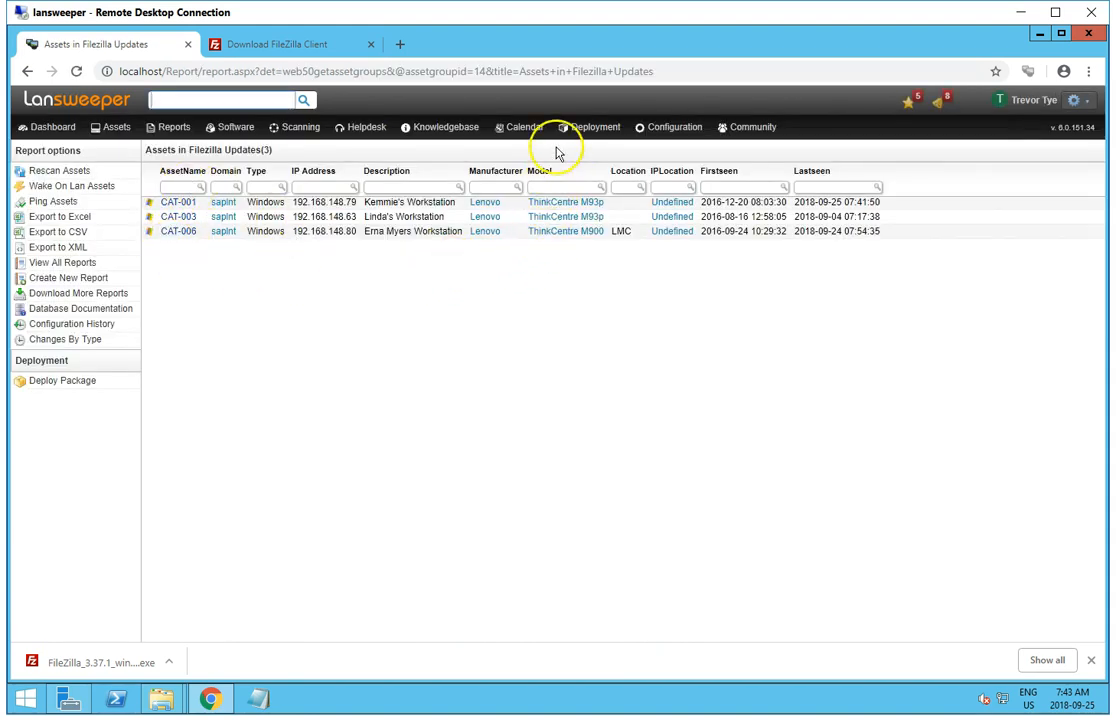
# Step: Go back from the Filezilla Updates report to the Installer Packages list
pyautogui.click(590, 127)
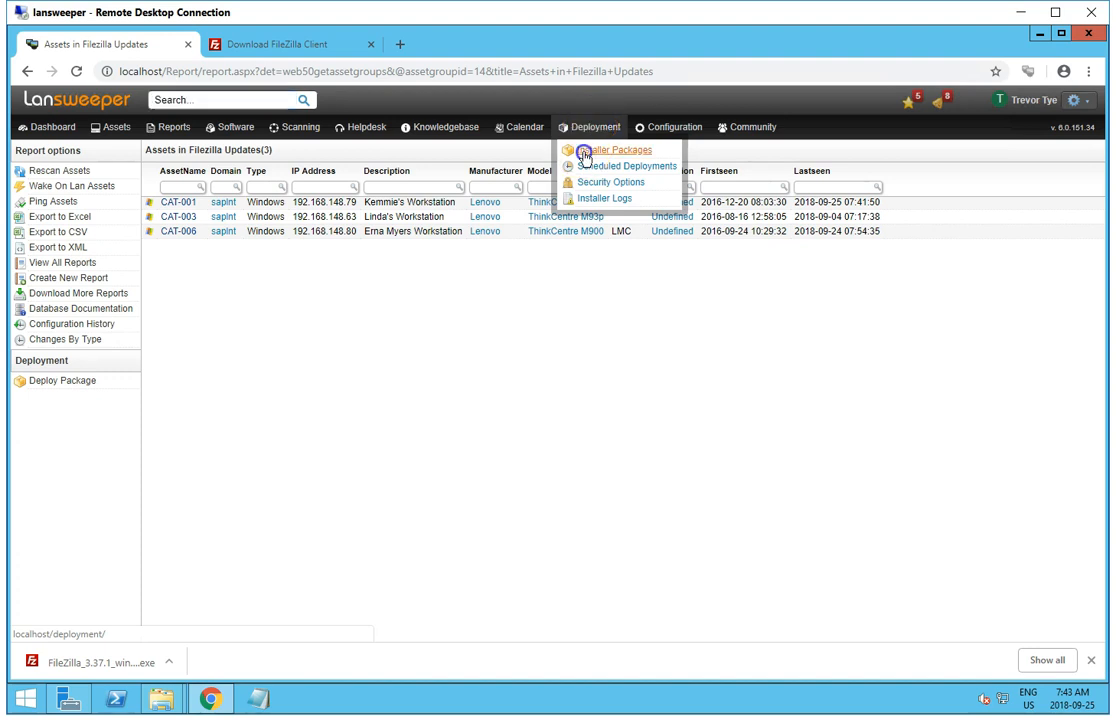
pyautogui.click(617, 149)
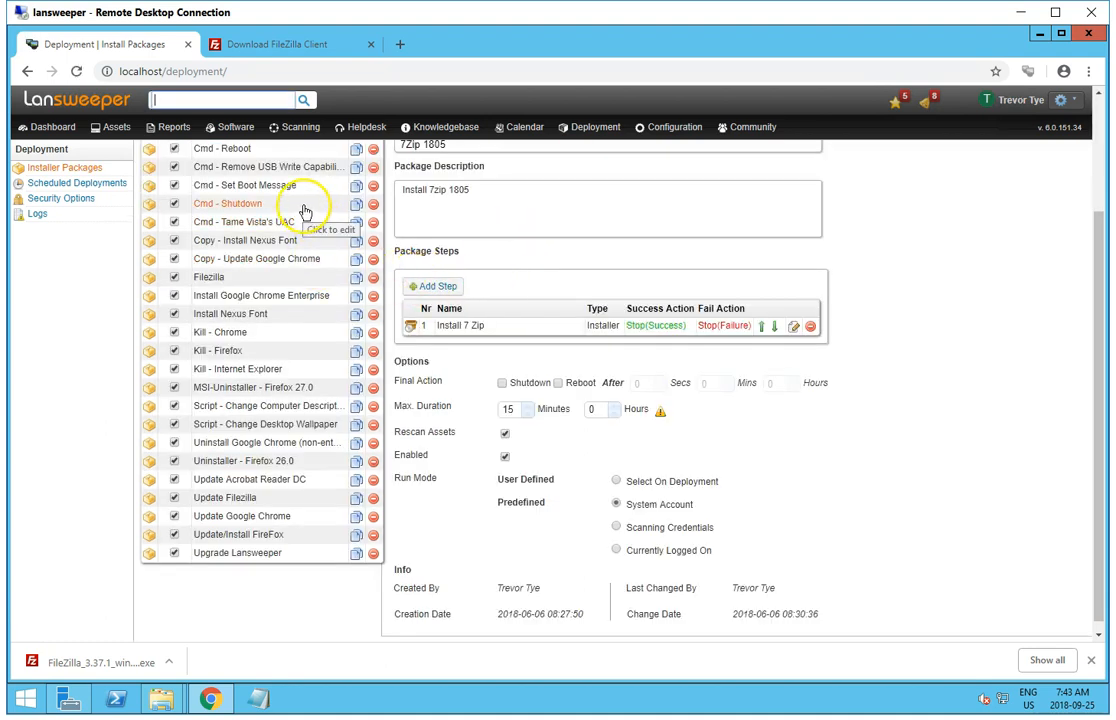
pyautogui.moveTo(226, 498)
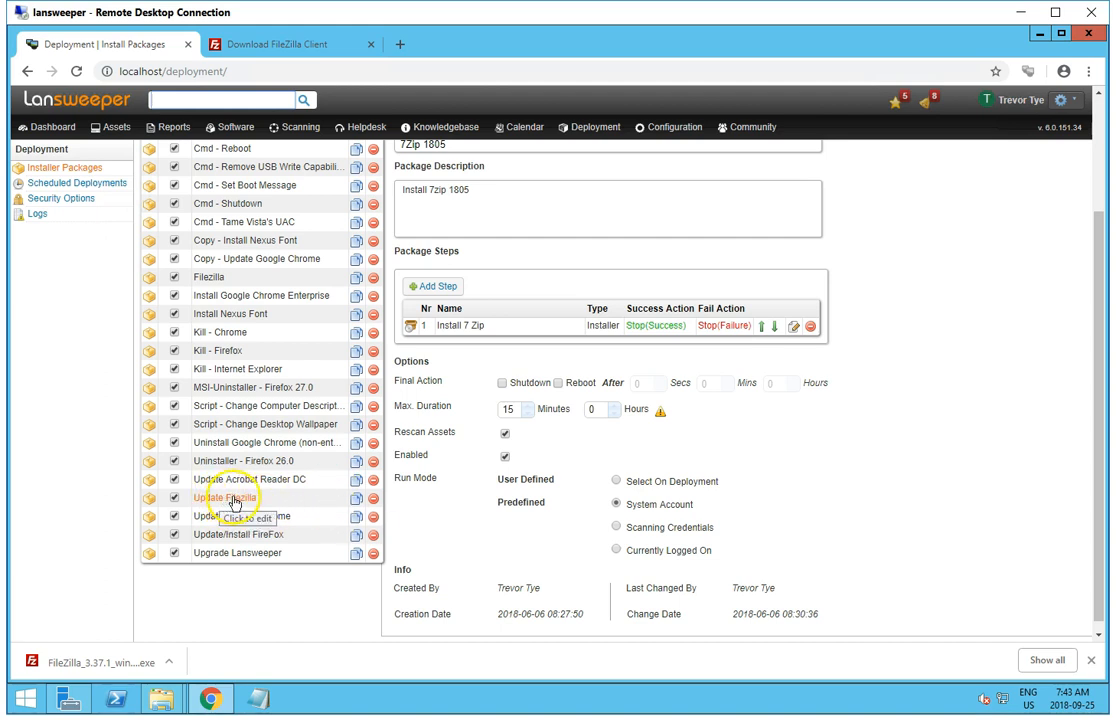
pyautogui.click(225, 495)
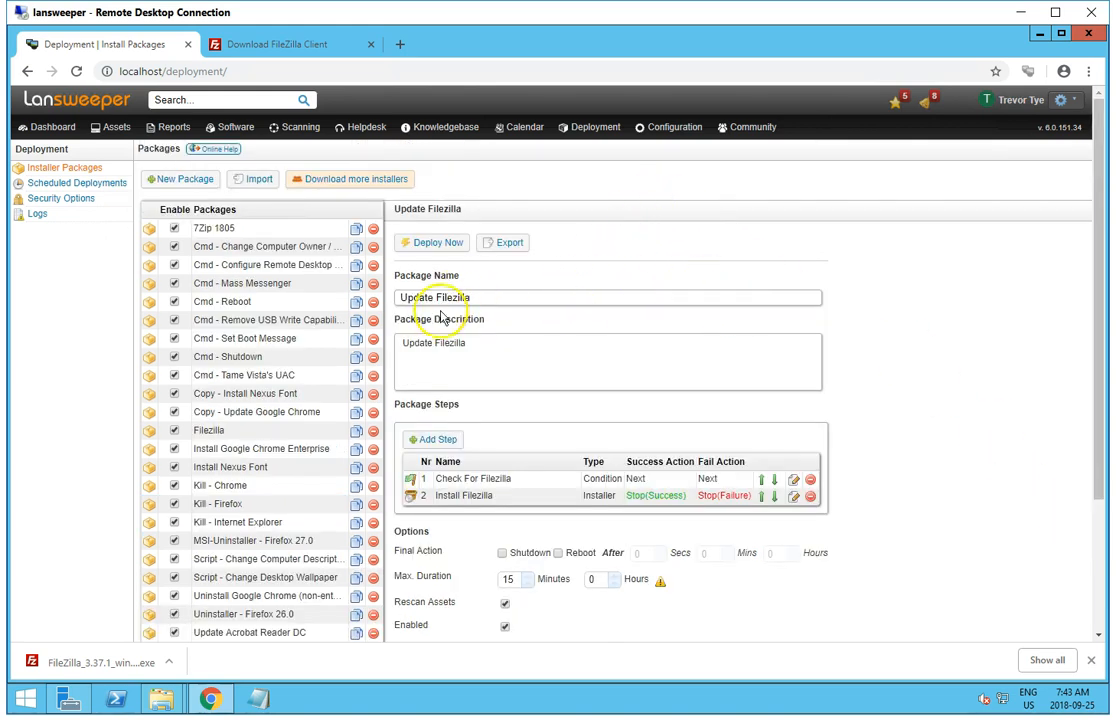
pyautogui.moveTo(452, 301)
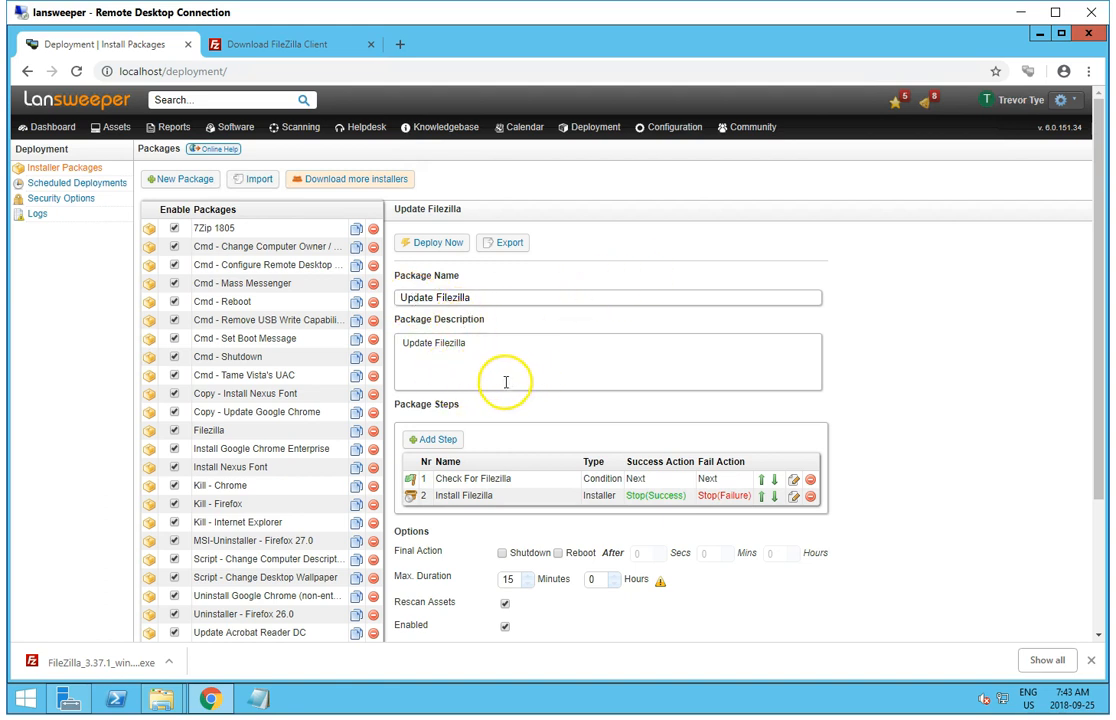
pyautogui.moveTo(480, 485)
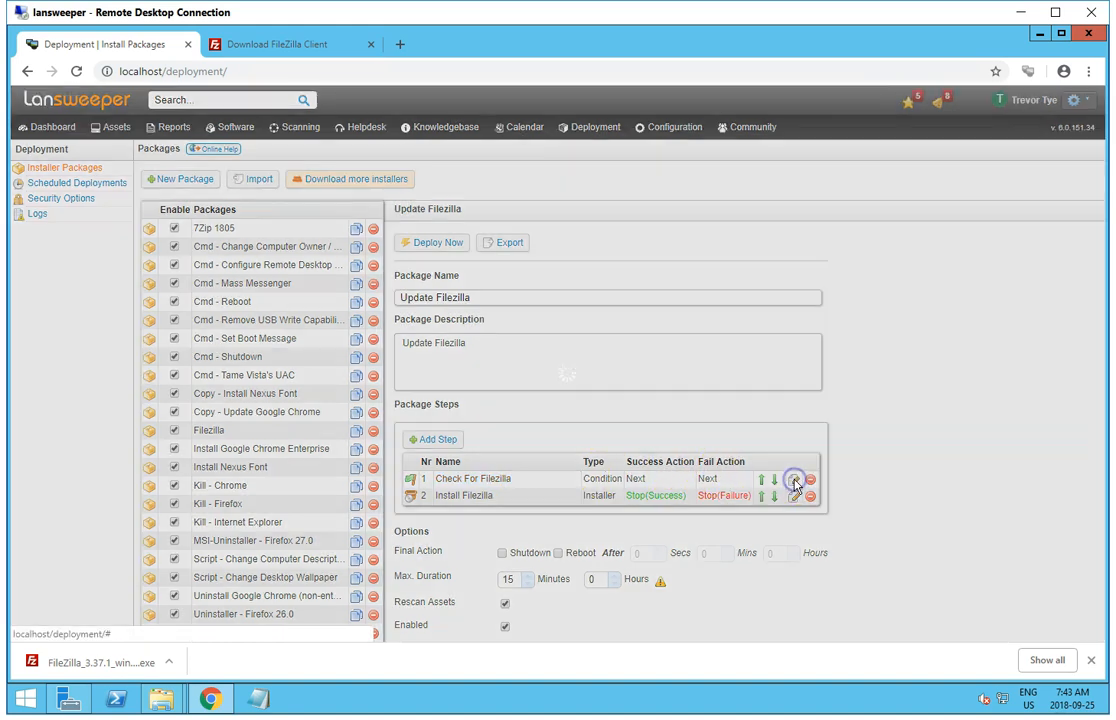
pyautogui.click(783, 484)
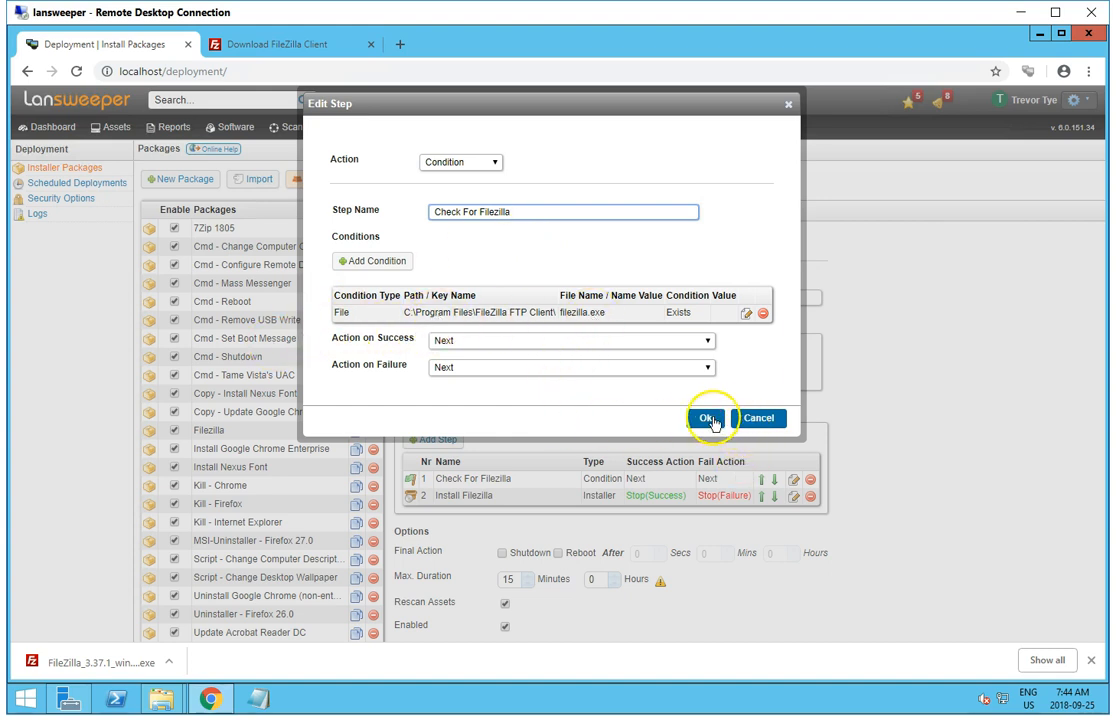
pyautogui.moveTo(314, 335)
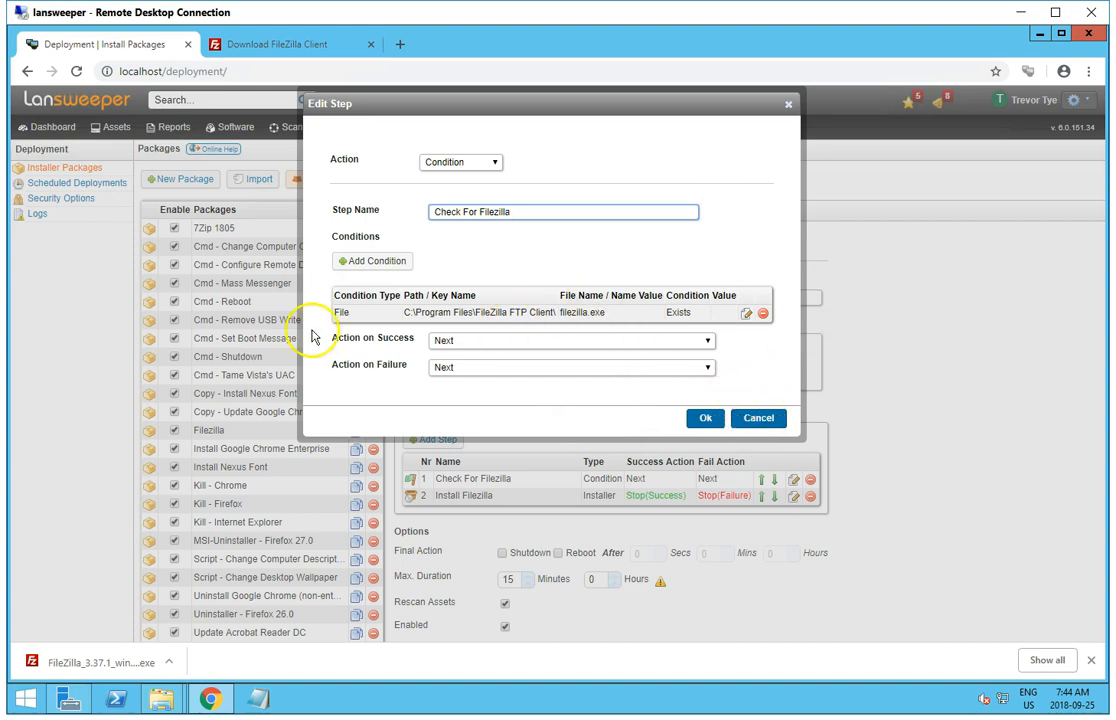
pyautogui.moveTo(759, 418)
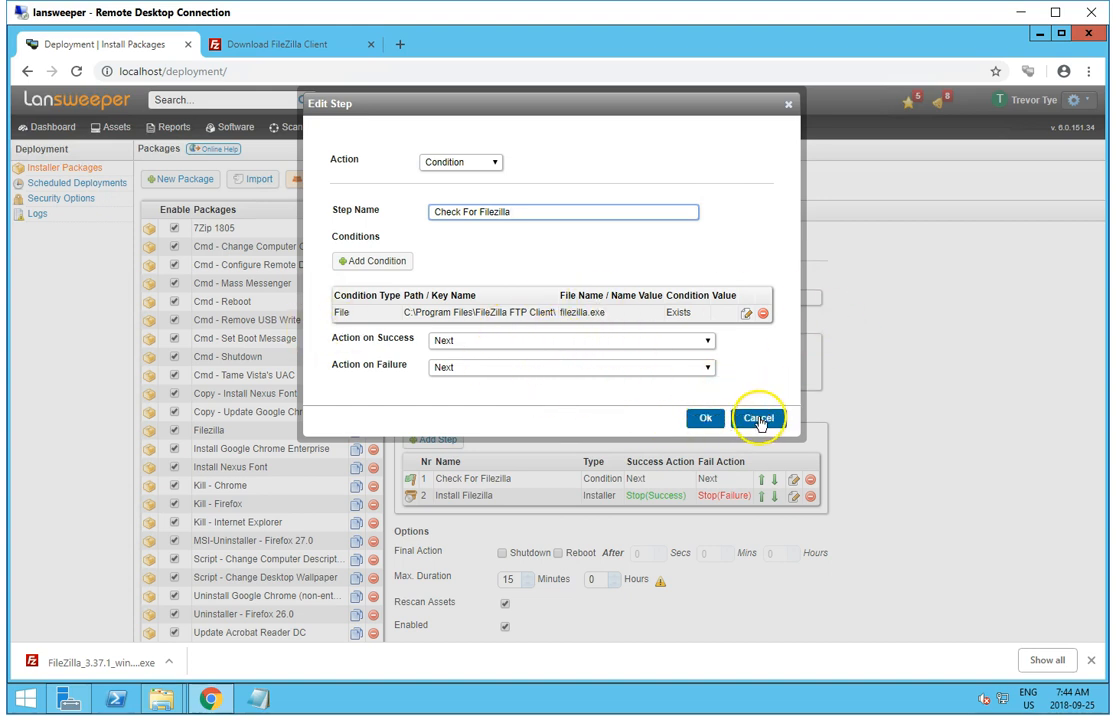
pyautogui.click(759, 418)
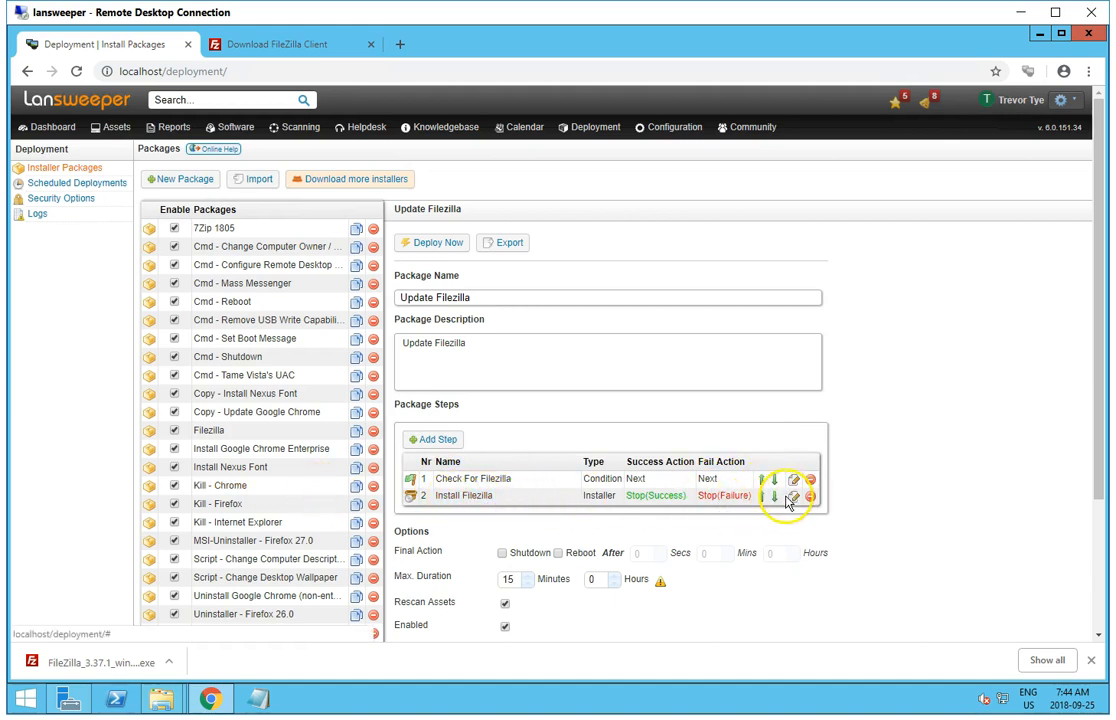
# Step: Edit the Install Filezilla step and copy the 3.37.1 installer's file name from Downloads
pyautogui.click(774, 496)
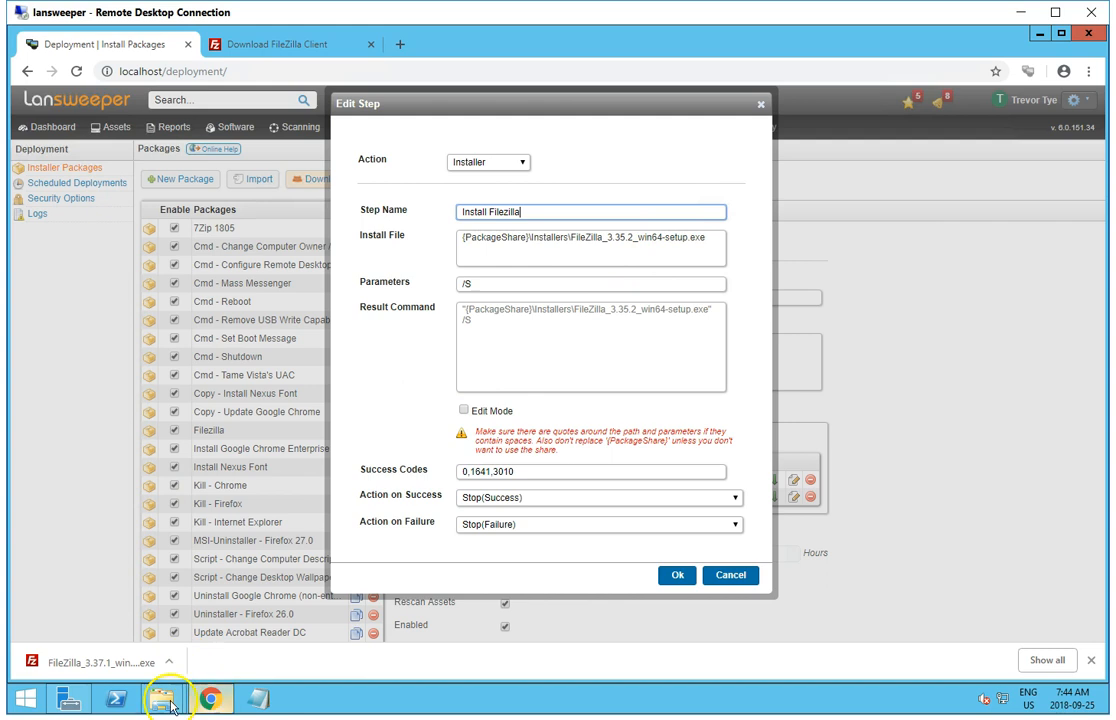
pyautogui.moveTo(157, 698)
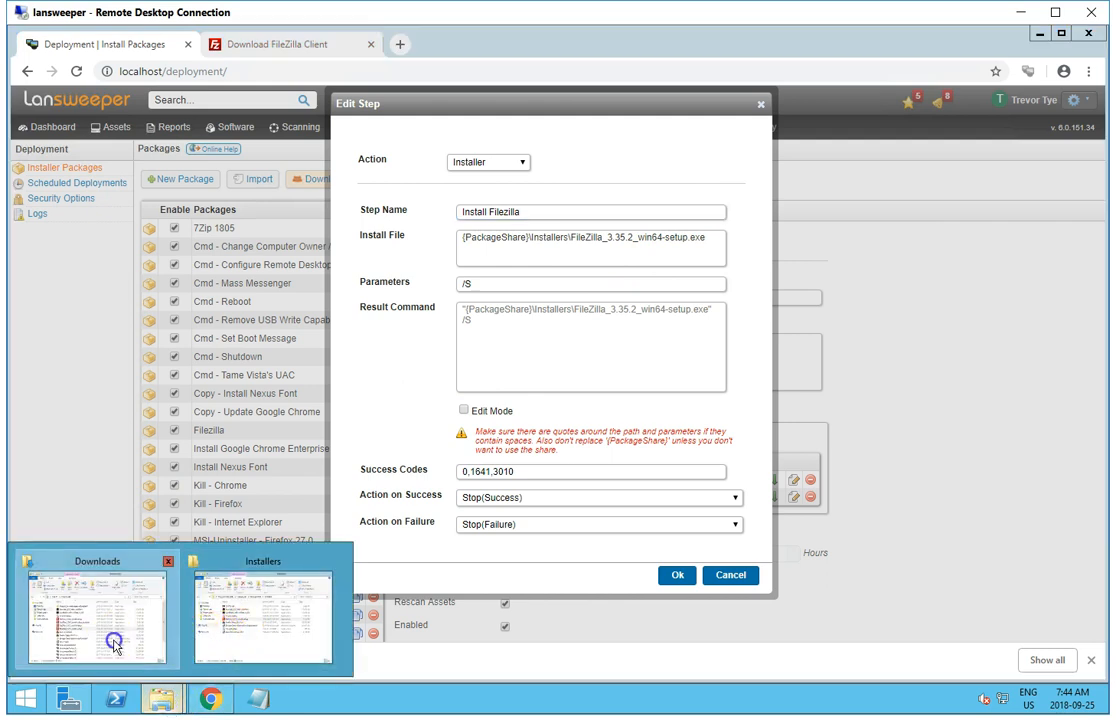
pyautogui.click(97, 615)
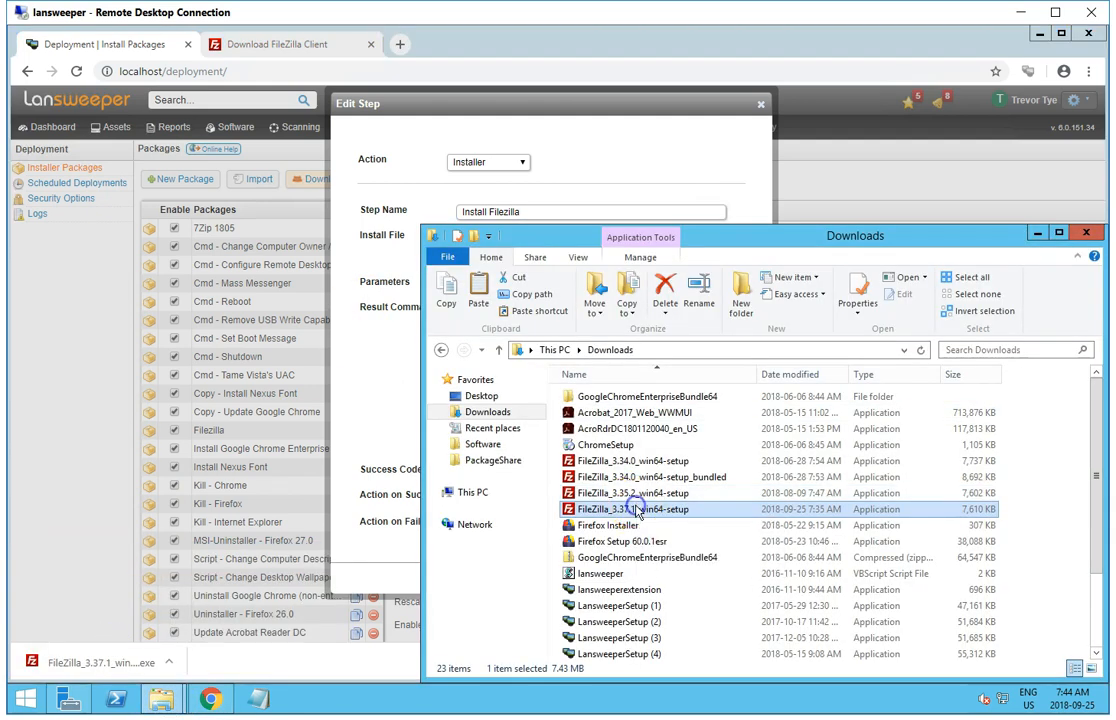
pyautogui.doubleClick(622, 509)
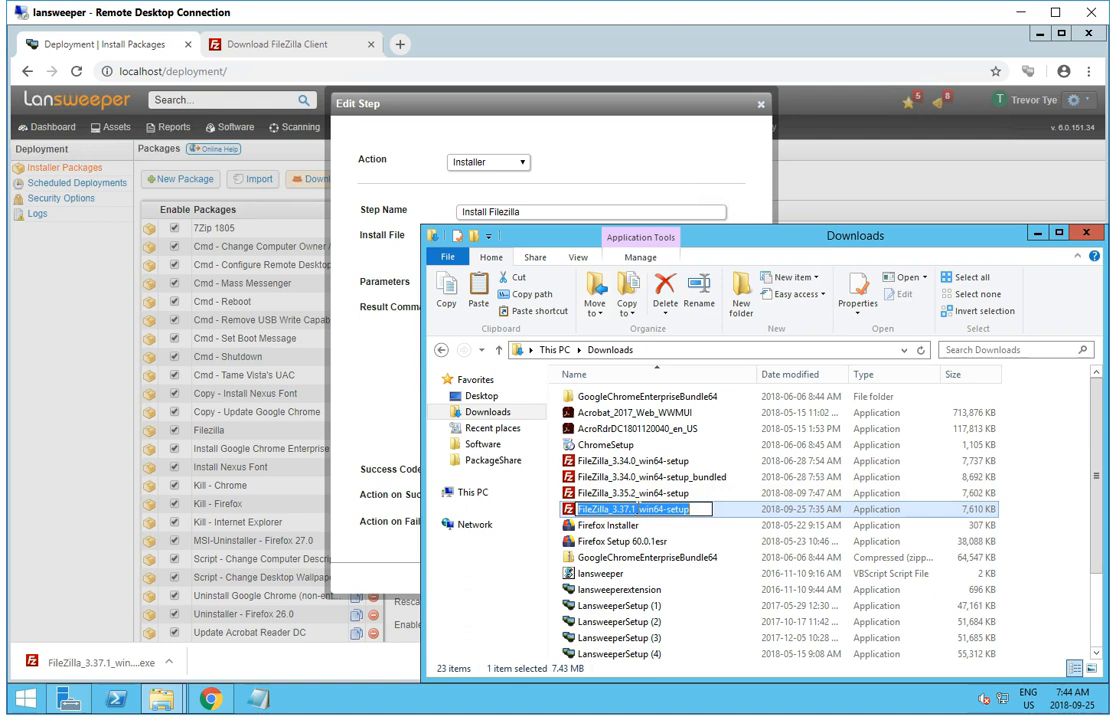
pyautogui.moveTo(648, 161)
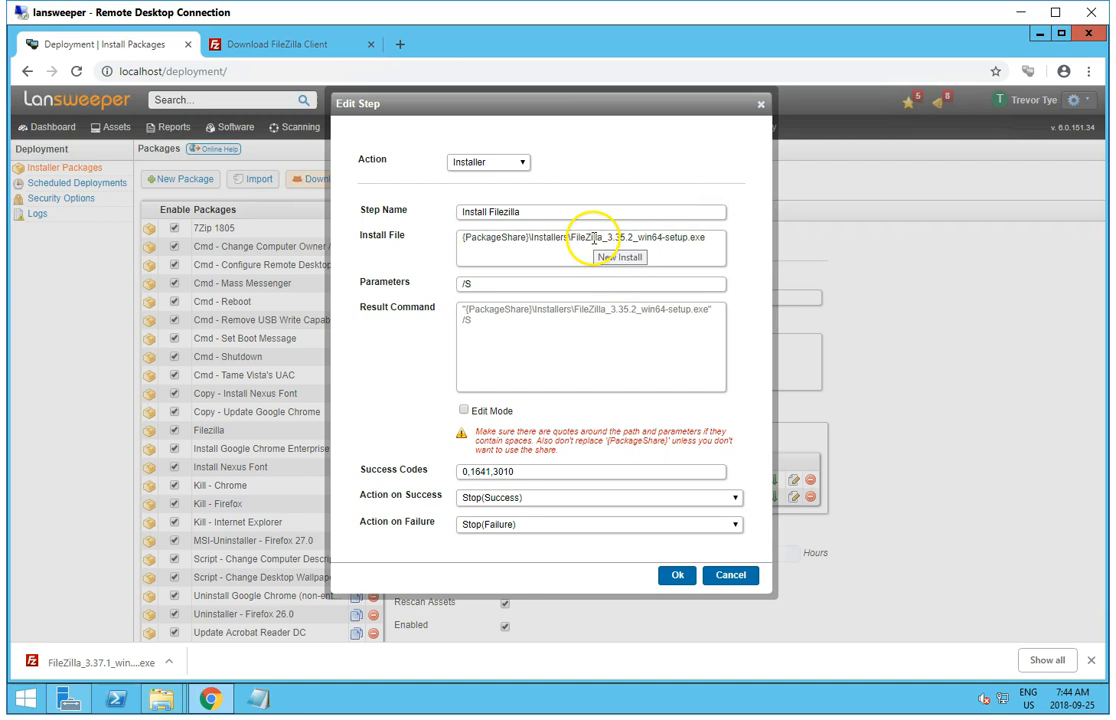
# Step: Change the Install File version from 3.35.2 to 3.37.1 and save the step
pyautogui.doubleClick(600, 243)
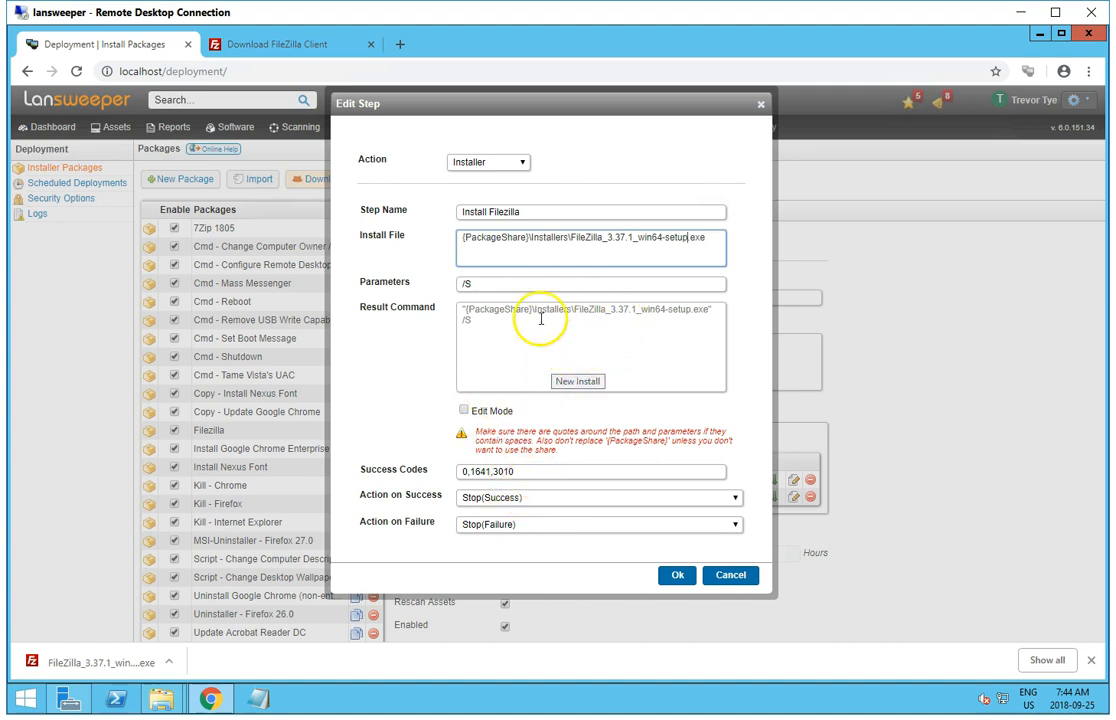
pyautogui.moveTo(700, 330)
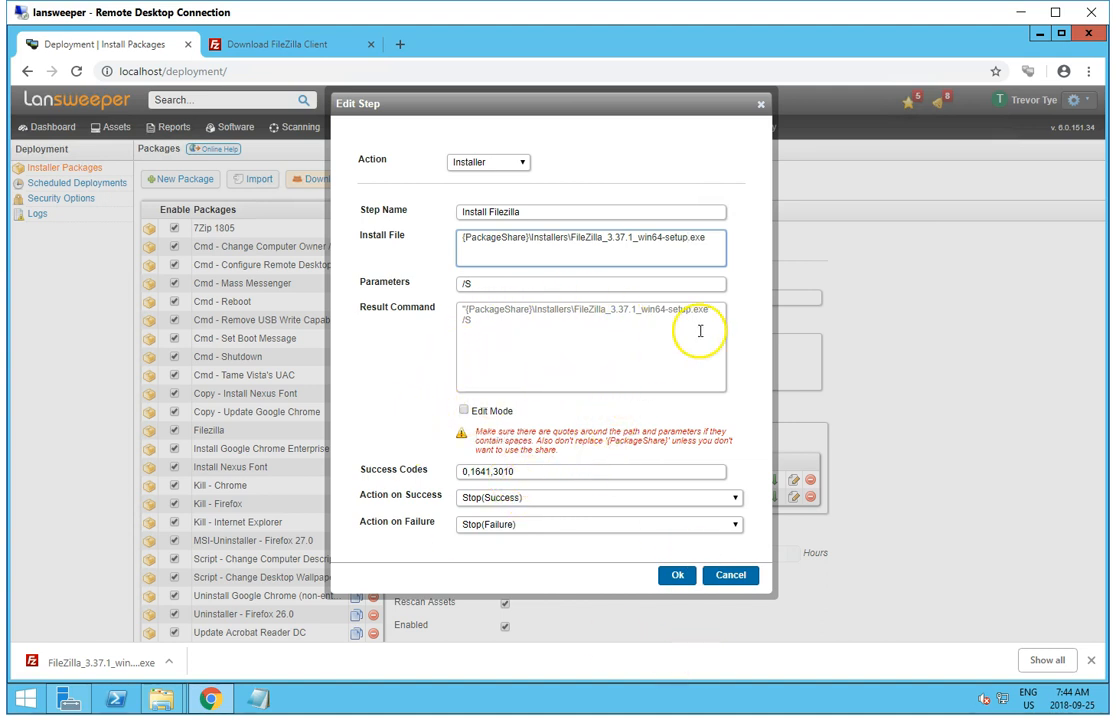
pyautogui.moveTo(546, 138)
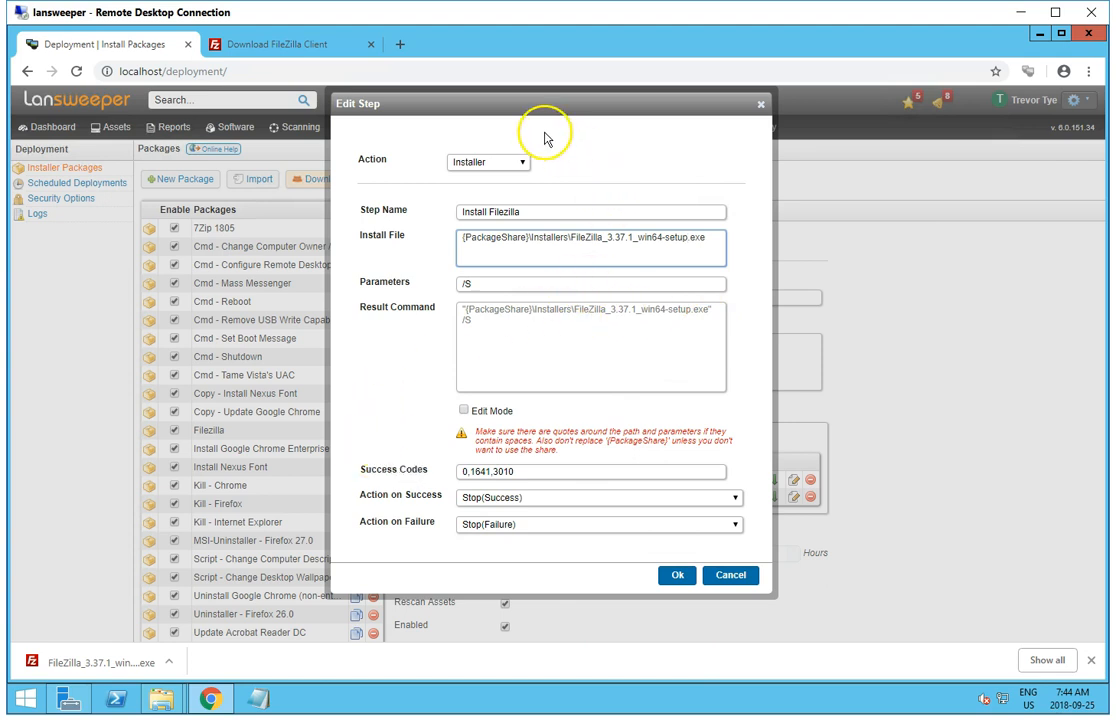
pyautogui.moveTo(600, 630)
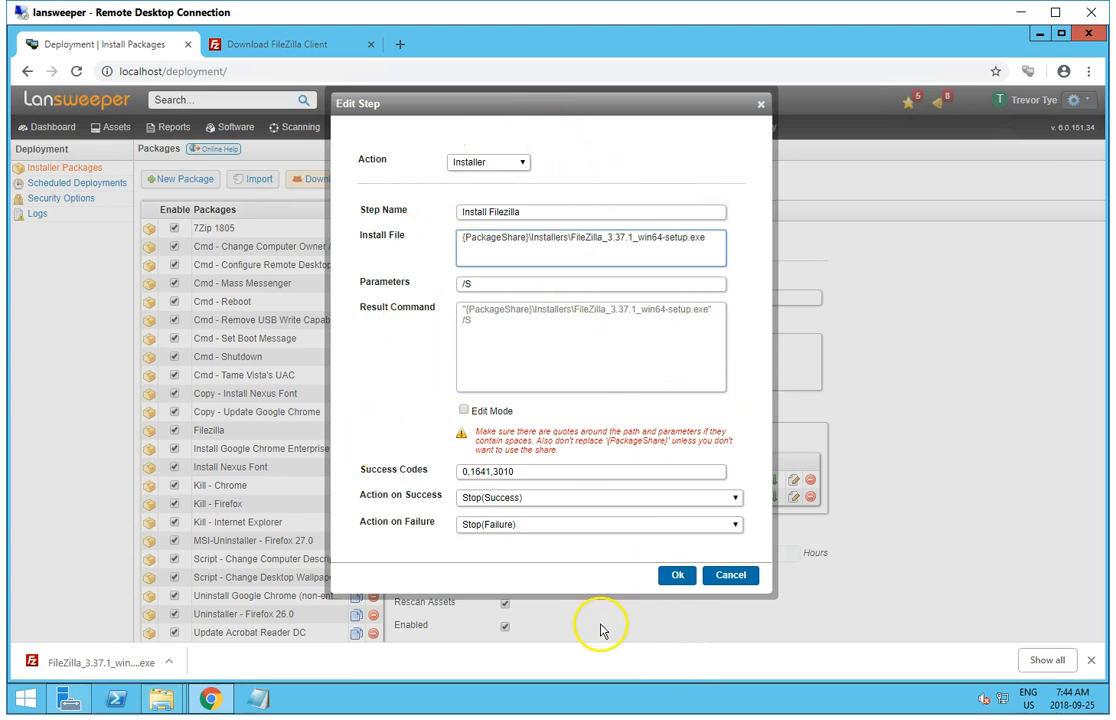
pyautogui.moveTo(602, 633)
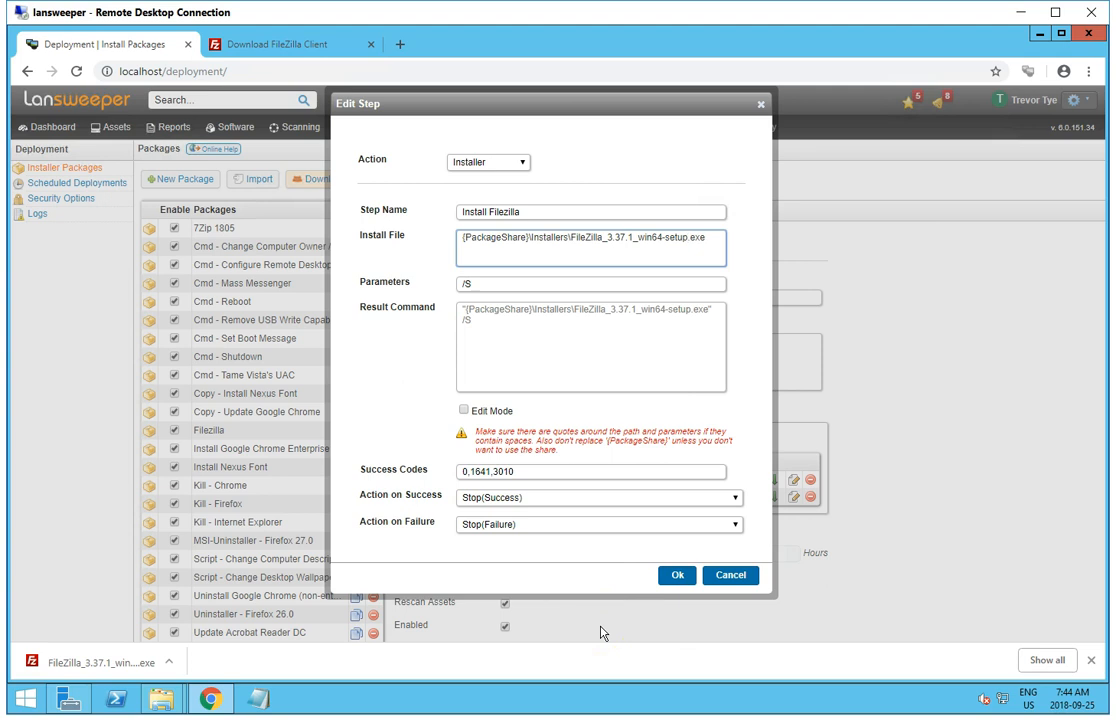
pyautogui.moveTo(640, 630)
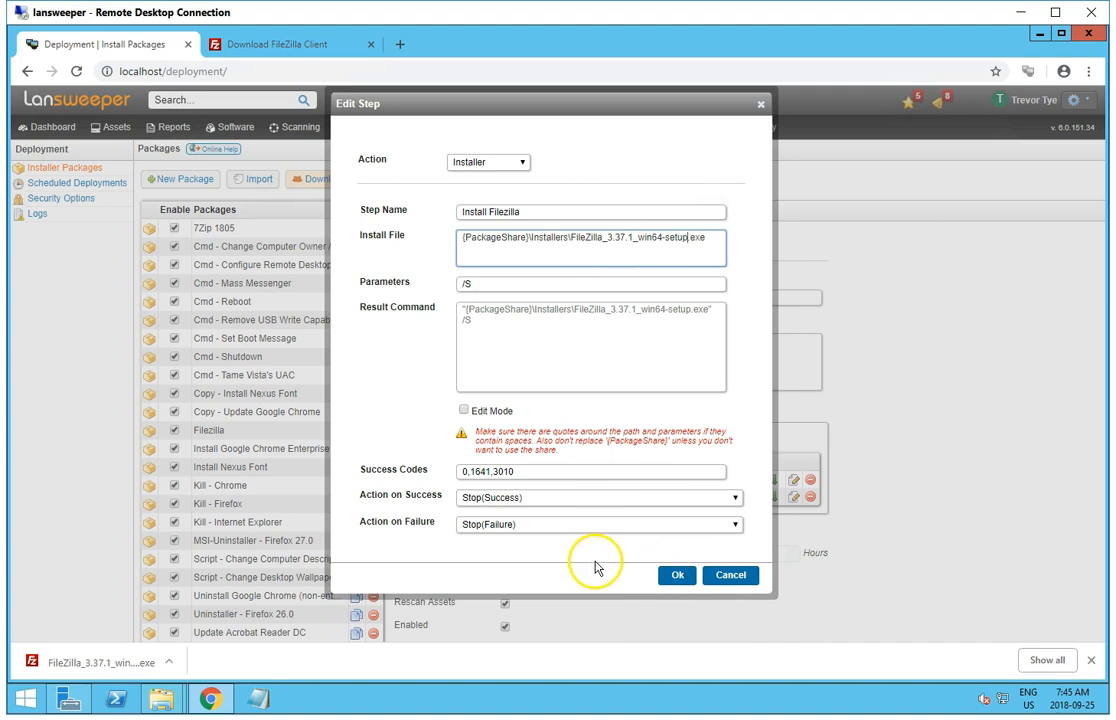
pyautogui.moveTo(758, 507)
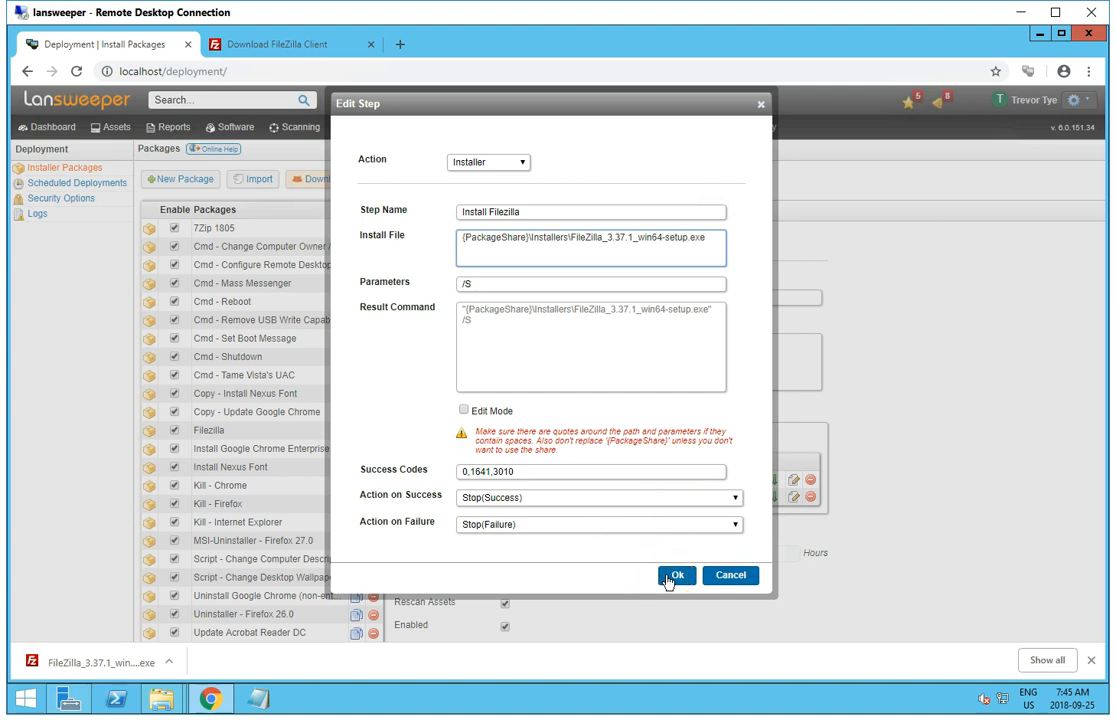
pyautogui.click(678, 575)
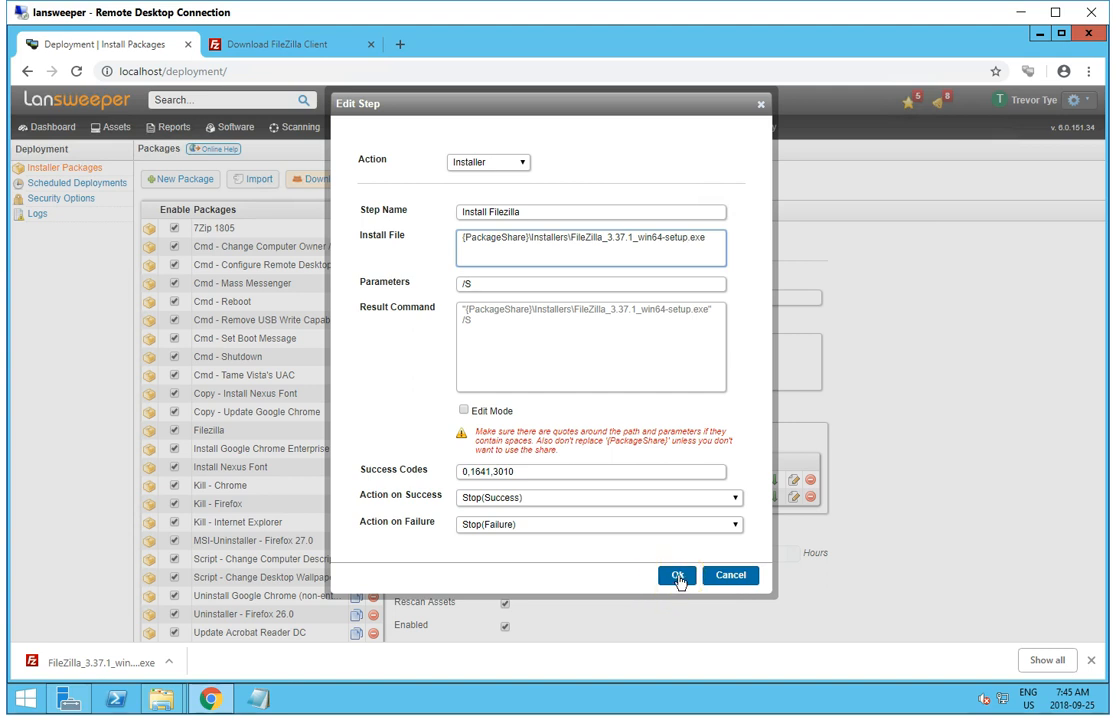
pyautogui.click(677, 575)
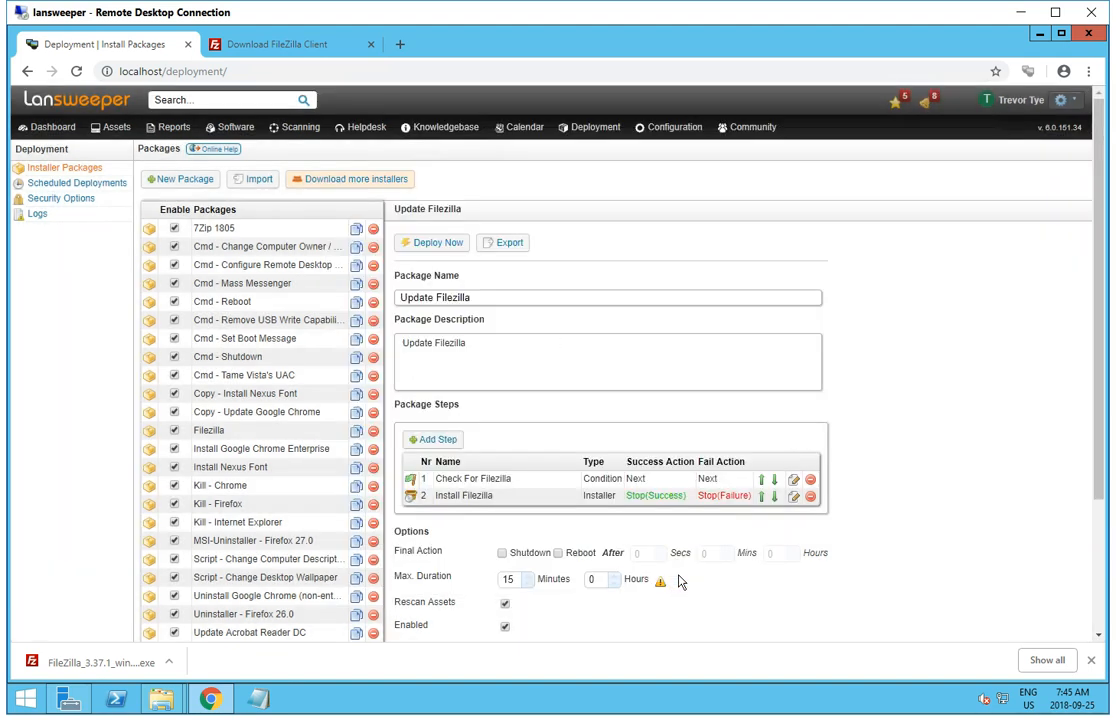
# Step: Set the Update Filezilla package's run mode to Scanning Credentials
pyautogui.scroll(-3)
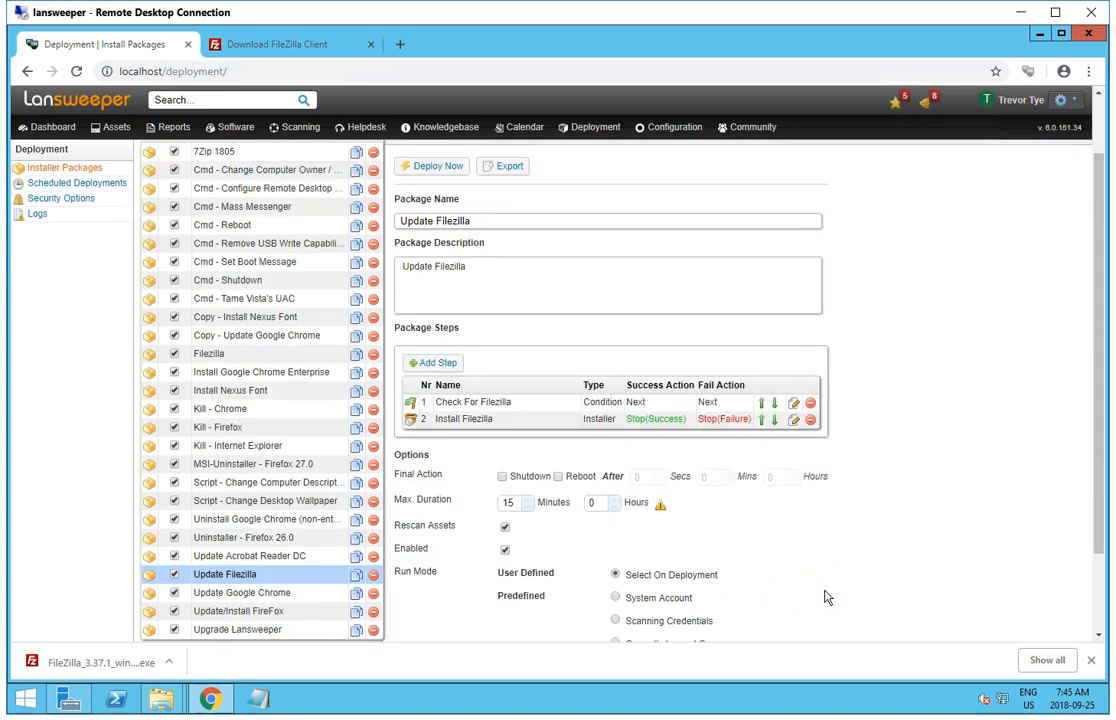
pyautogui.moveTo(1022, 491)
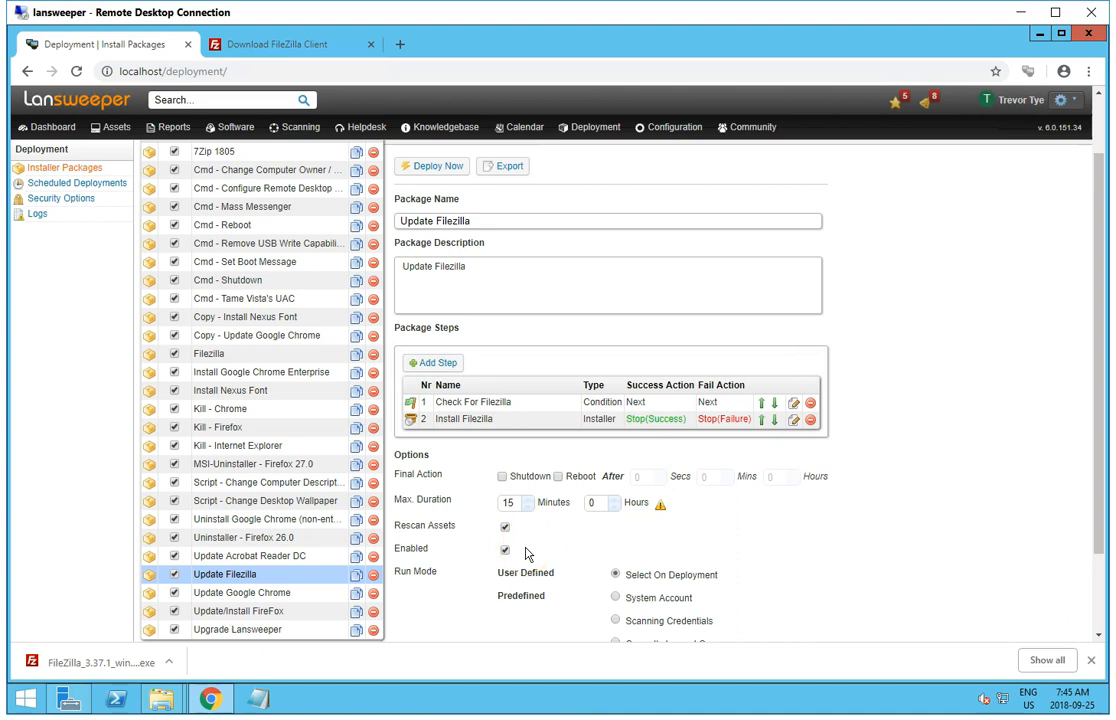
pyautogui.moveTo(620, 430)
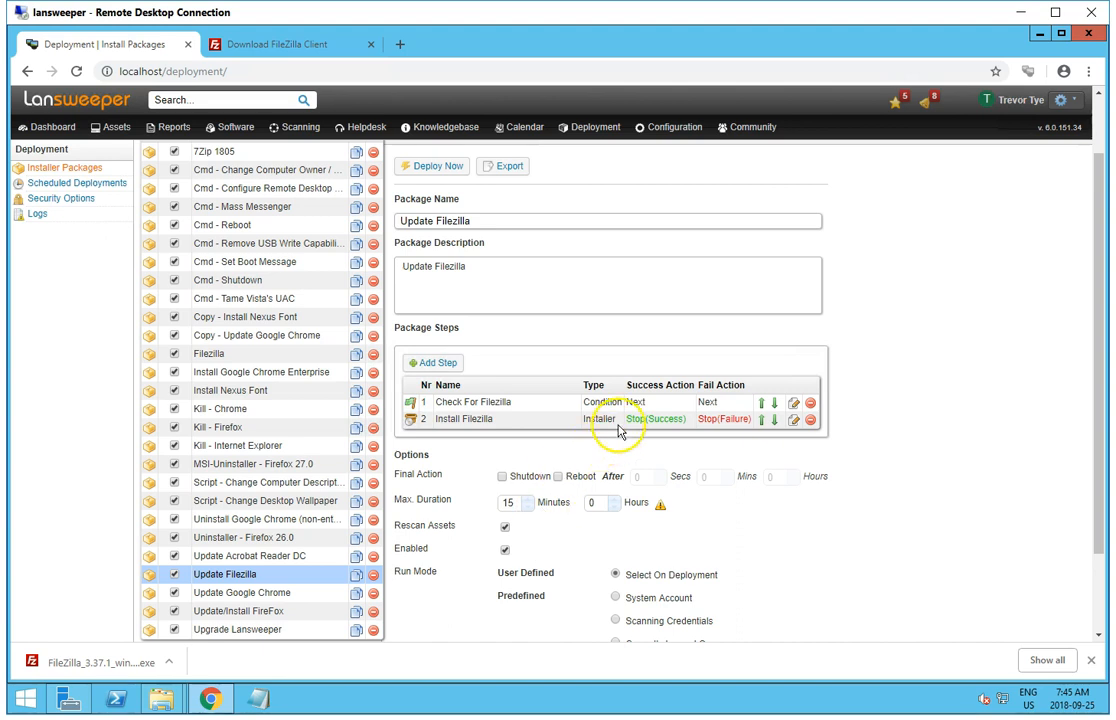
pyautogui.scroll(-3)
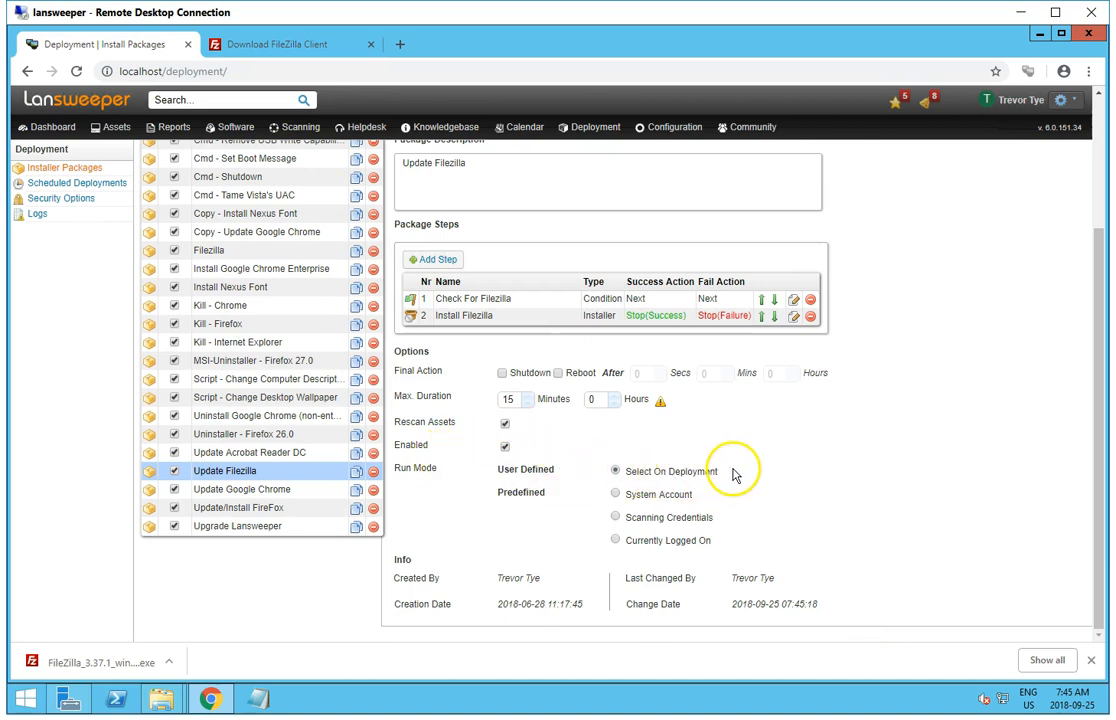
pyautogui.moveTo(603, 469)
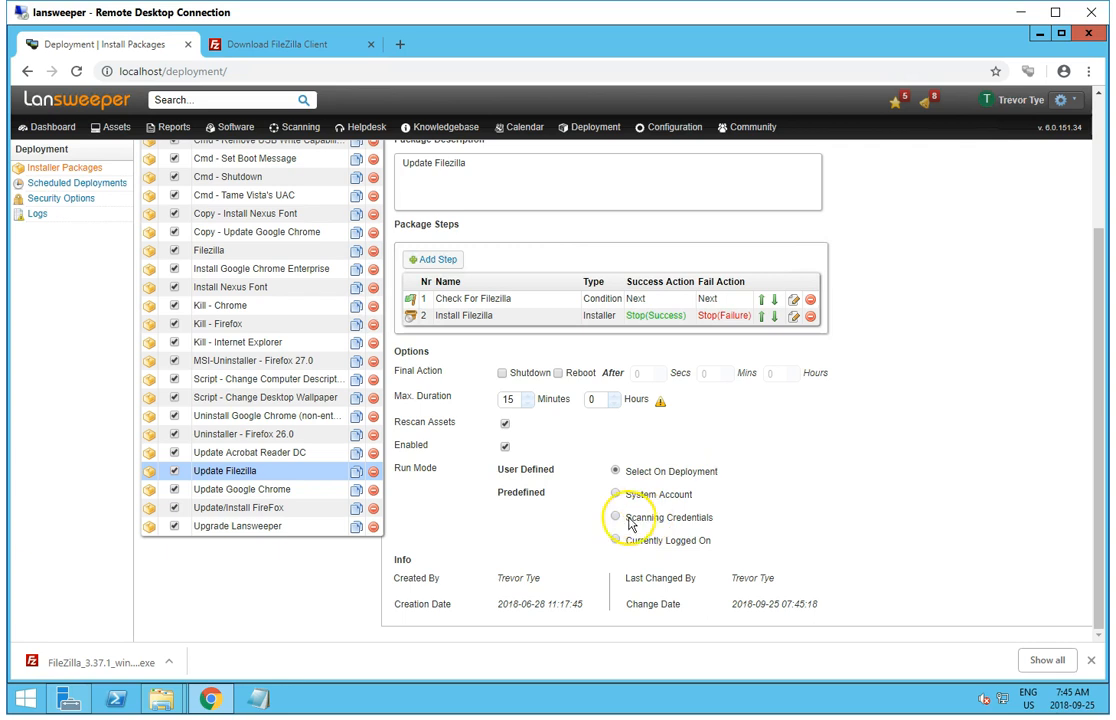
pyautogui.click(615, 517)
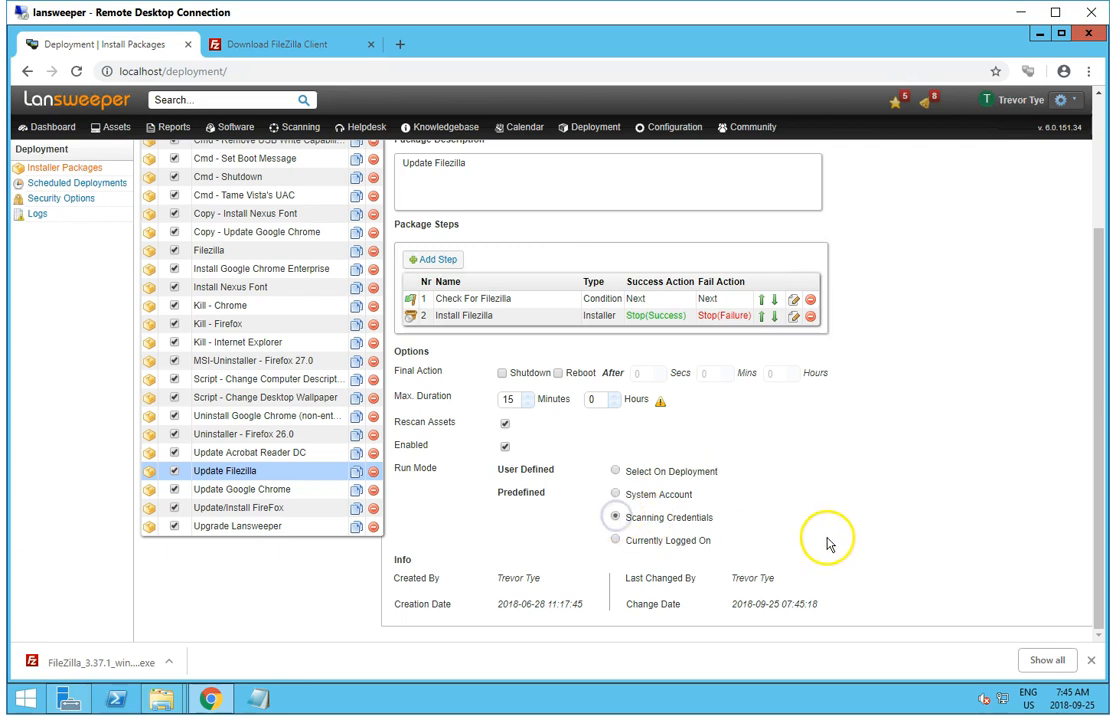
# Step: Open the Deploy Now dialog for the Update Filezilla package
pyautogui.scroll(3)
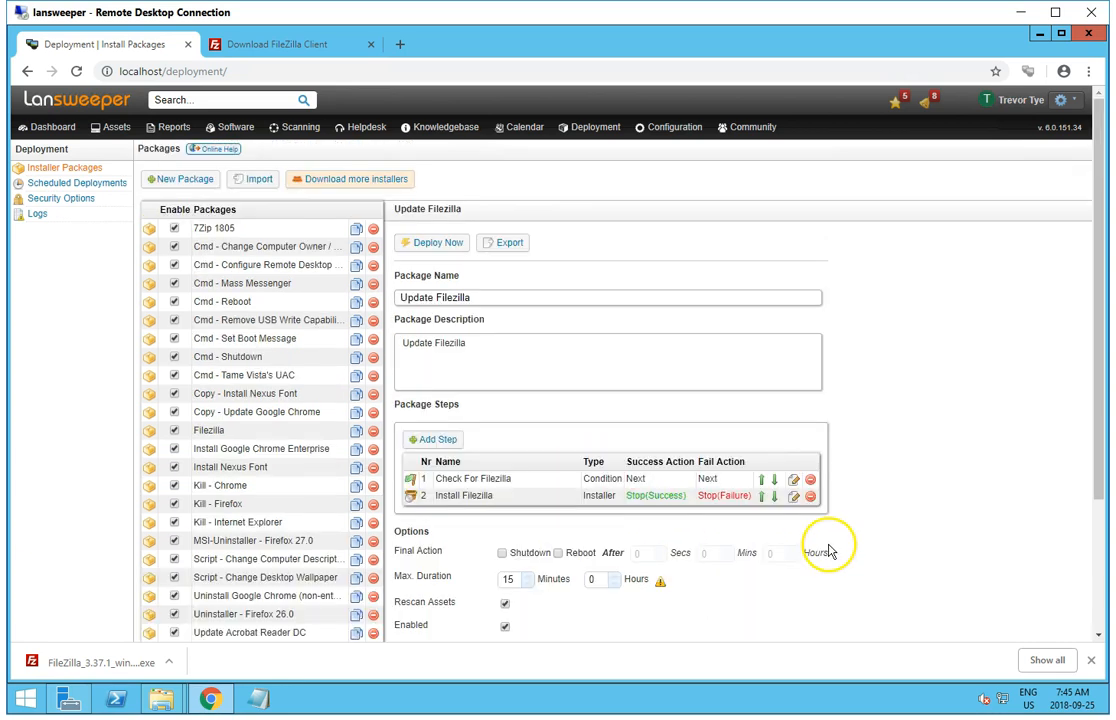
pyautogui.click(434, 243)
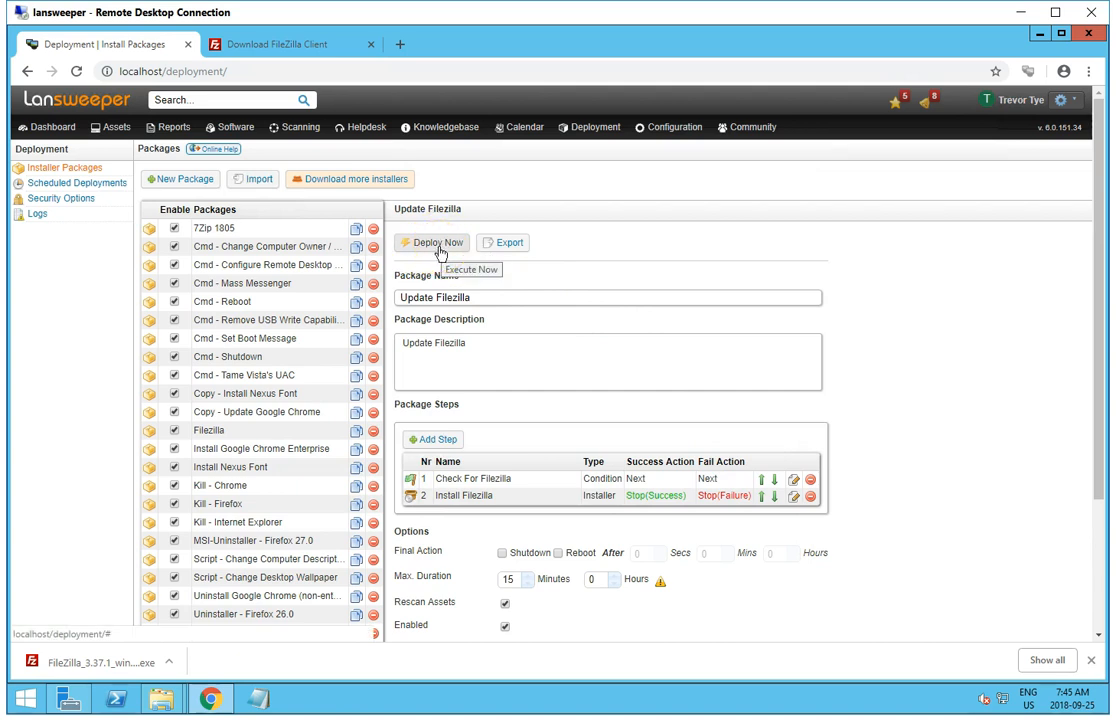
pyautogui.scroll(-3)
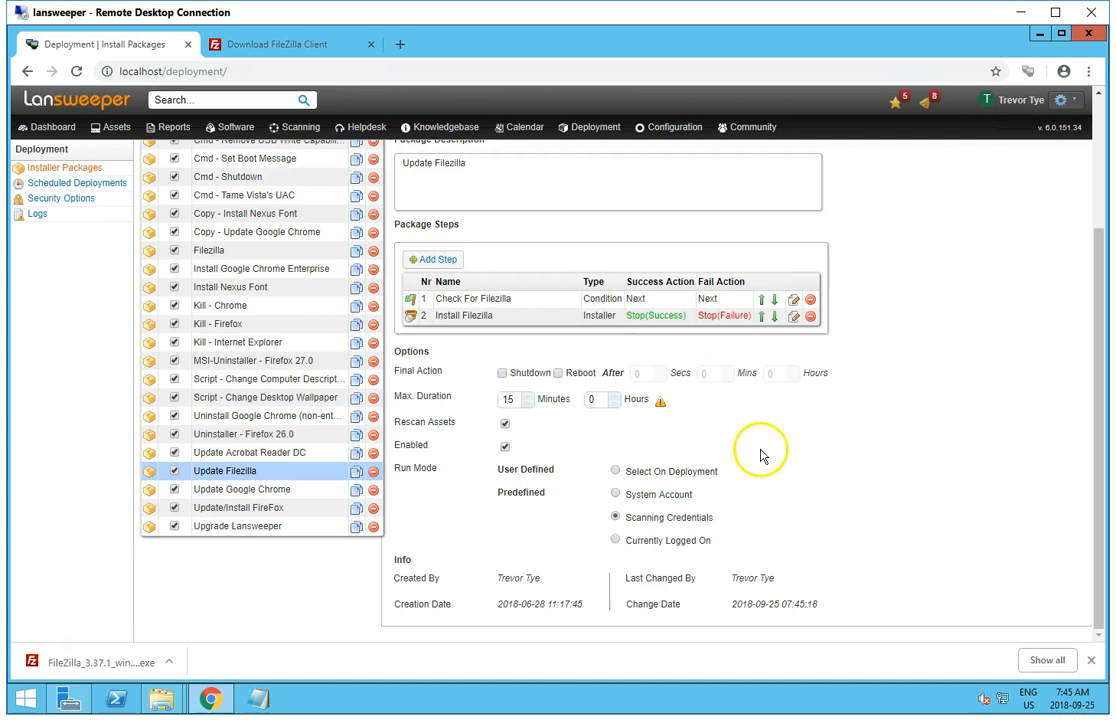
pyautogui.scroll(3)
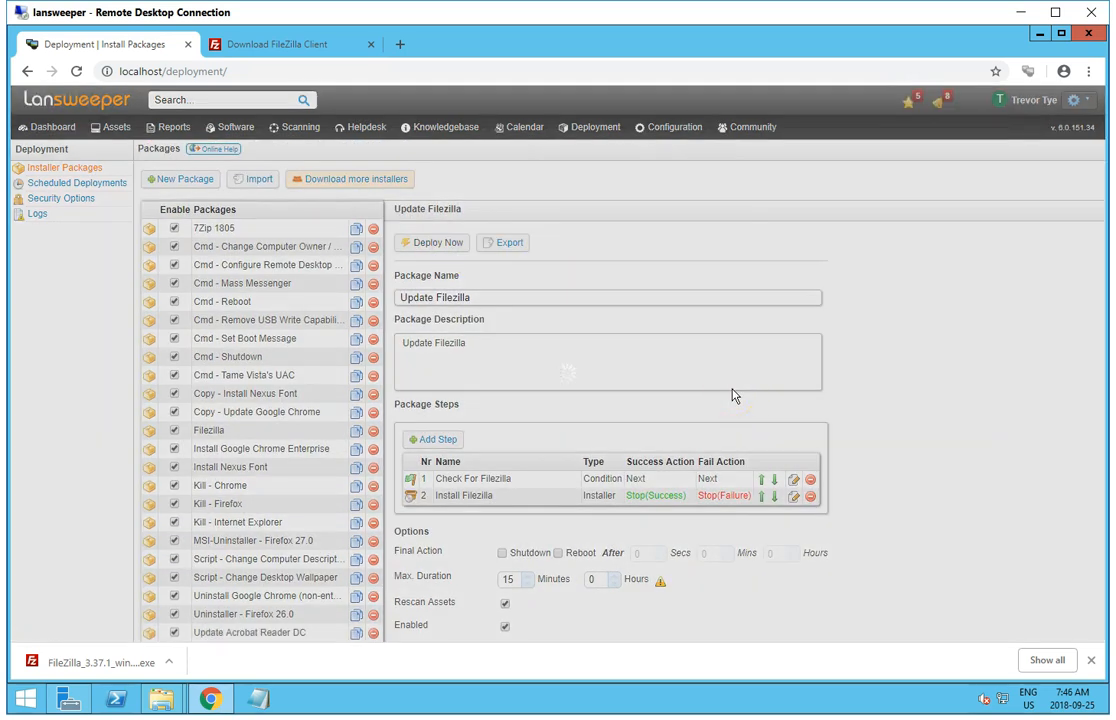
pyautogui.click(432, 242)
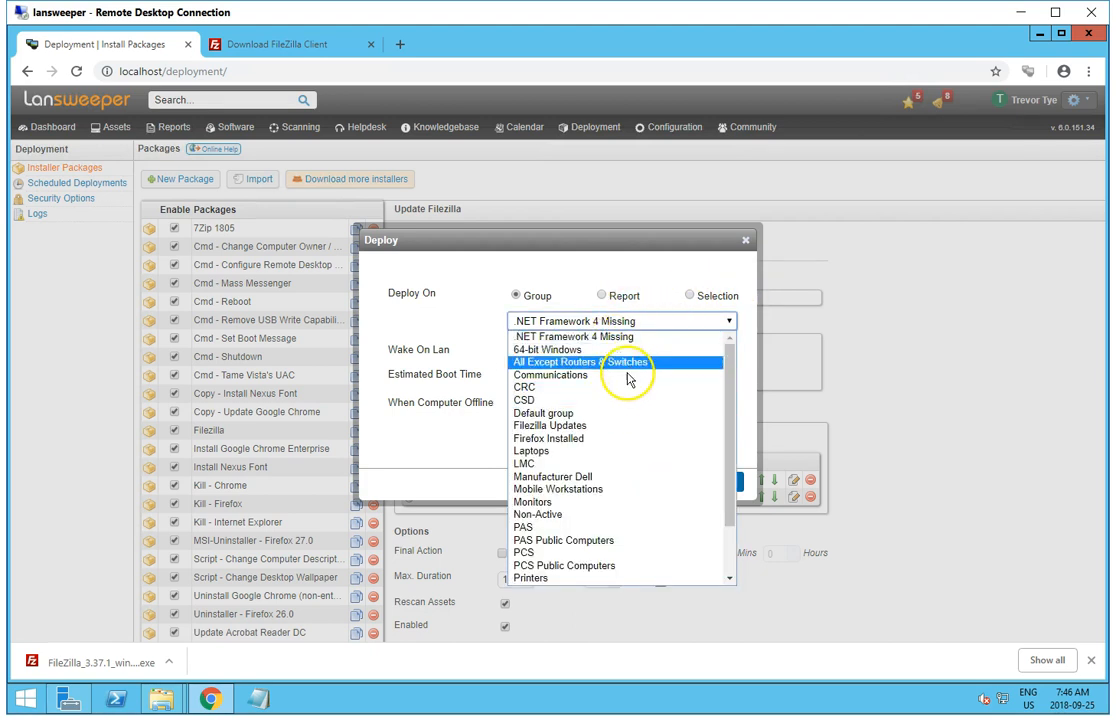
# Step: Deploy to the Filezilla Updates group, retrying offline computers for 3 hours
pyautogui.click(530, 424)
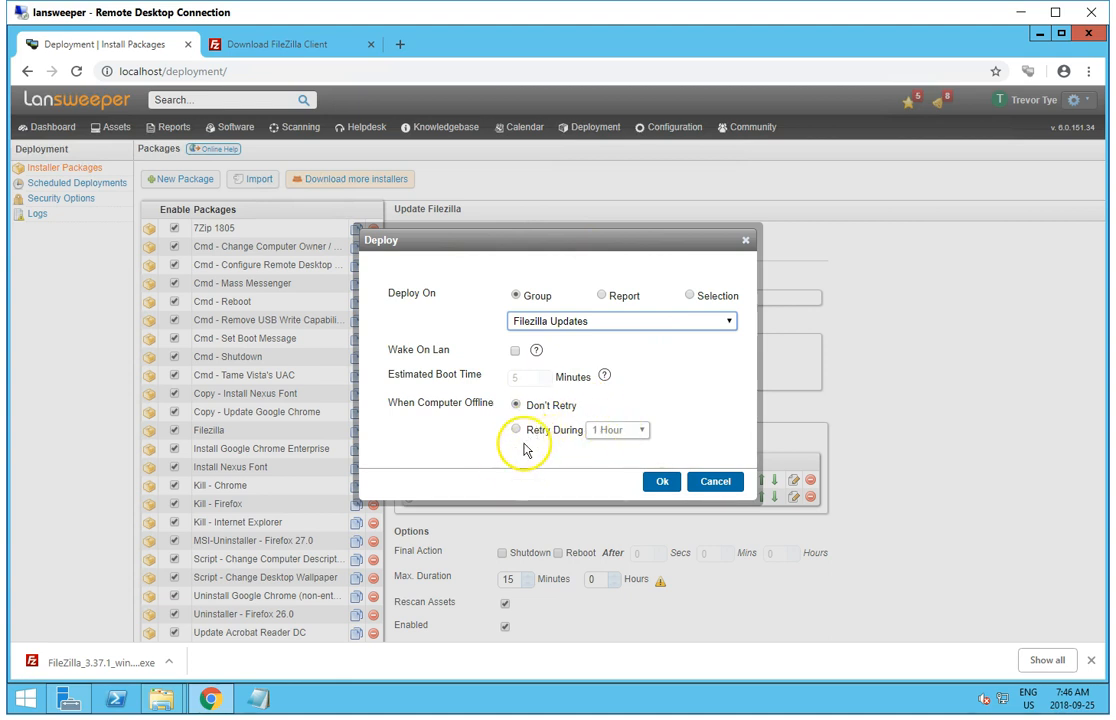
pyautogui.moveTo(513, 440)
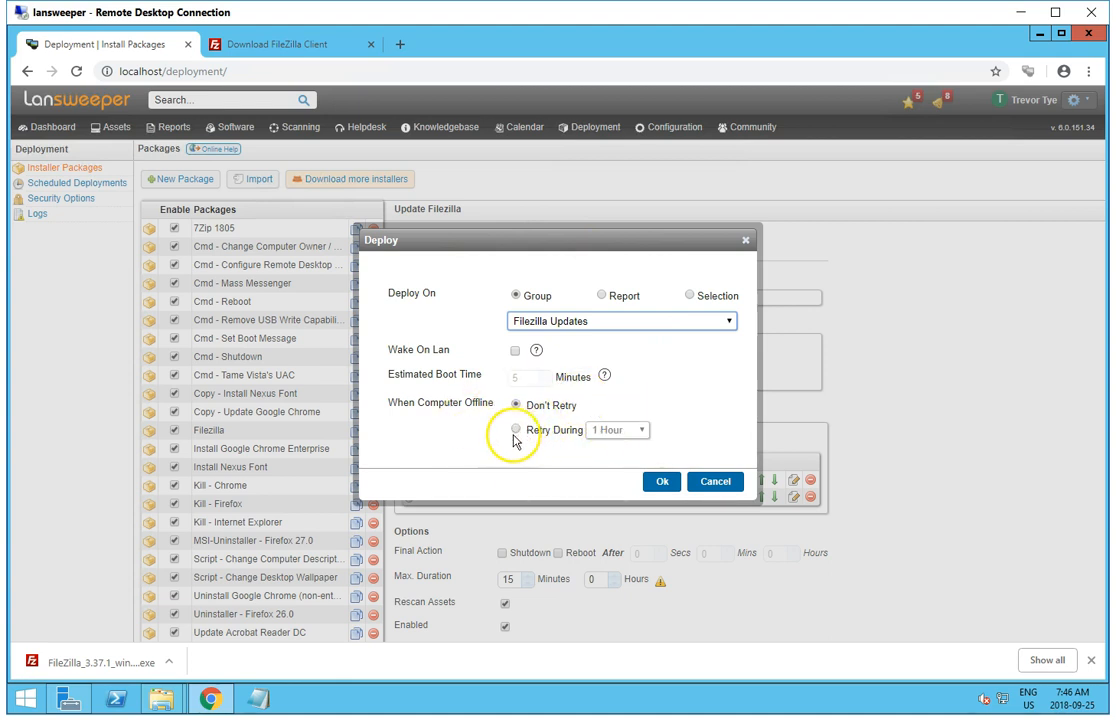
pyautogui.click(638, 430)
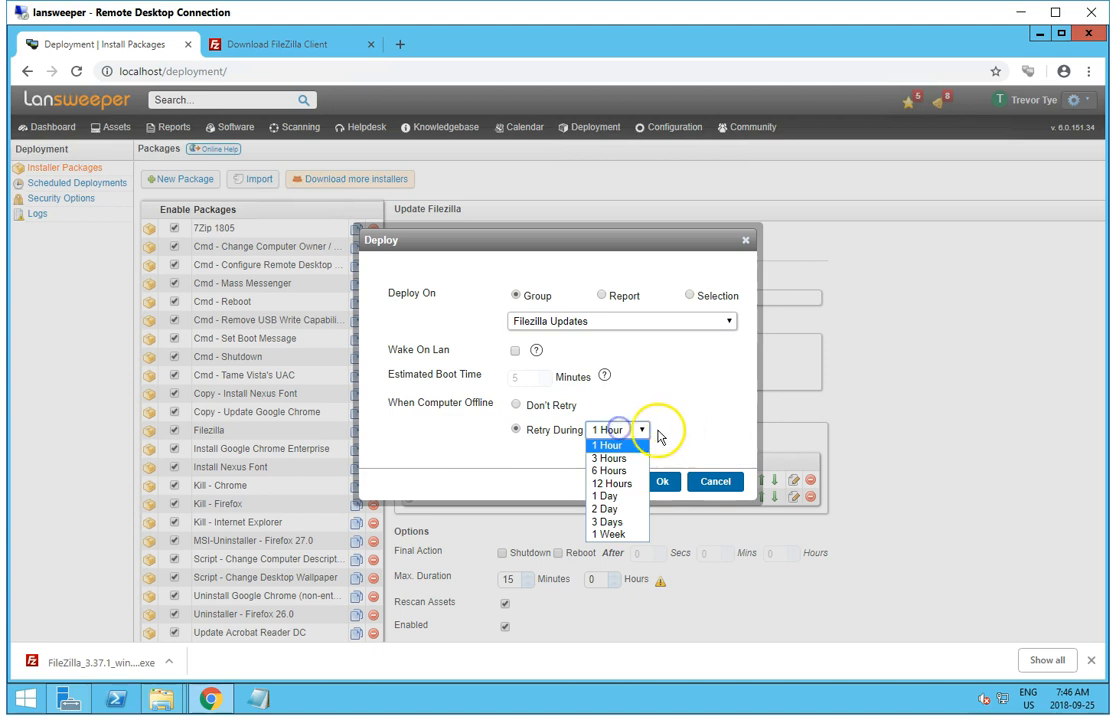
pyautogui.click(609, 458)
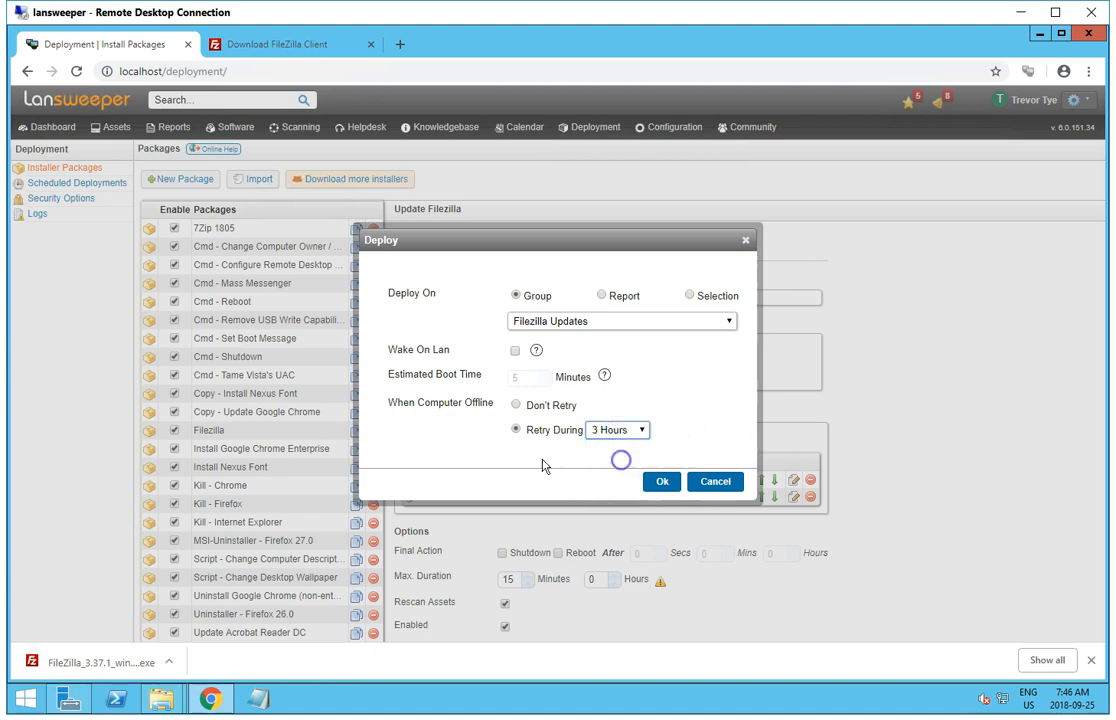
pyautogui.moveTo(662, 481)
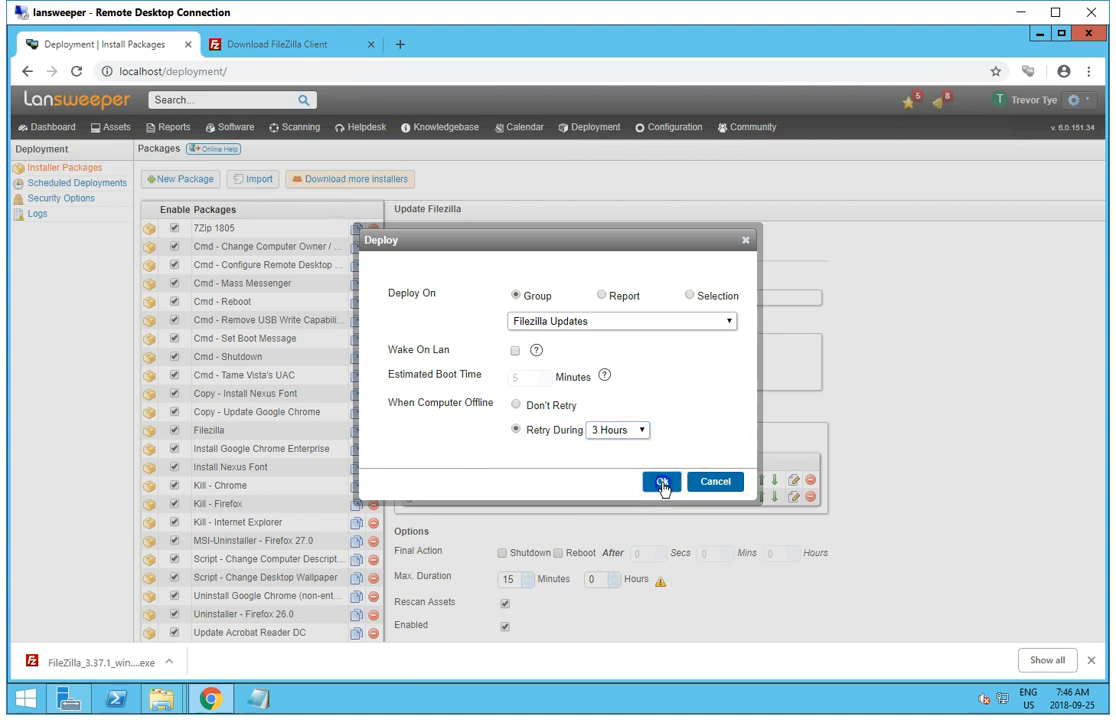
pyautogui.click(663, 483)
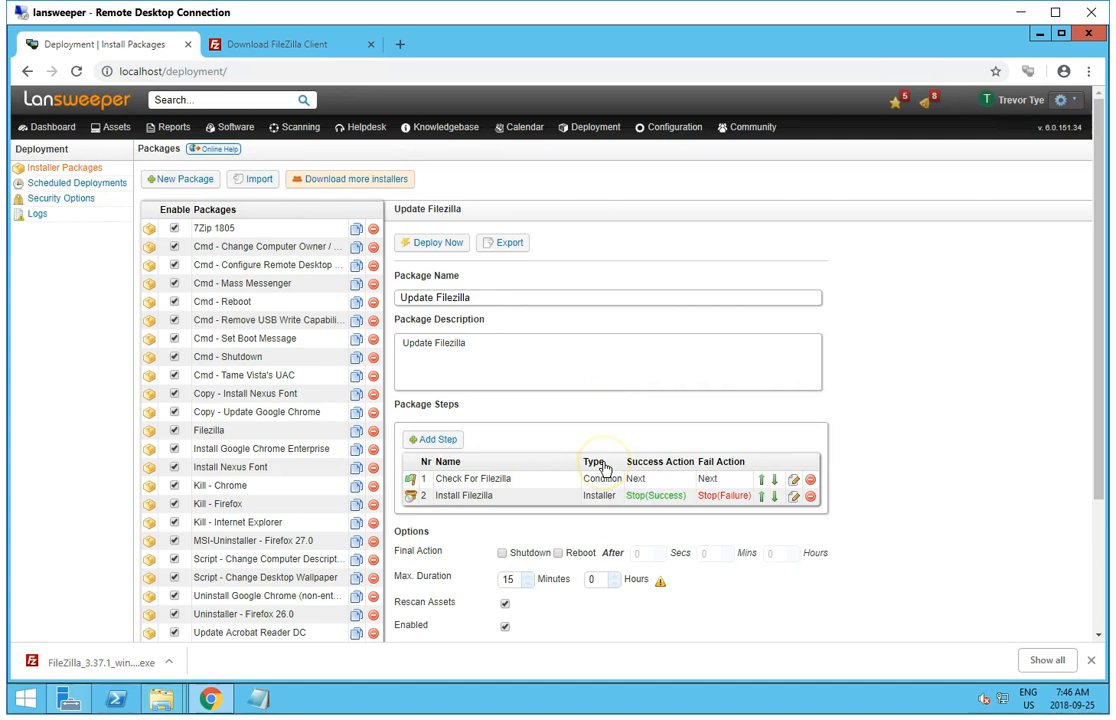
pyautogui.moveTo(901, 317)
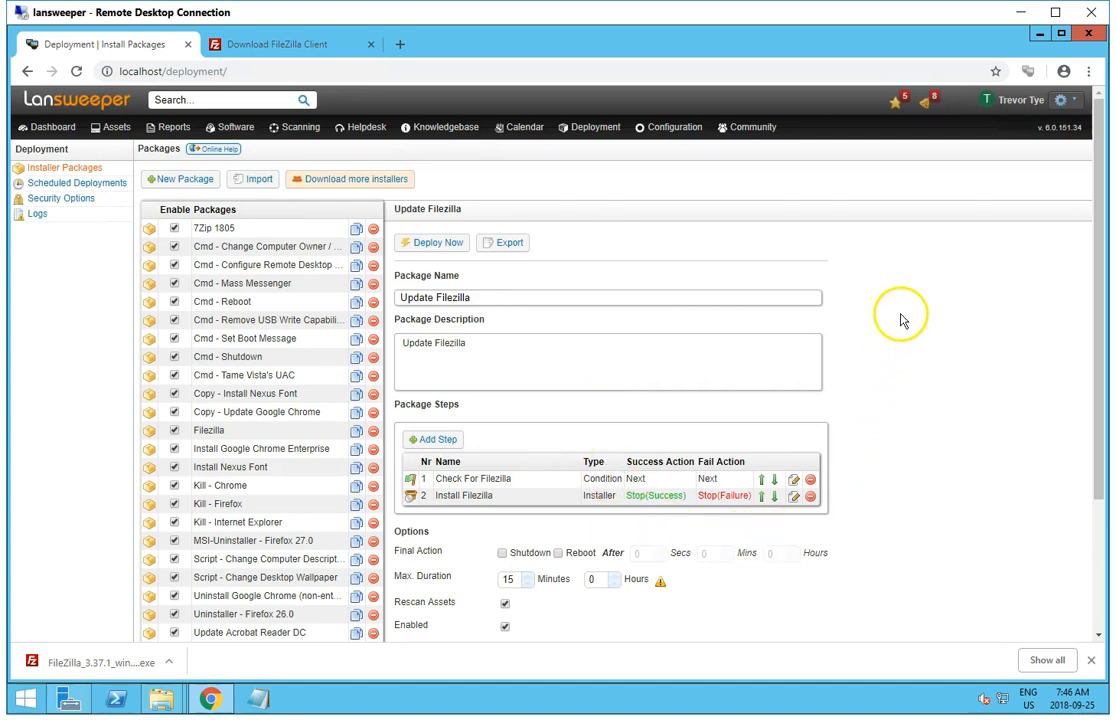
pyautogui.moveTo(674, 258)
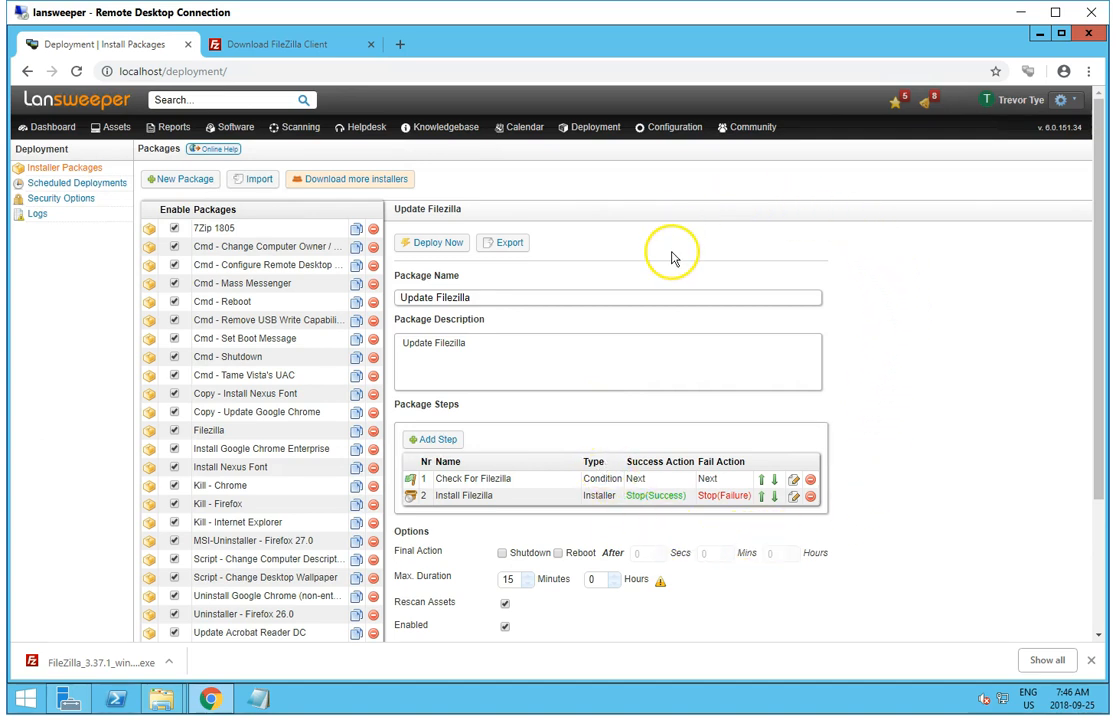
# Step: Open Deployment > Installer Logs to follow the Update Filezilla runs on CAT-001, CAT-003, CAT-006
pyautogui.click(590, 127)
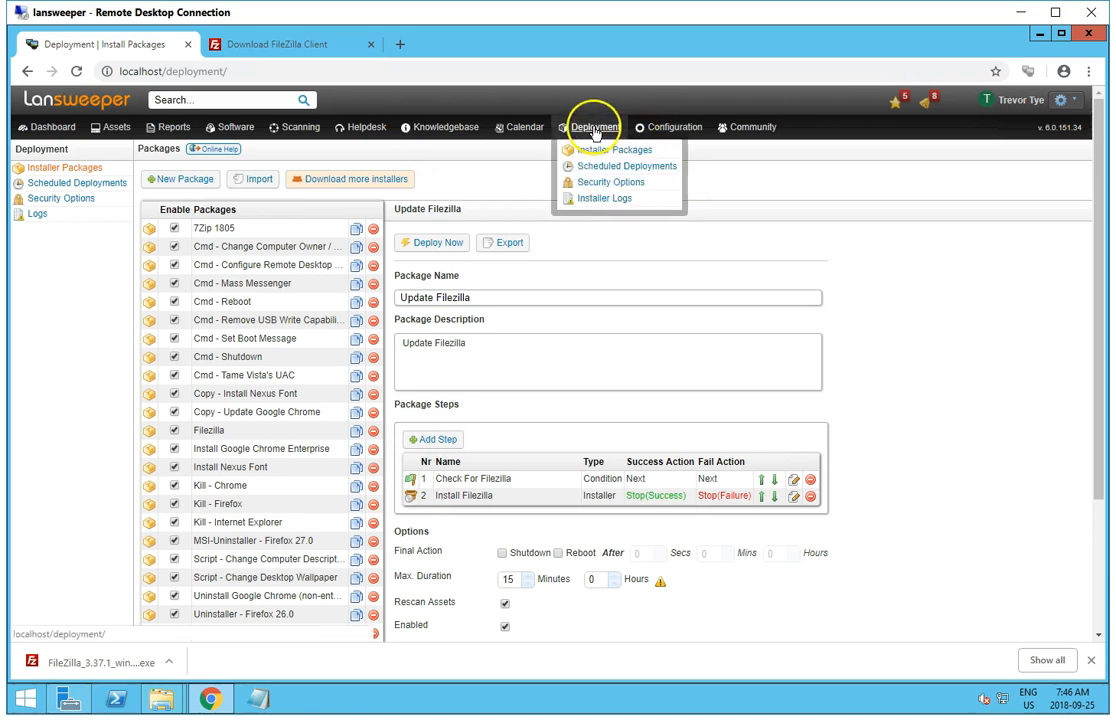
pyautogui.moveTo(600, 198)
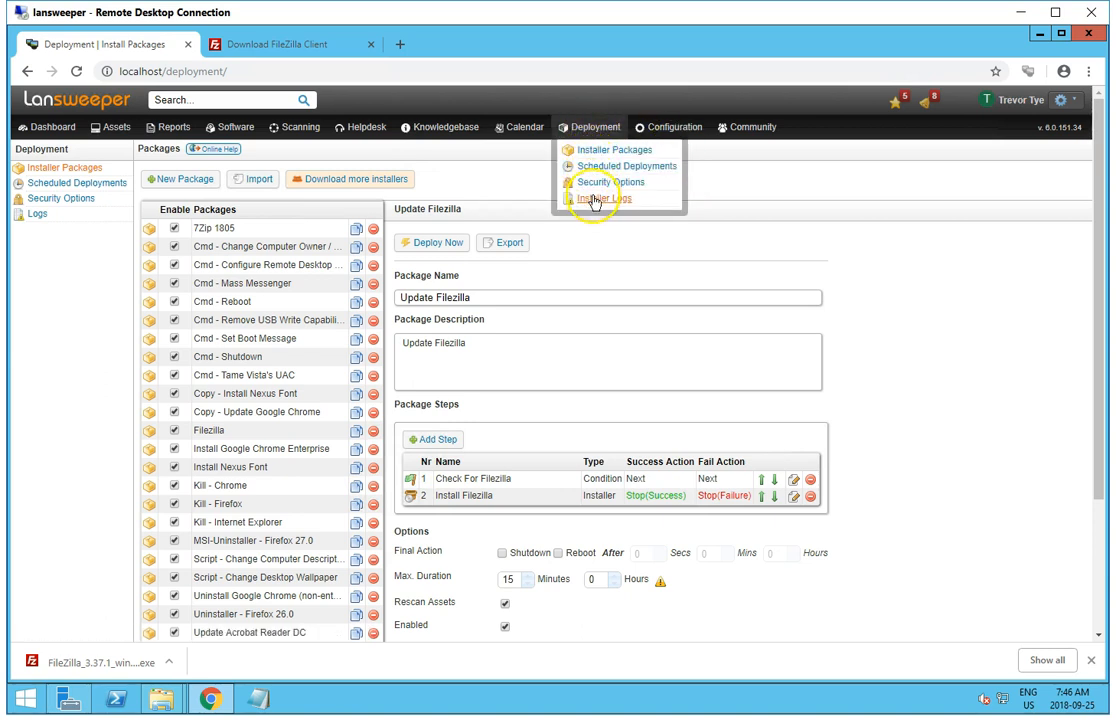
pyautogui.moveTo(998, 630)
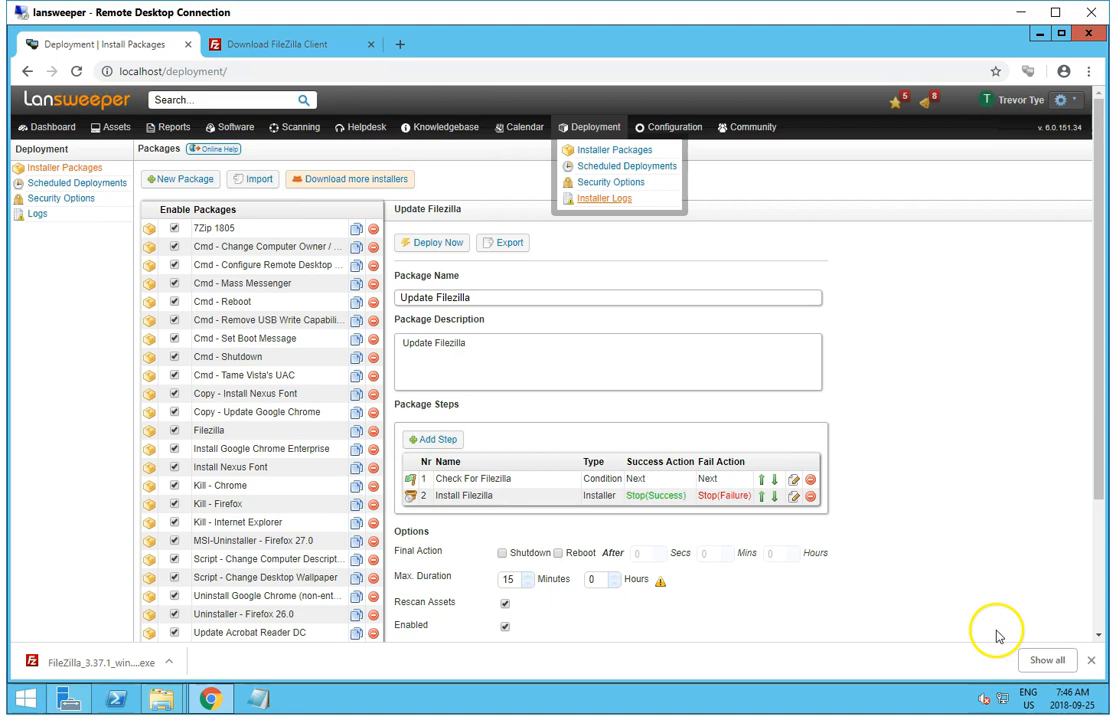
pyautogui.moveTo(1000, 636)
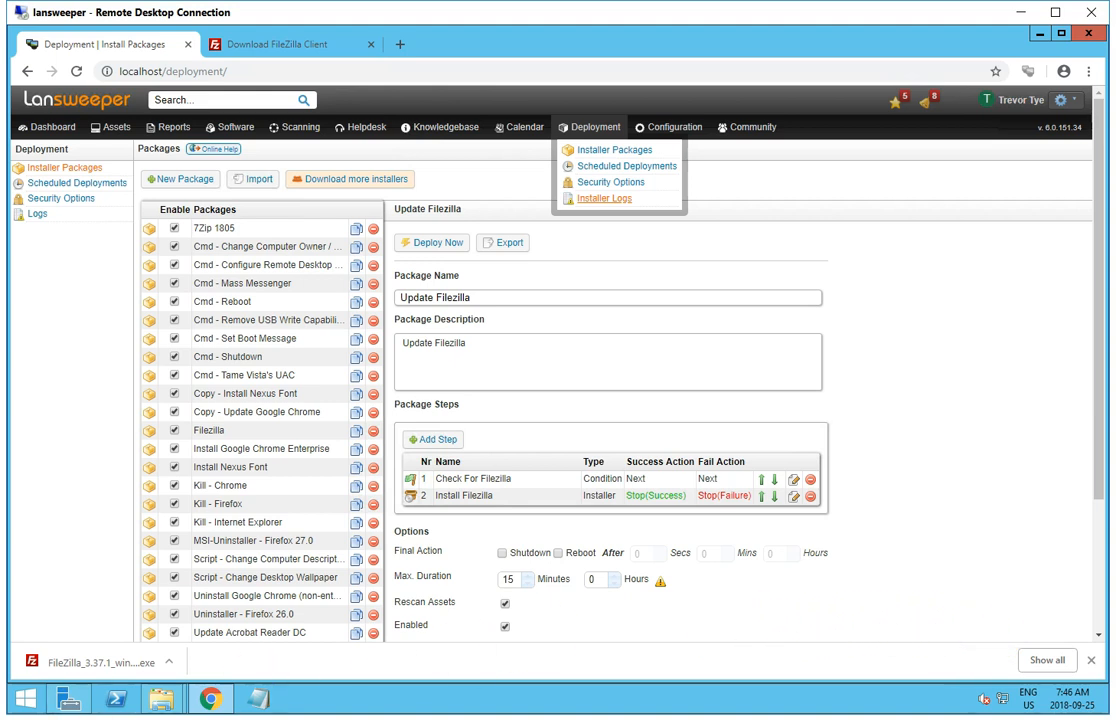
pyautogui.click(604, 198)
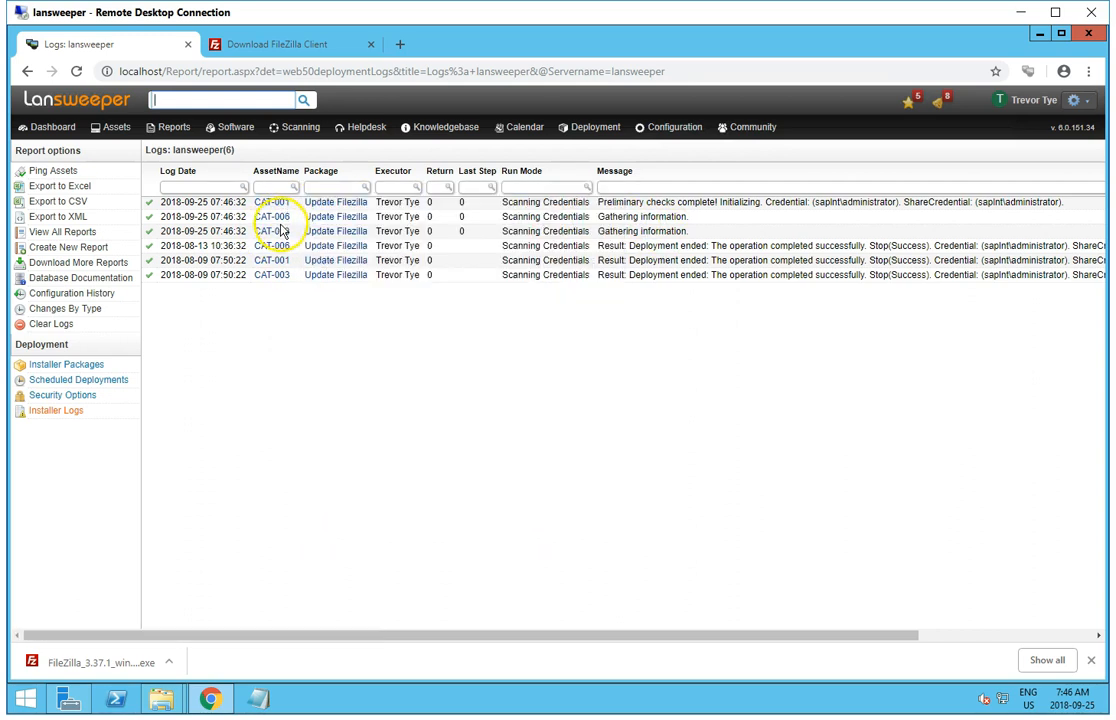
pyautogui.moveTo(757, 221)
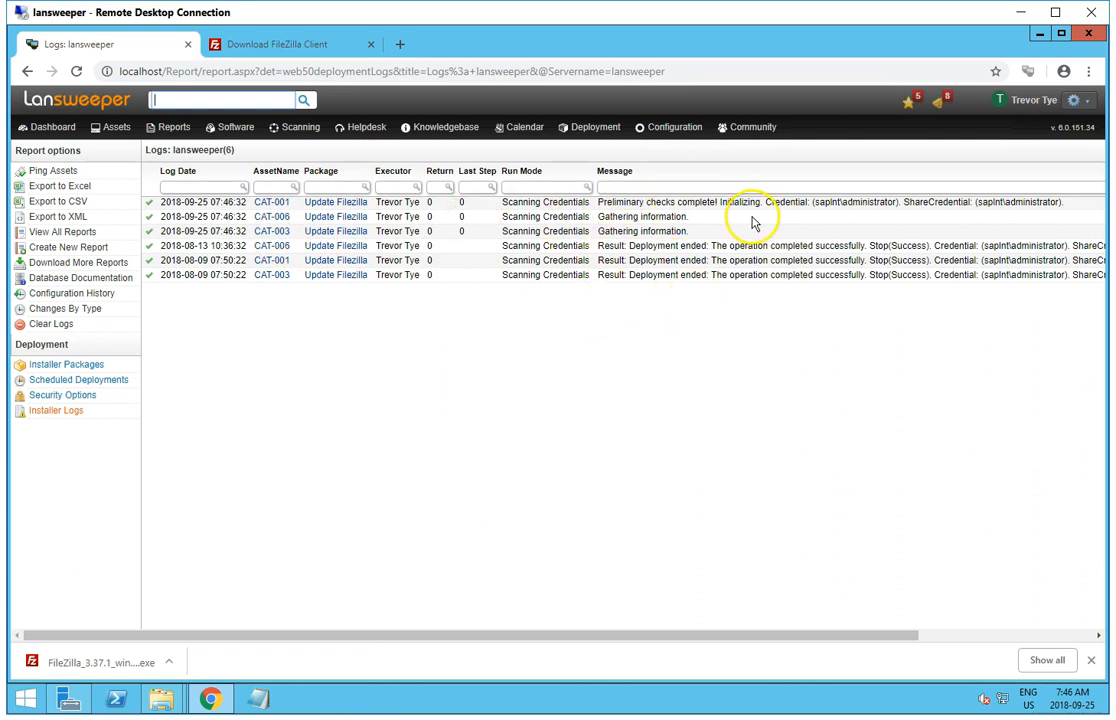
pyautogui.moveTo(656, 328)
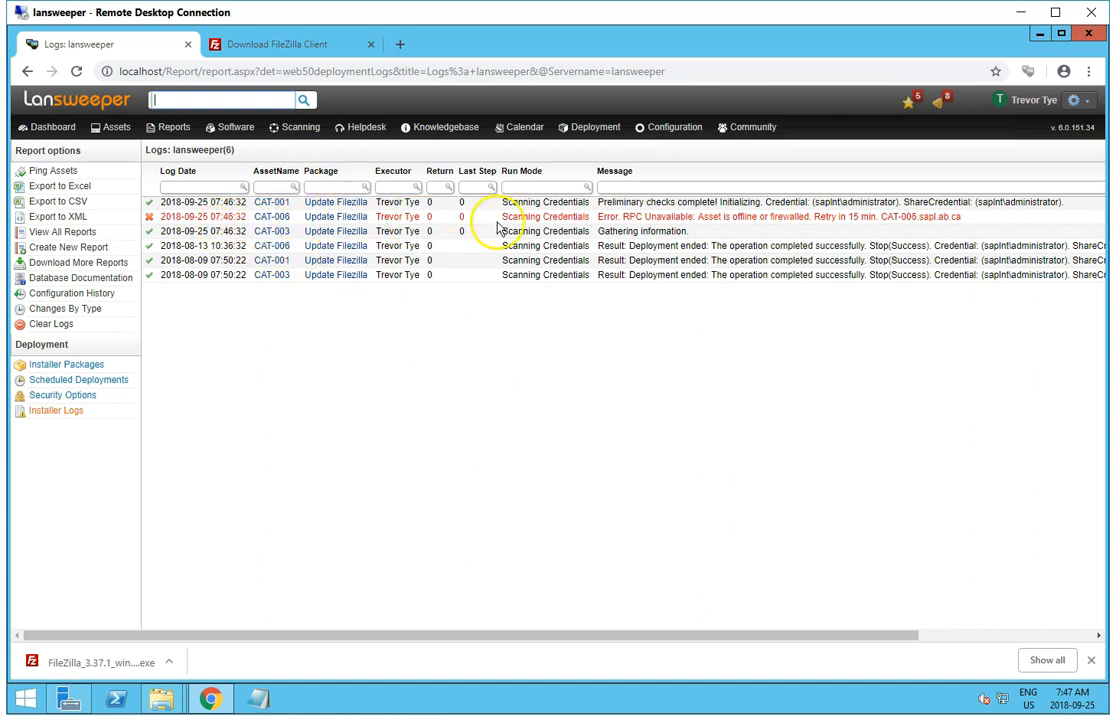
pyautogui.moveTo(1011, 216)
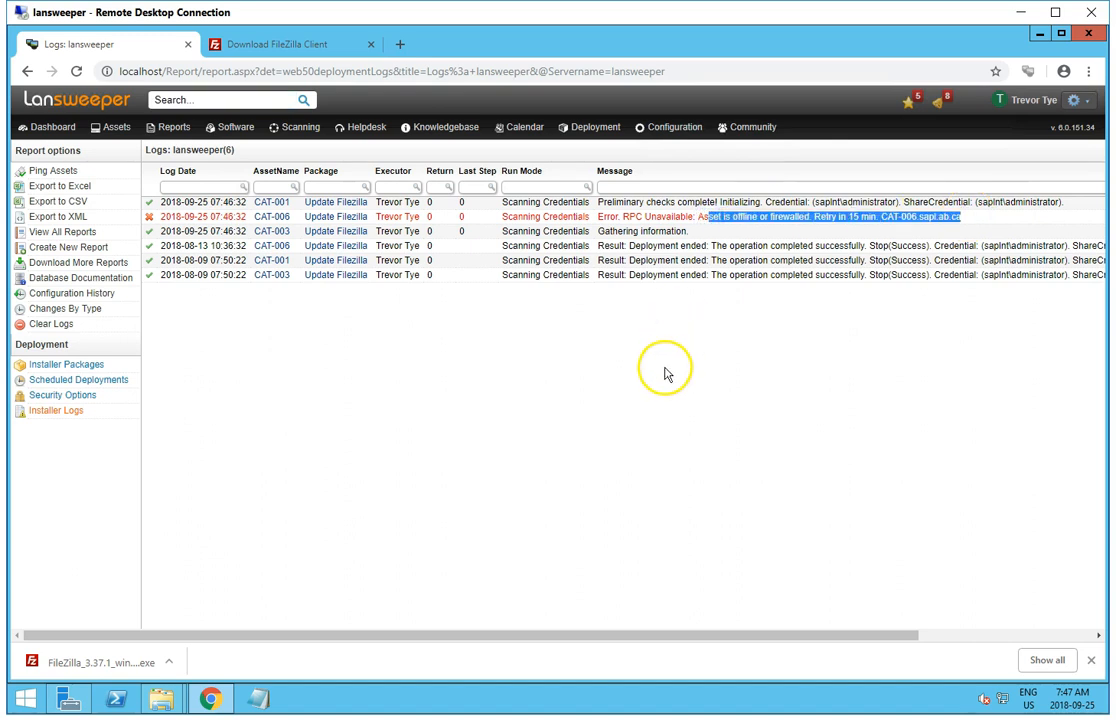
pyautogui.moveTo(406, 418)
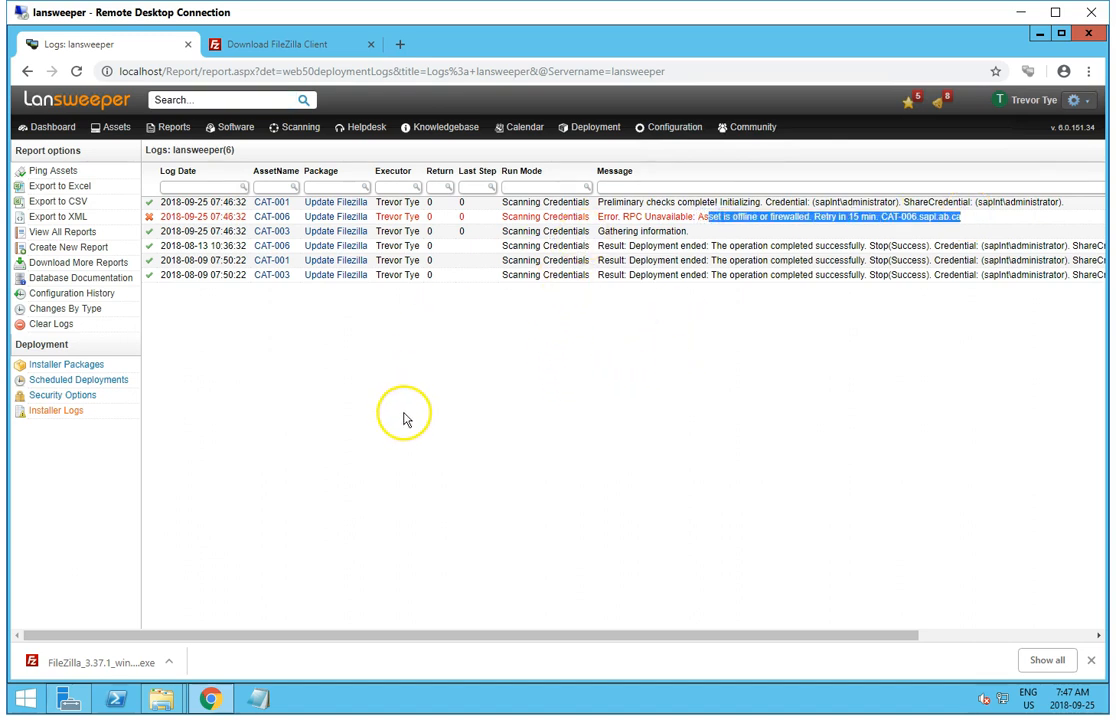
pyautogui.moveTo(52, 410)
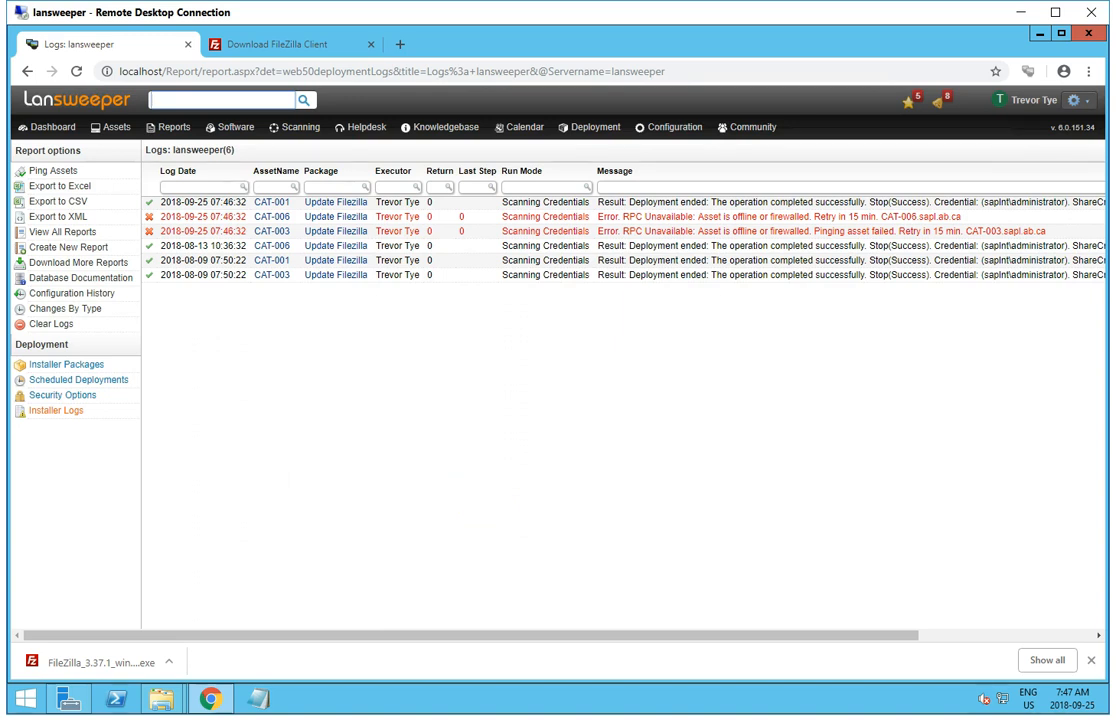
pyautogui.moveTo(277, 425)
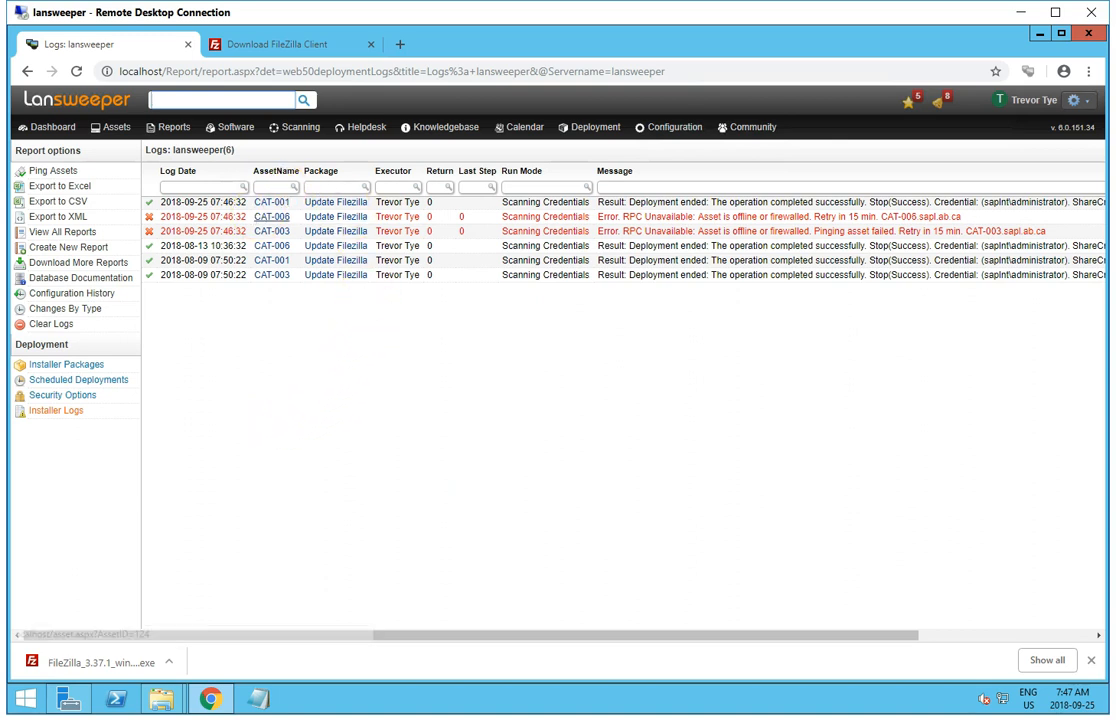
# Step: Check CAT-001's software for FileZilla Client 3.37.1, then search '003' for CAT-003
pyautogui.click(285, 204)
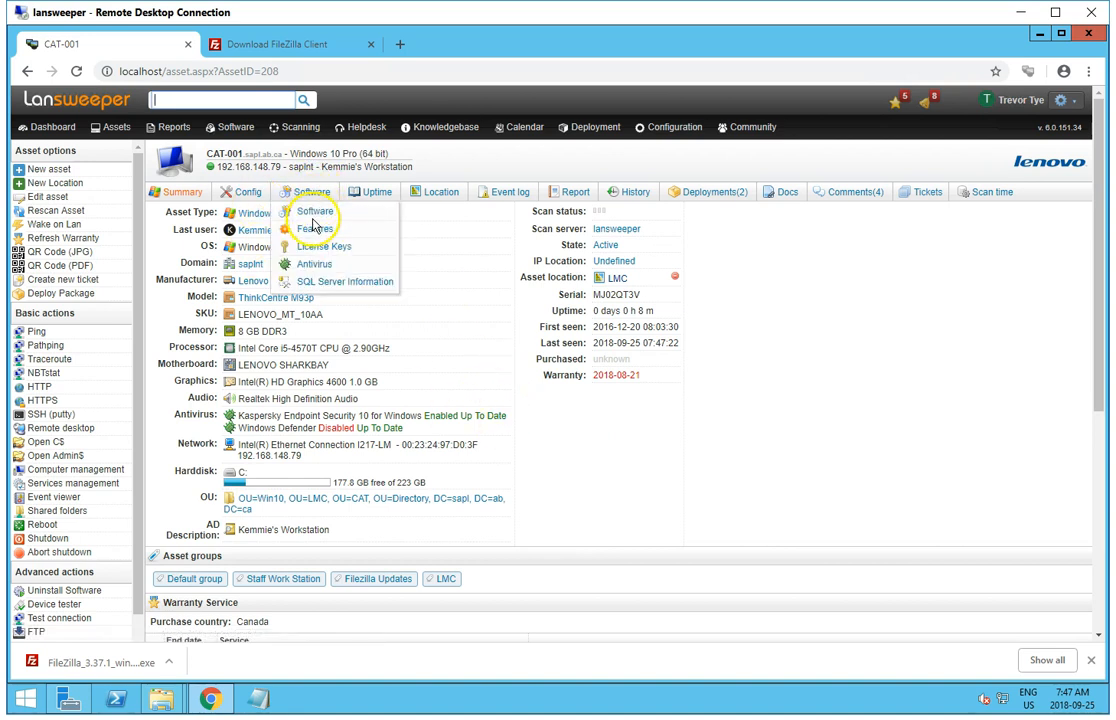
pyautogui.click(314, 211)
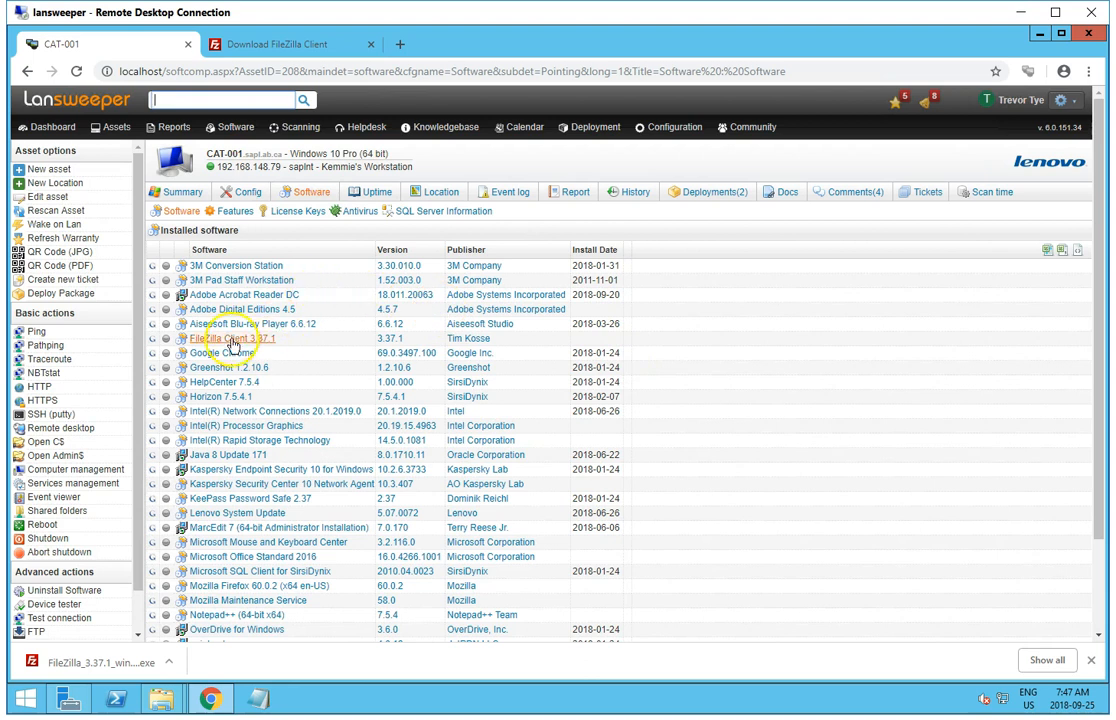
pyautogui.moveTo(339, 285)
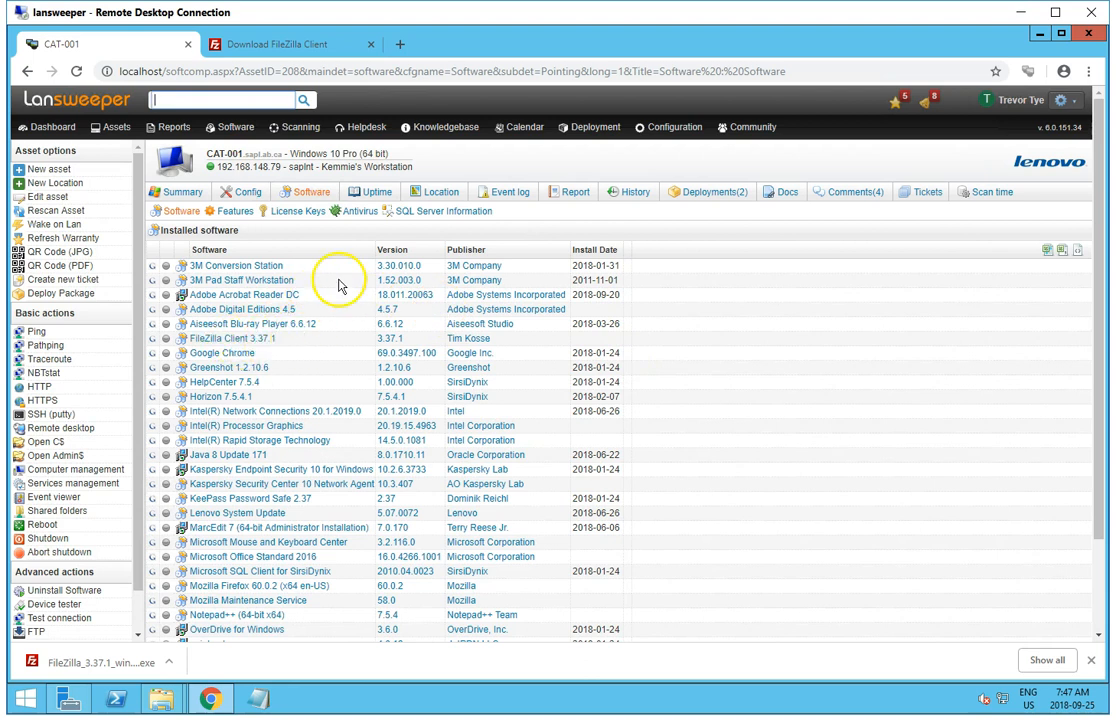
pyautogui.click(441, 191)
pyautogui.write('cat-')
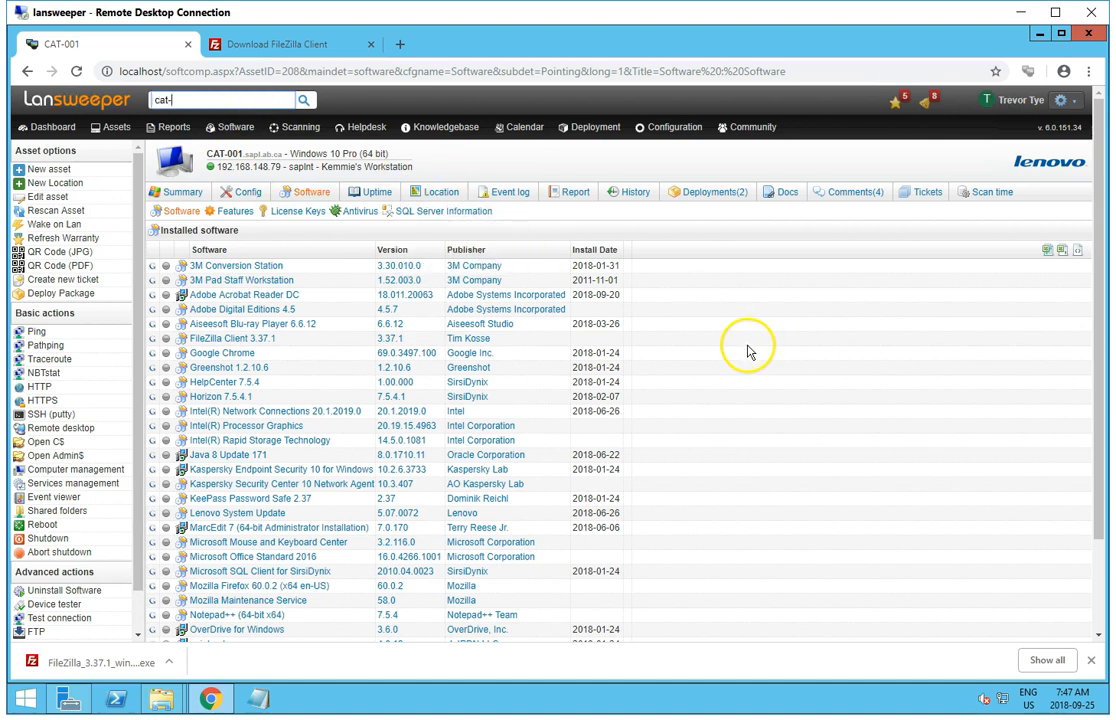
pyautogui.write('003')
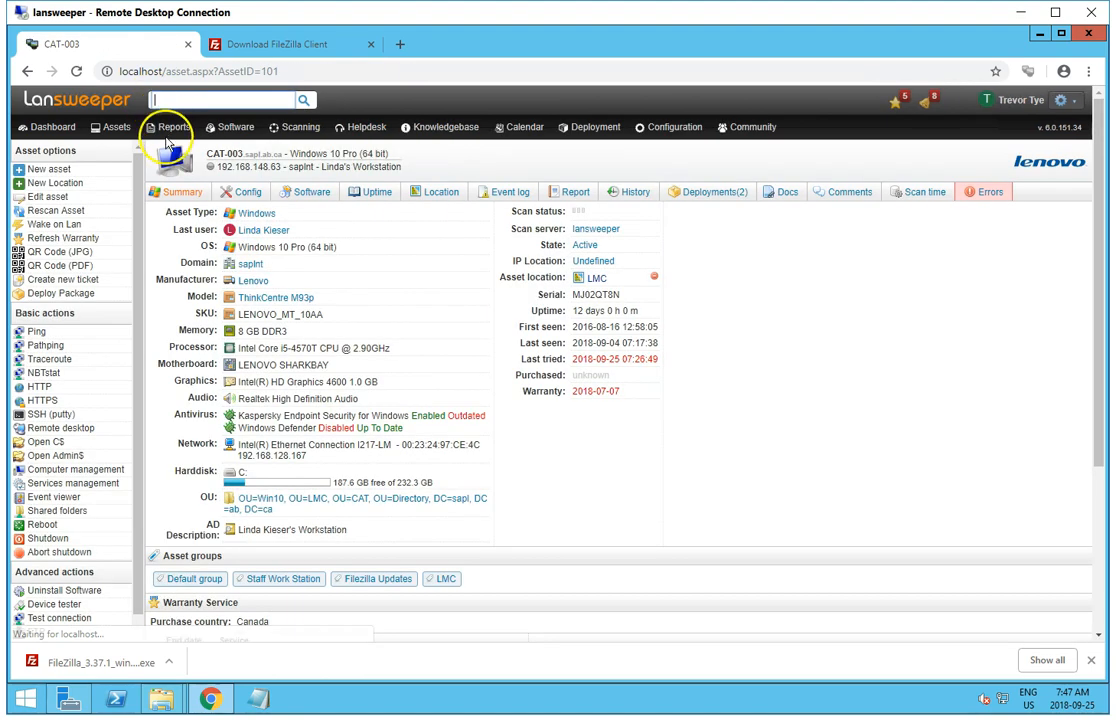
# Step: View CAT-003's software (FileZilla 3.35.2) and its Ping failed and RPC Unavailable errors
pyautogui.click(306, 192)
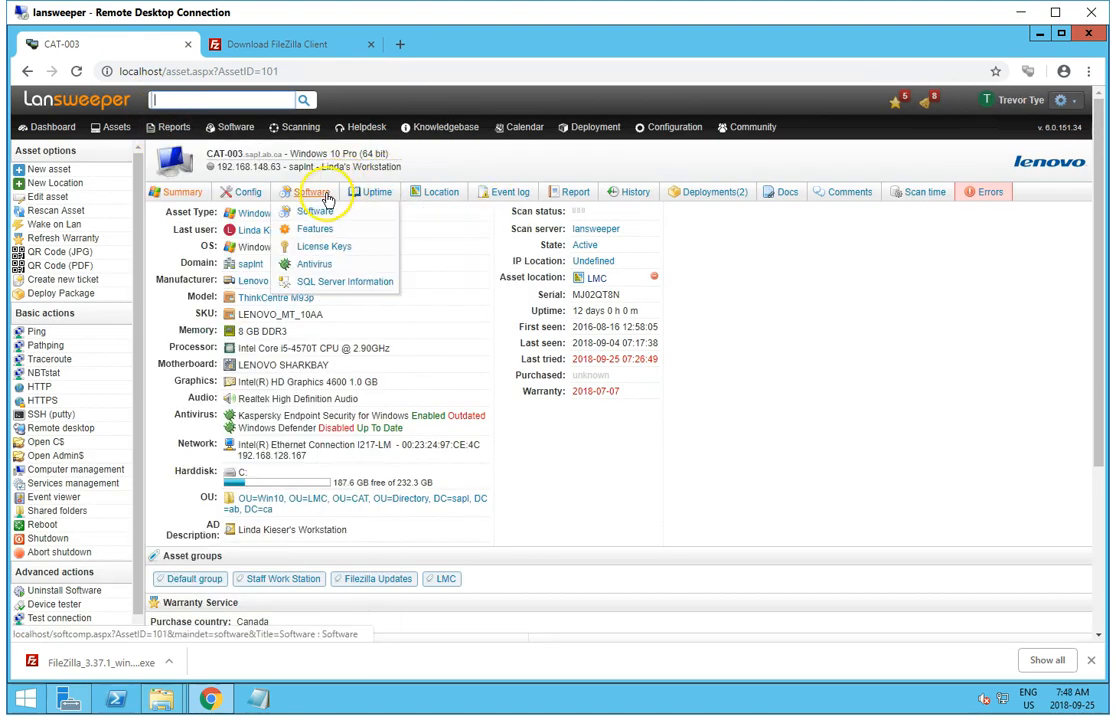
pyautogui.click(328, 197)
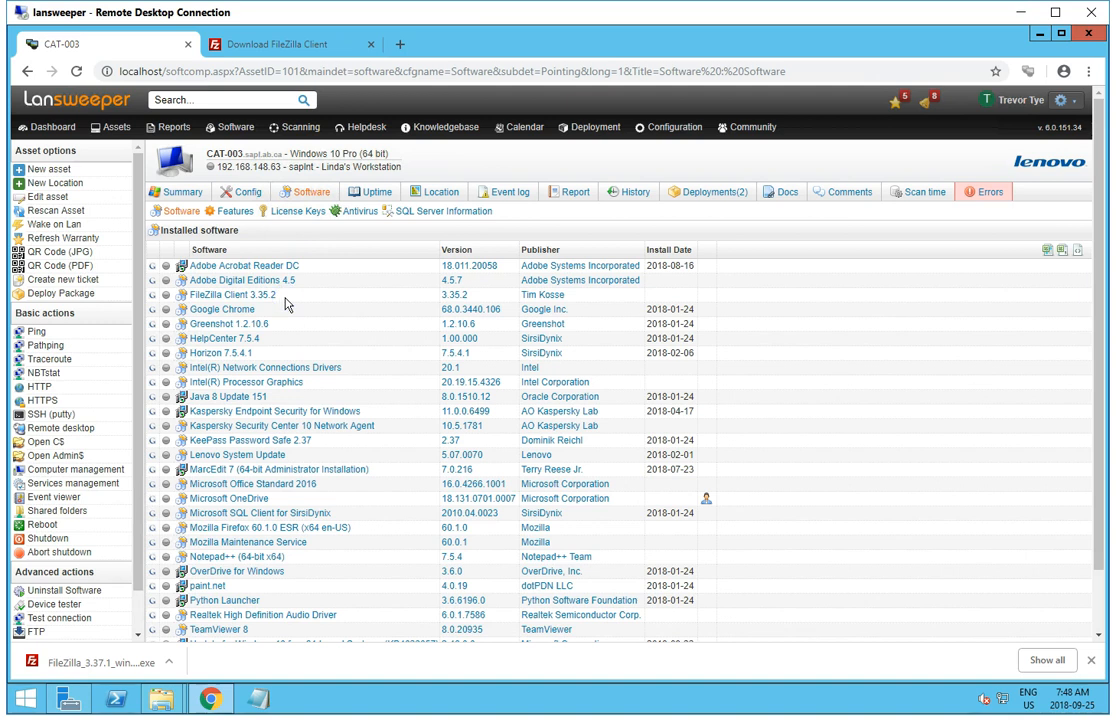
pyautogui.click(984, 191)
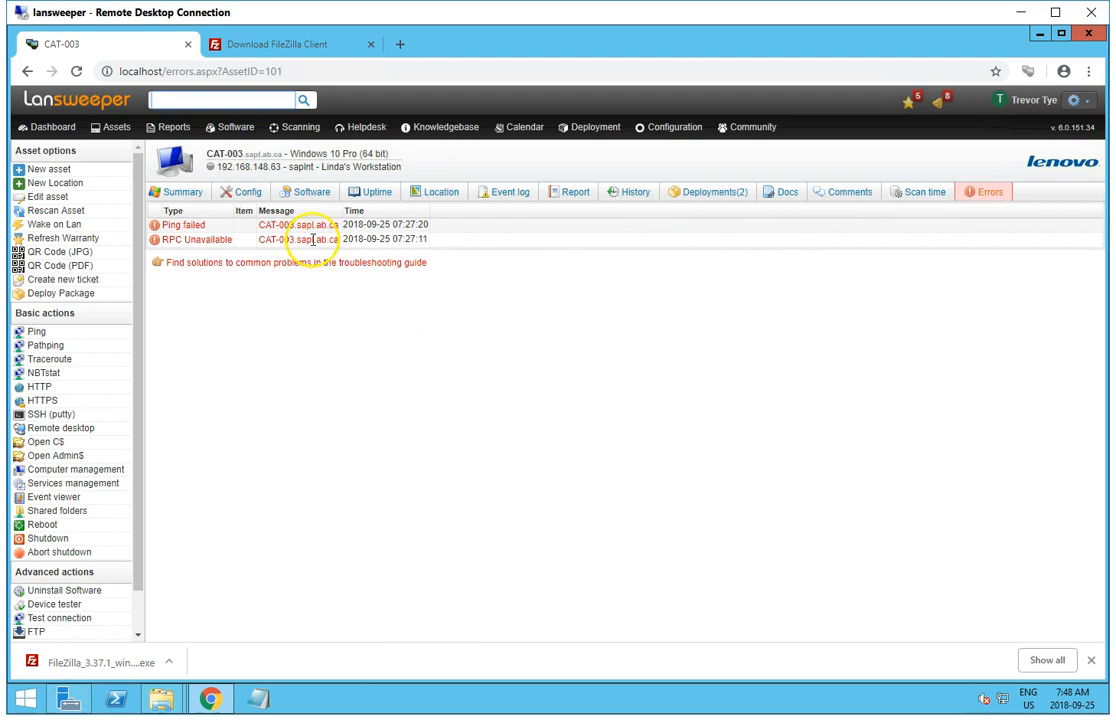
pyautogui.moveTo(707, 353)
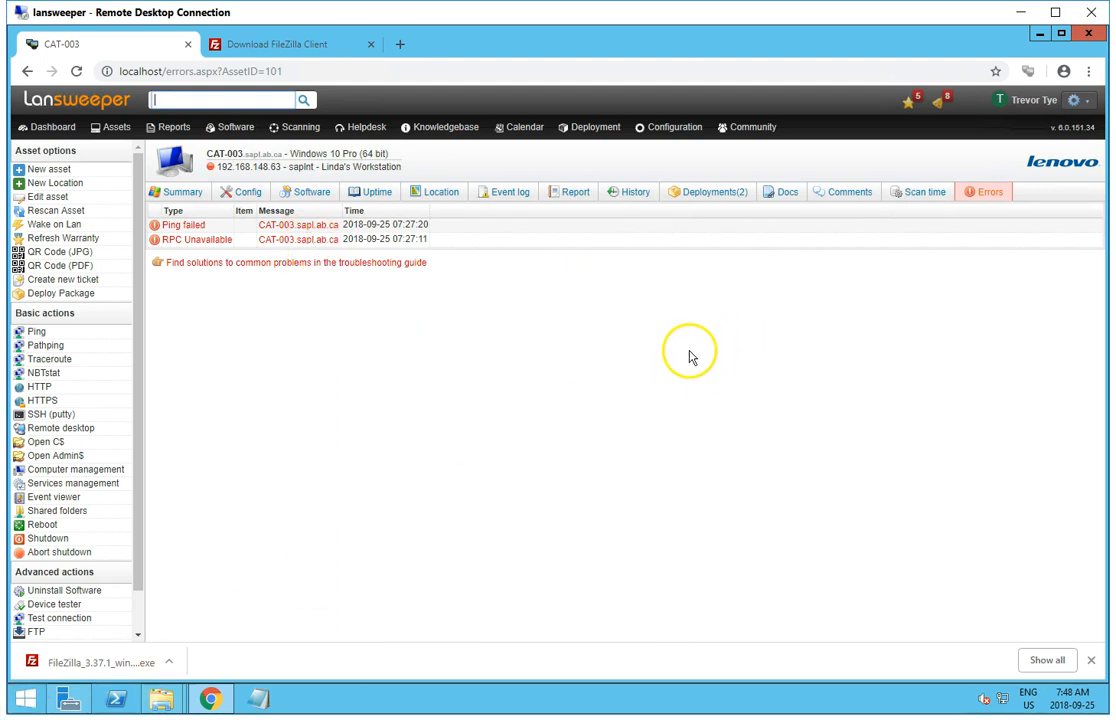
pyautogui.moveTo(589, 356)
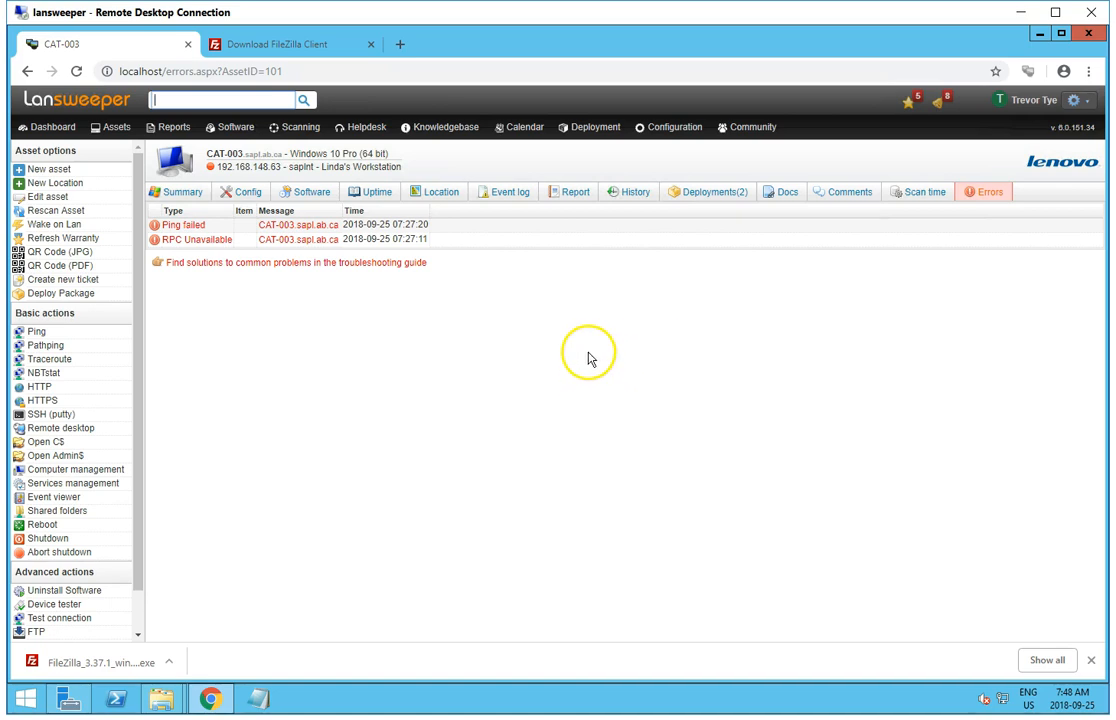